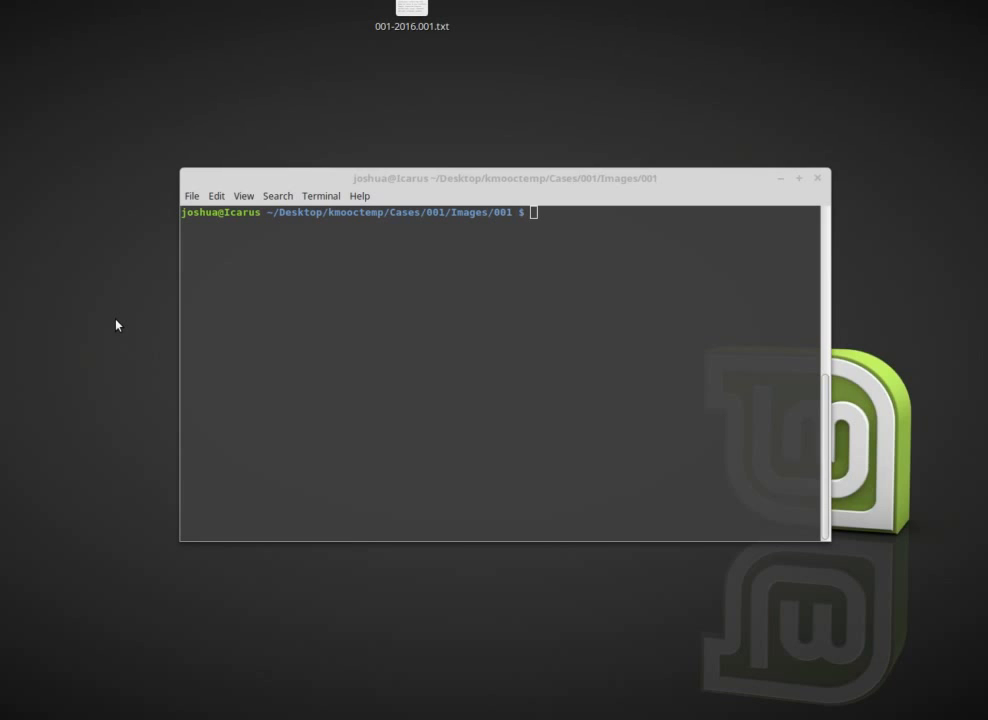
mouse_move(678, 231)
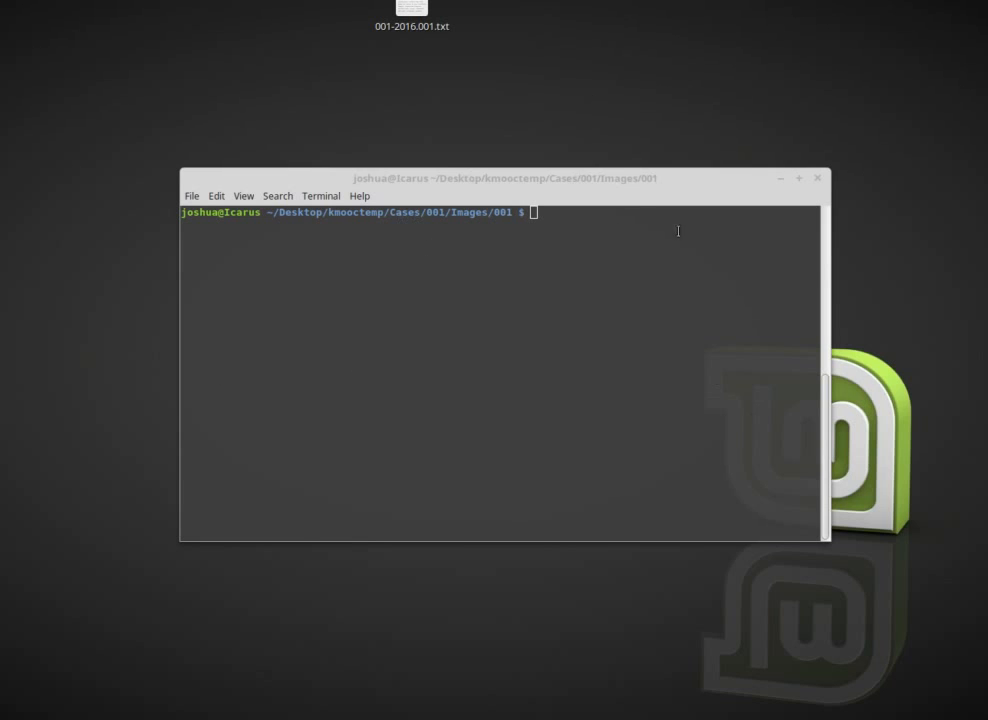
mouse_move(101, 325)
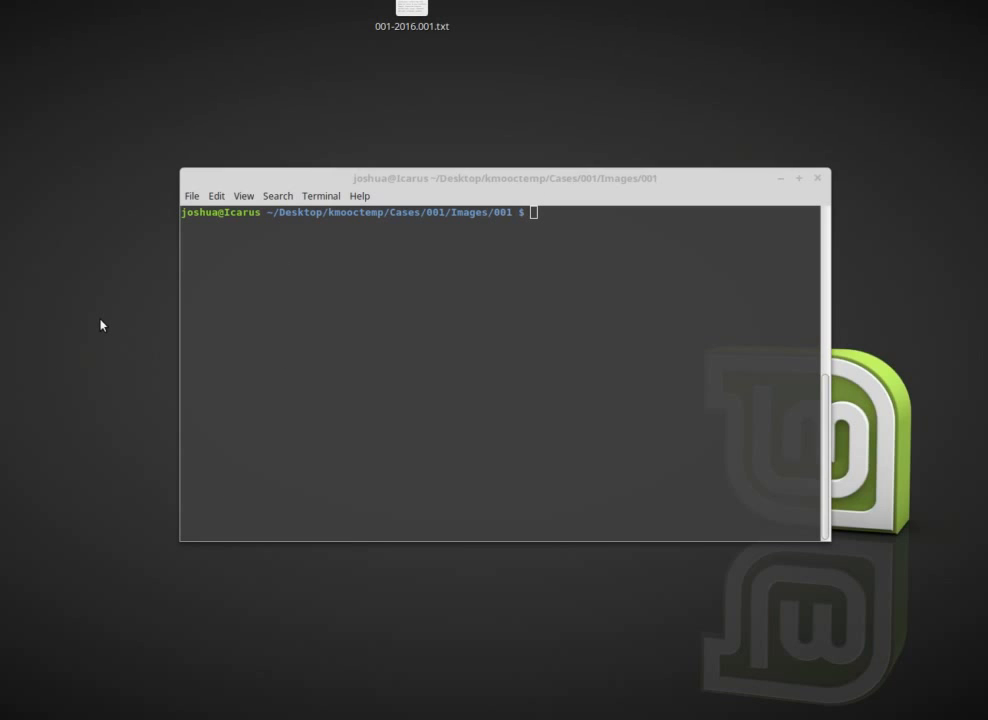
mouse_move(575, 337)
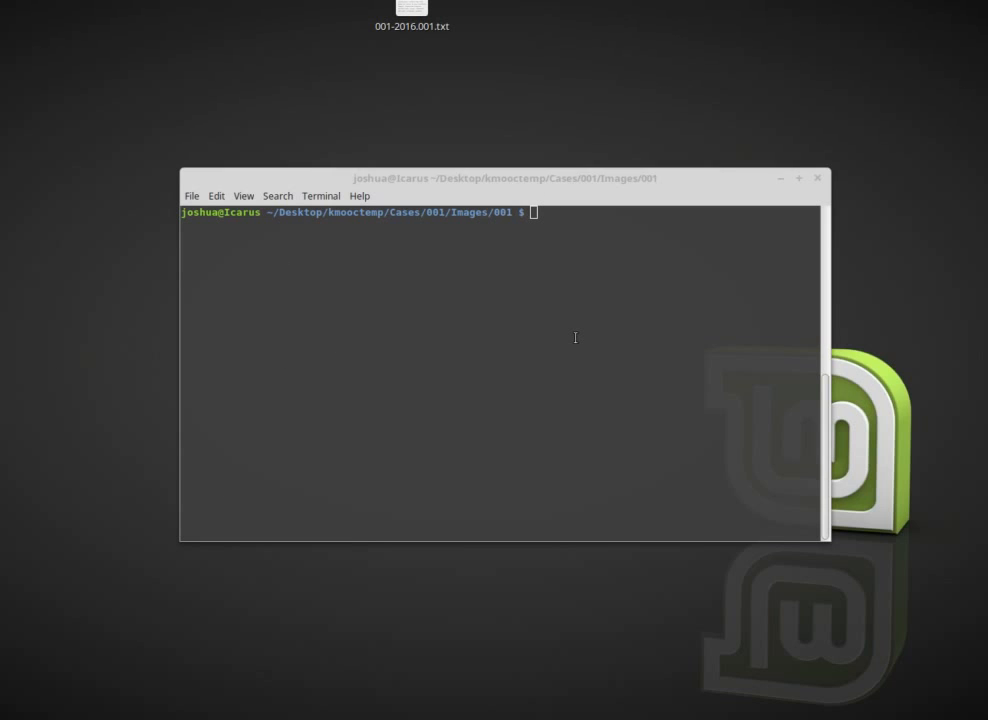
mouse_move(555, 185)
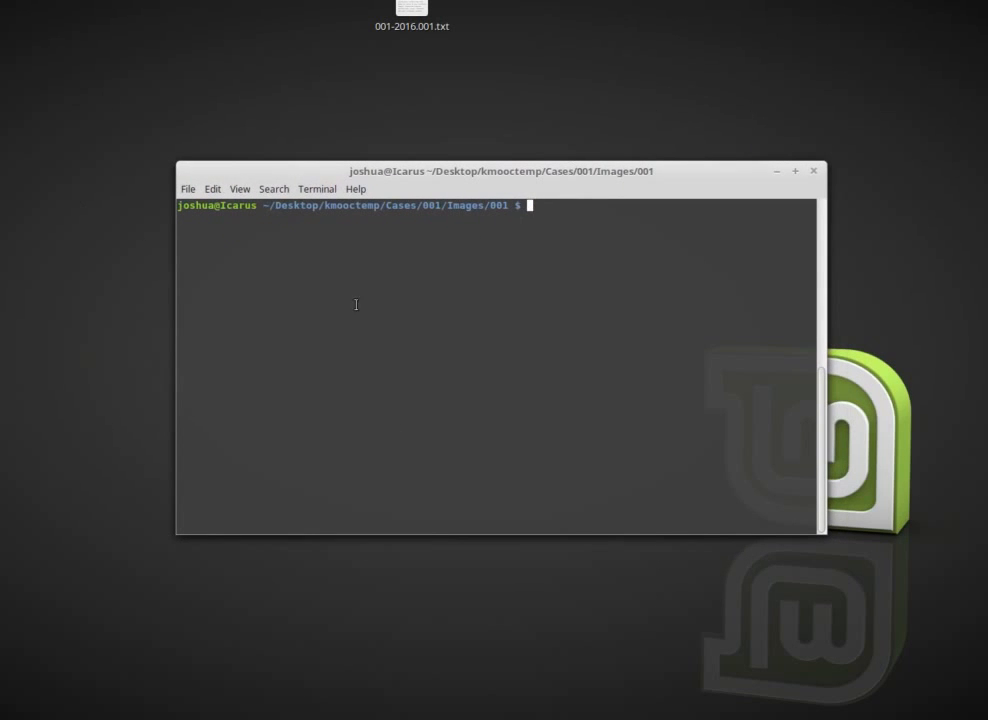
mouse_move(366, 224)
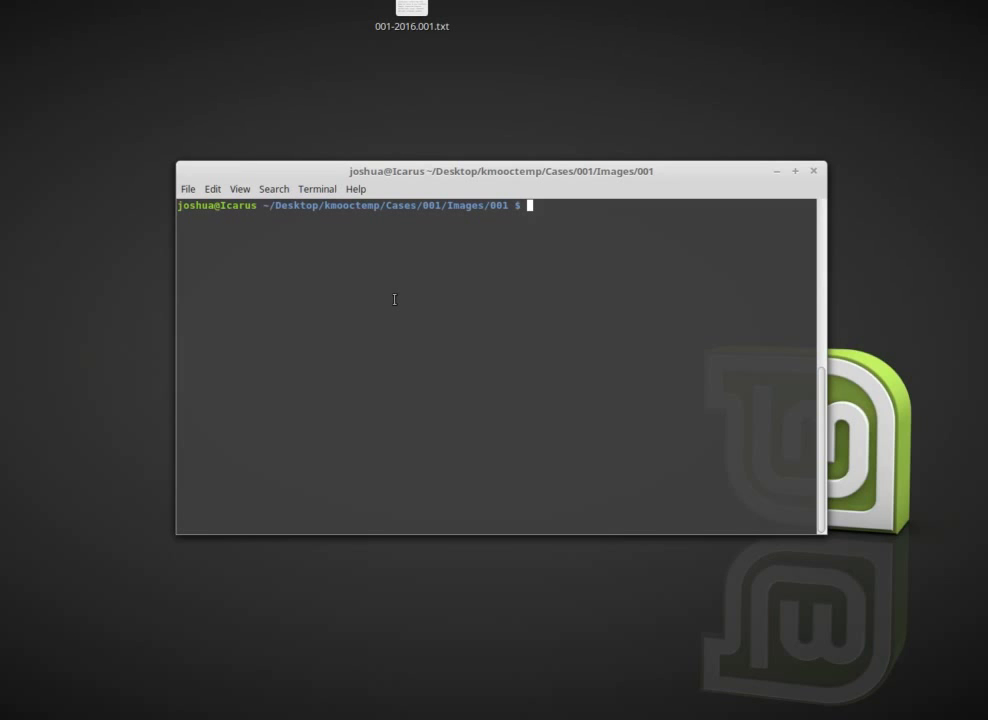
mouse_move(422, 160)
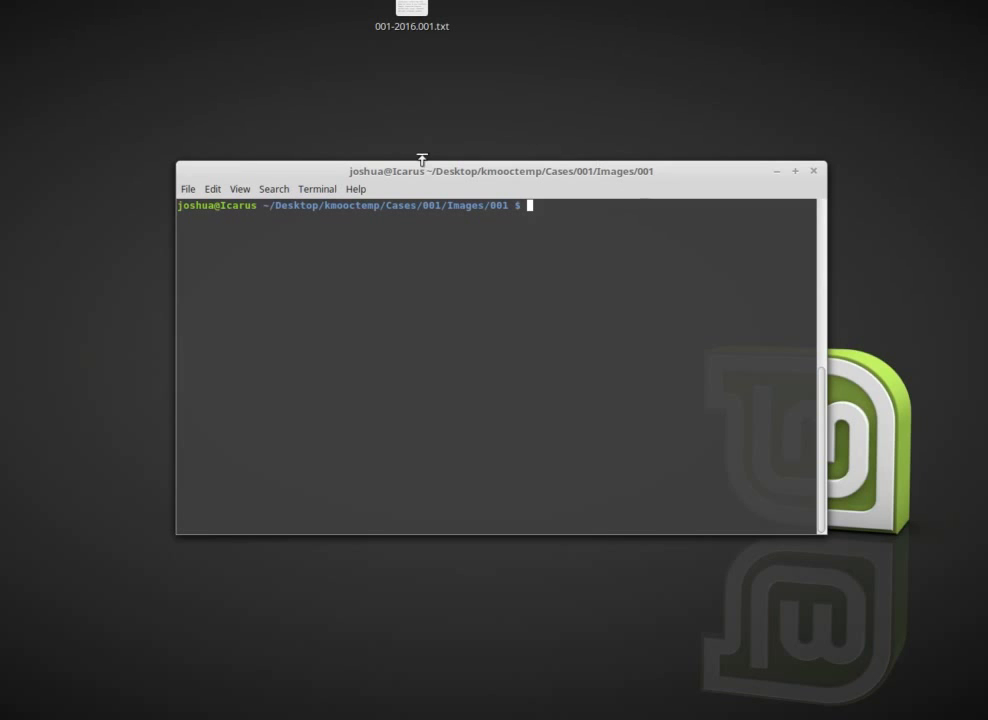
mouse_move(614, 291)
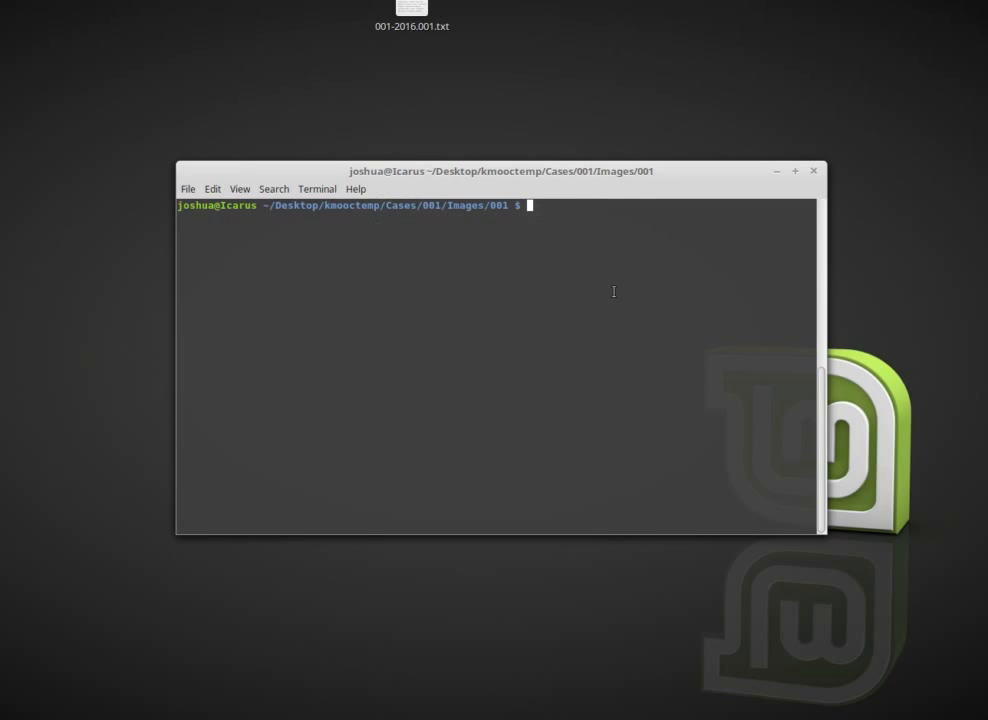
mouse_move(553, 498)
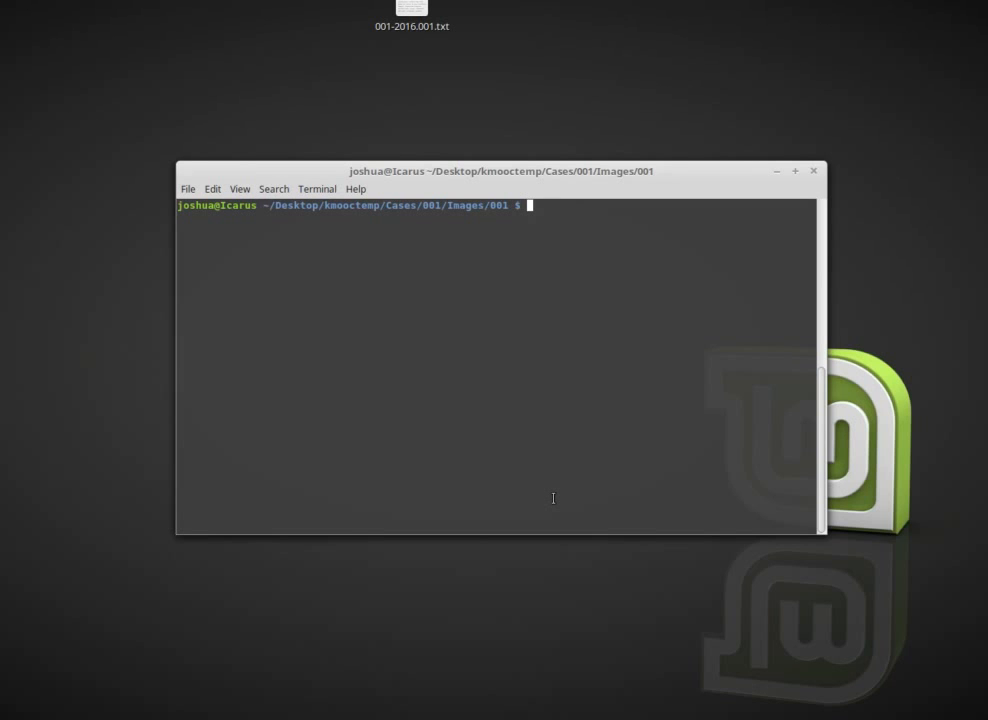
- Run sudo fdisk -l and highlight the 512-byte sector size of the 3.8 GiB /dev/sde
text(sudo)
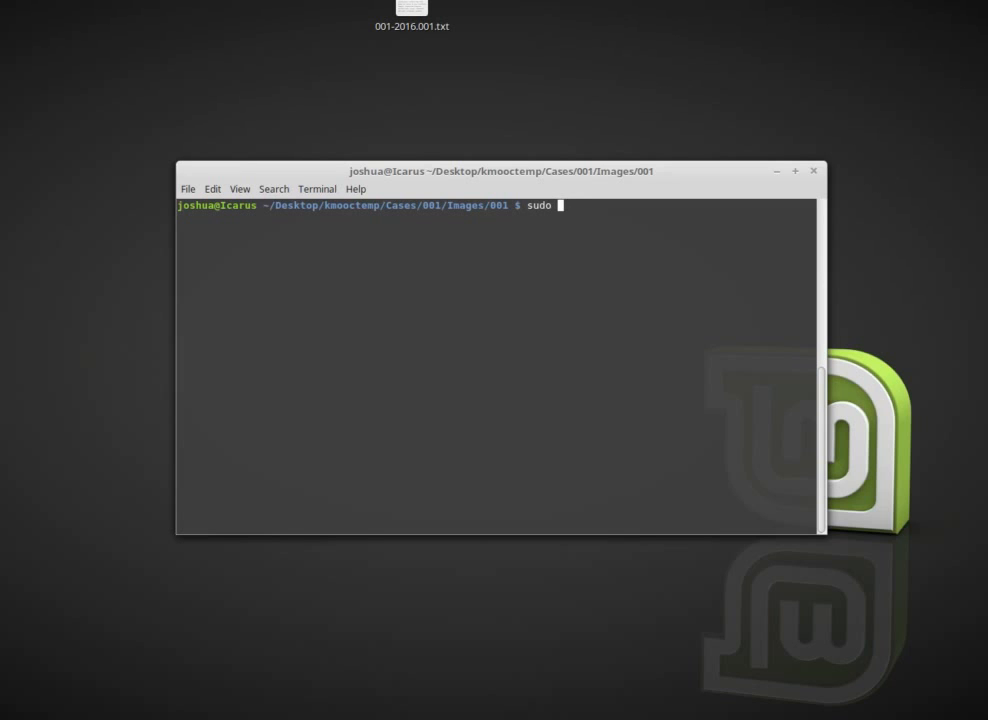
text(fdisk -)
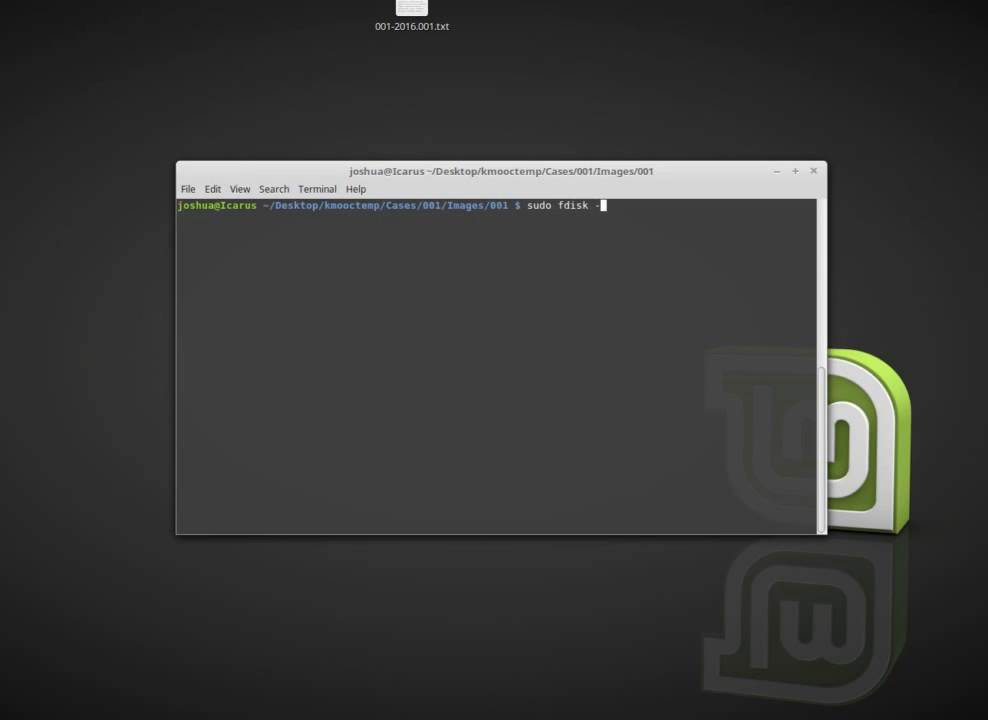
text(l)
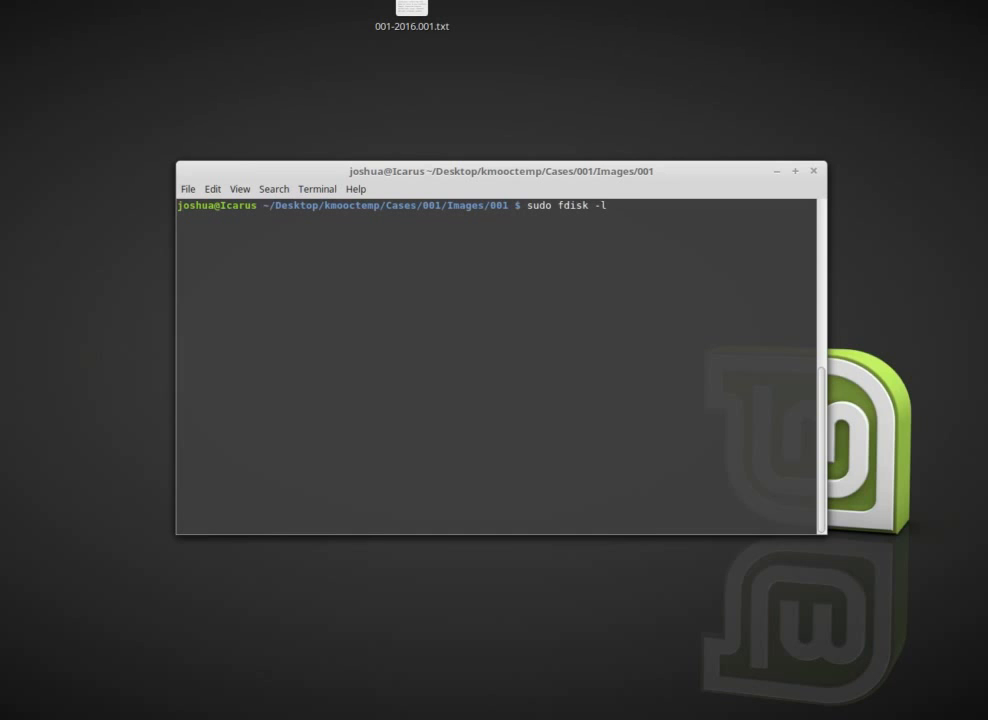
key(Return)
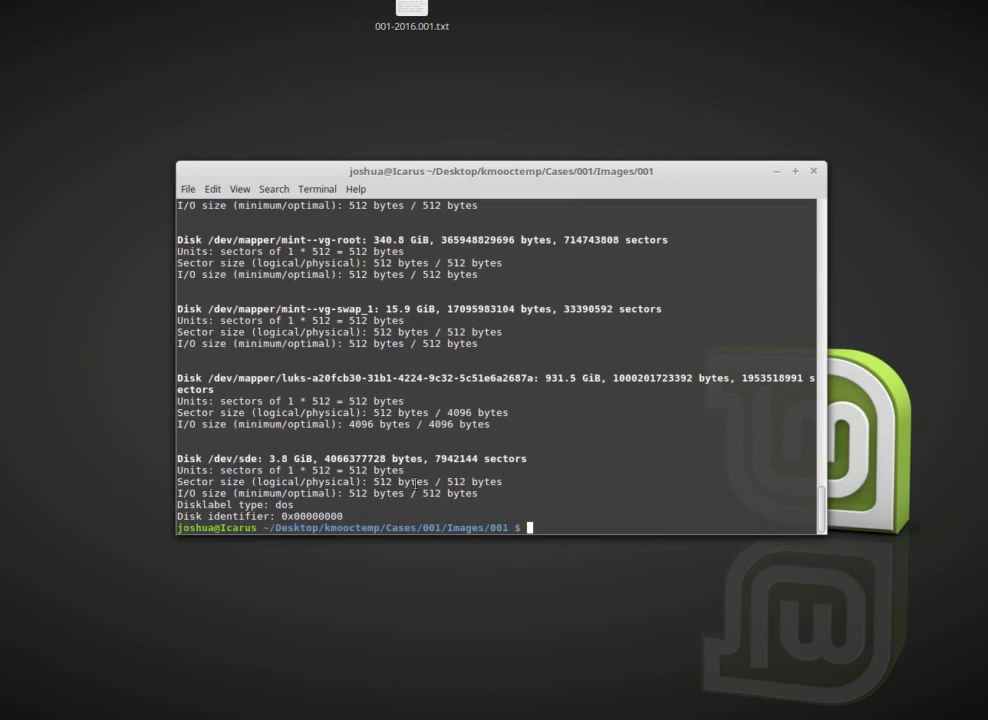
double_click(385, 481)
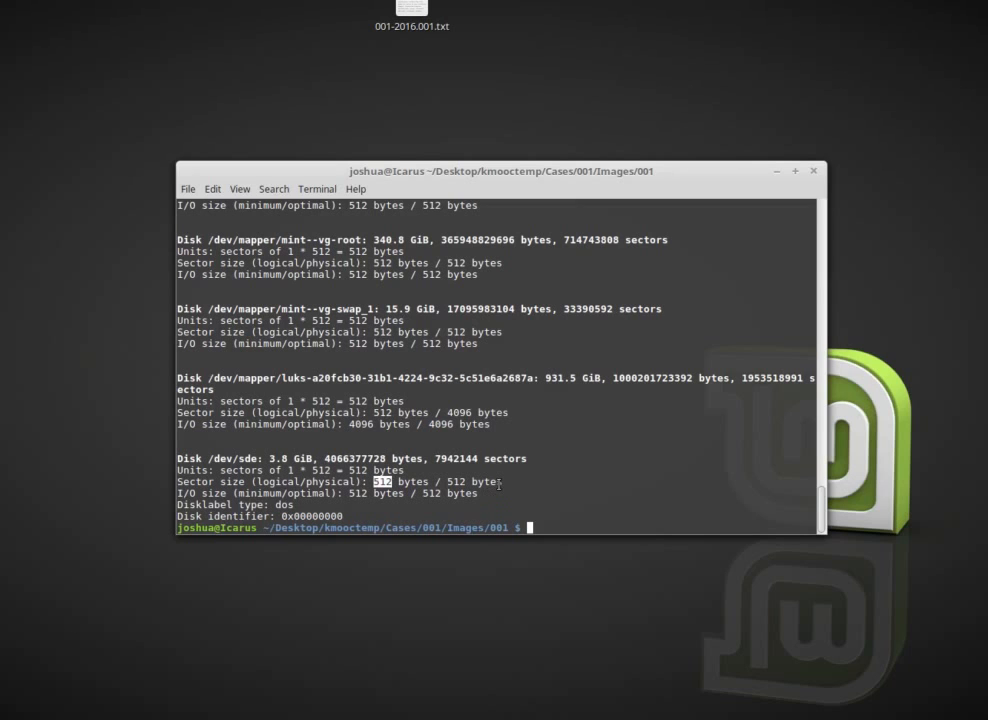
mouse_move(564, 456)
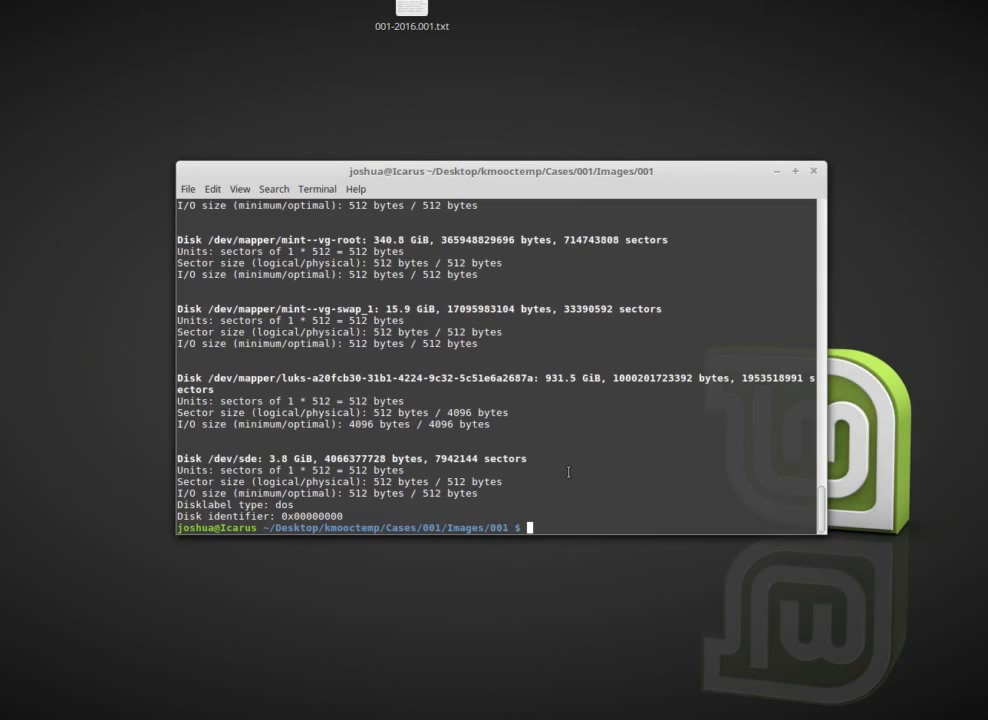
- Run sudo mount and highlight /dev/sde's vfat mount at /media/joshua/TESTUSB
text(sudo mo)
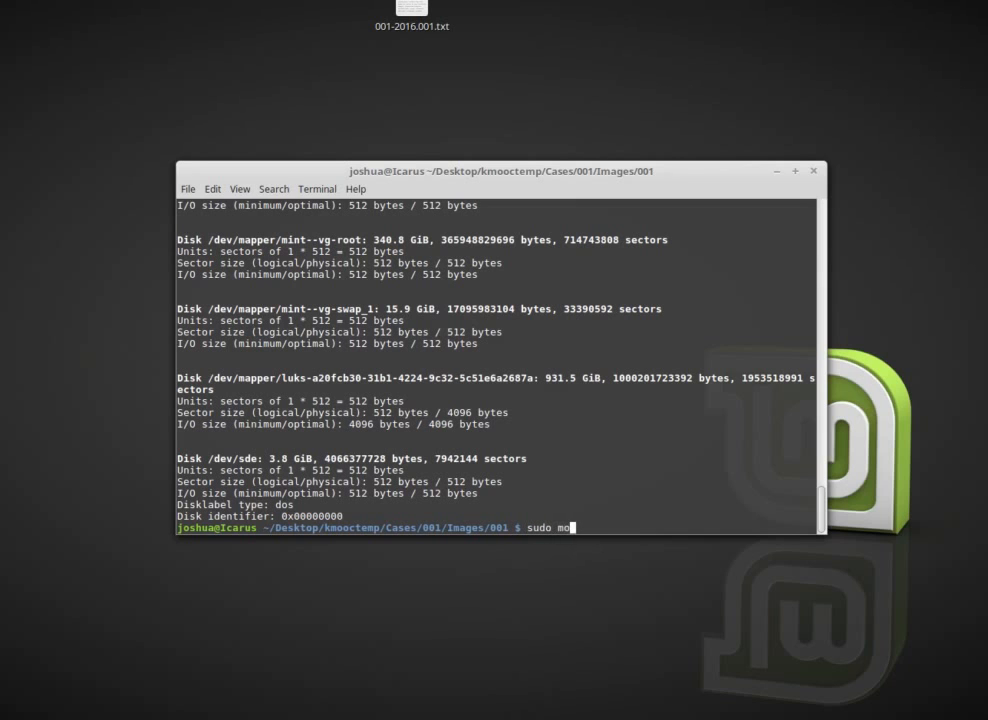
key(Return)
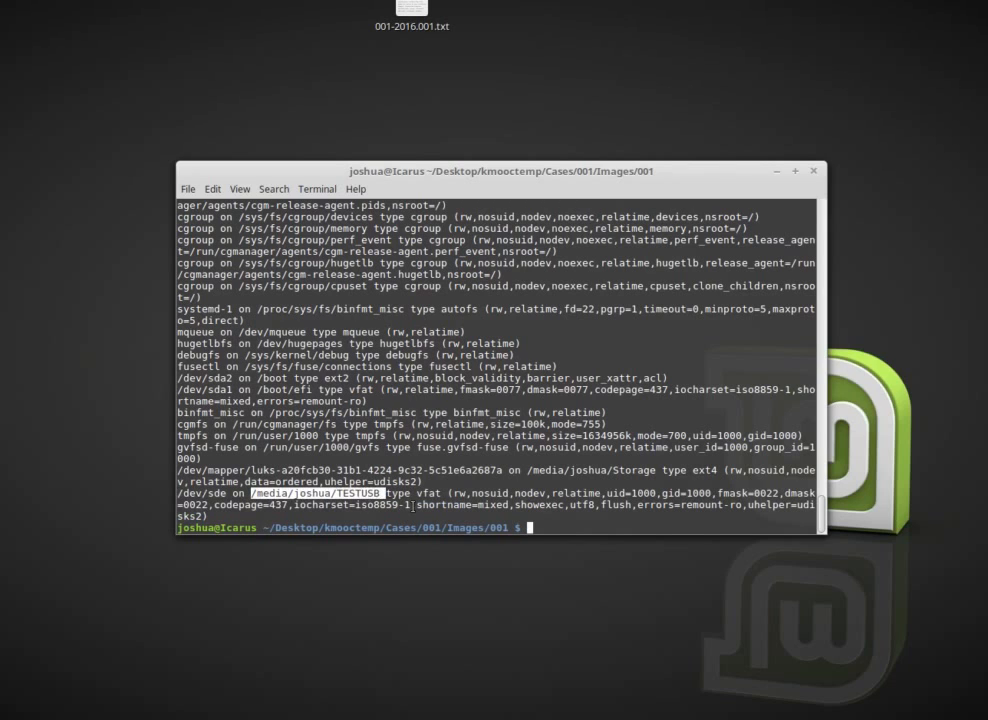
double_click(428, 492)
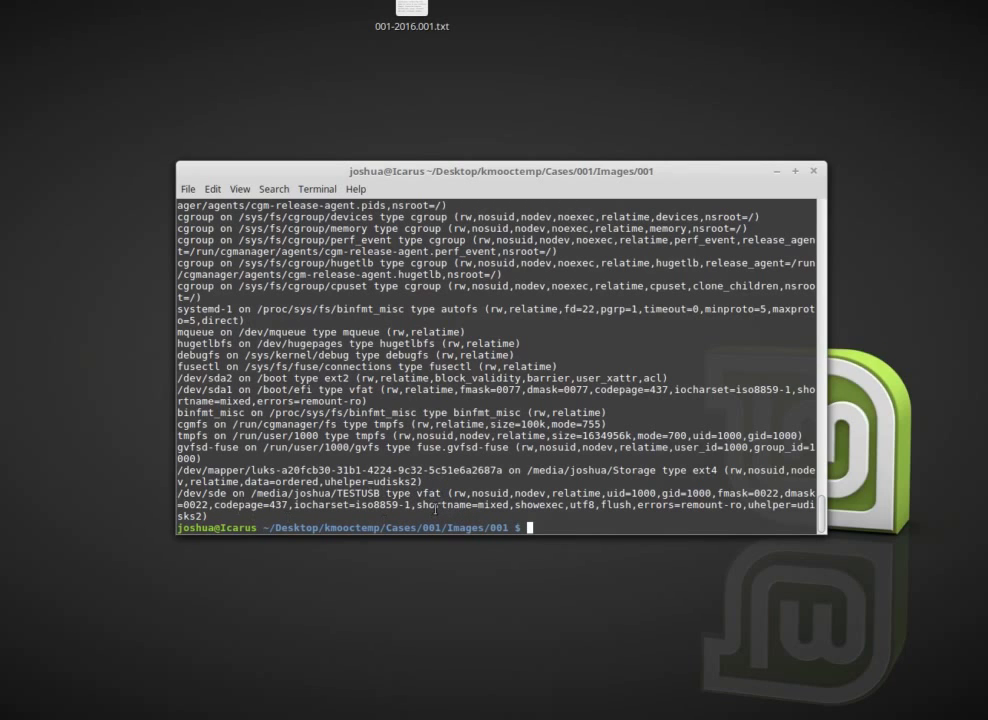
- Filter the mount list with sudo mount | grep vfat and highlight /dev/sde
text(sudo mount)
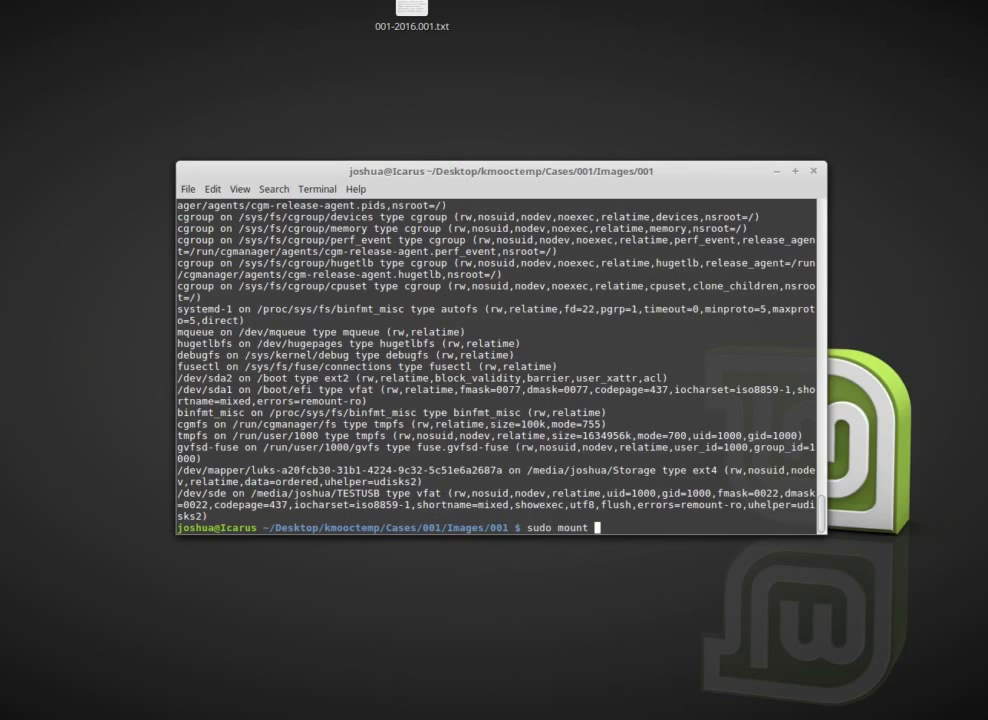
text(|)
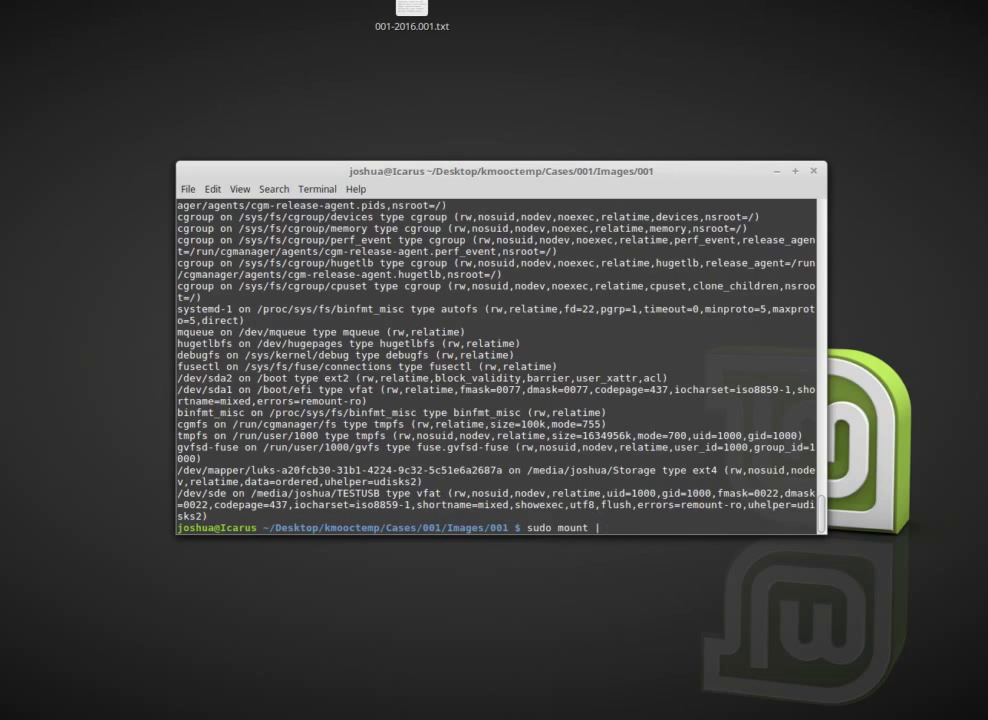
text(g)
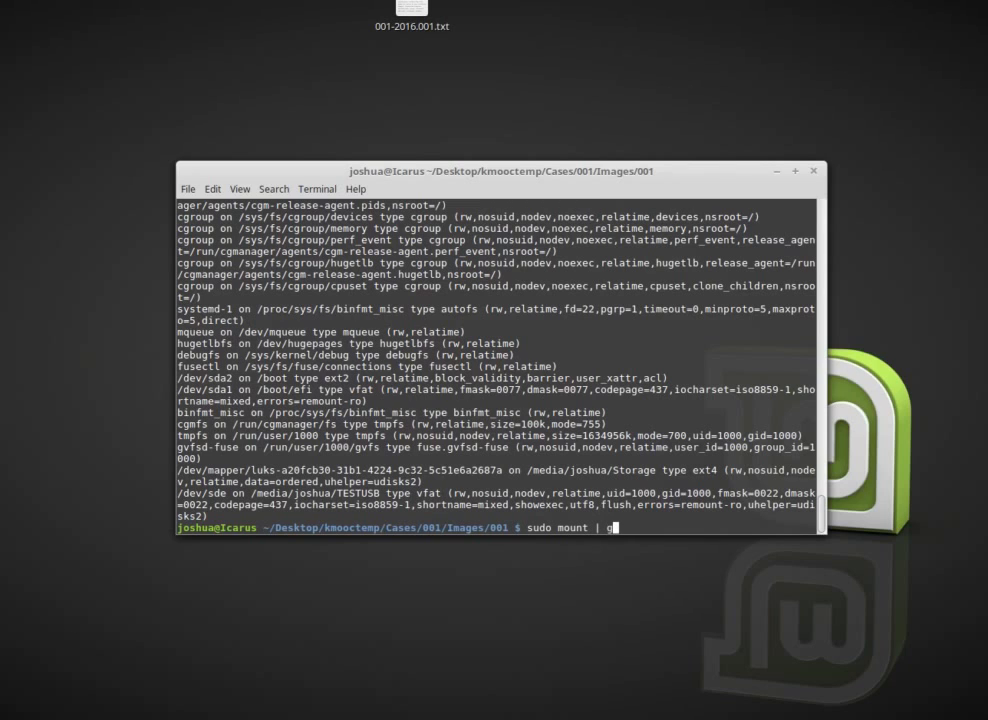
text(re)
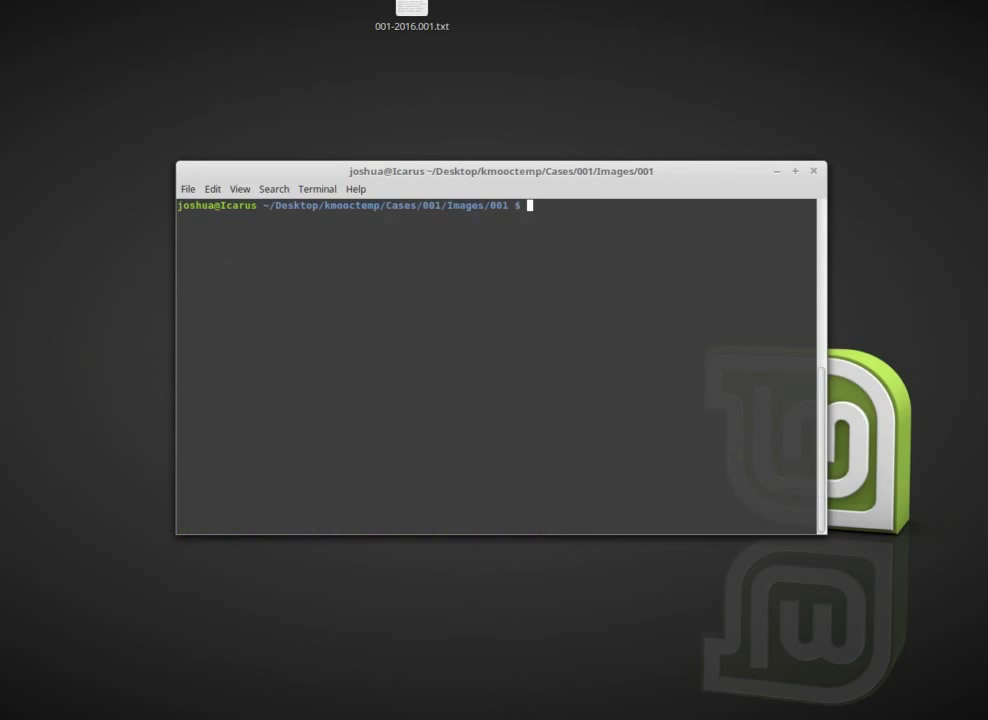
text(sudo mount)
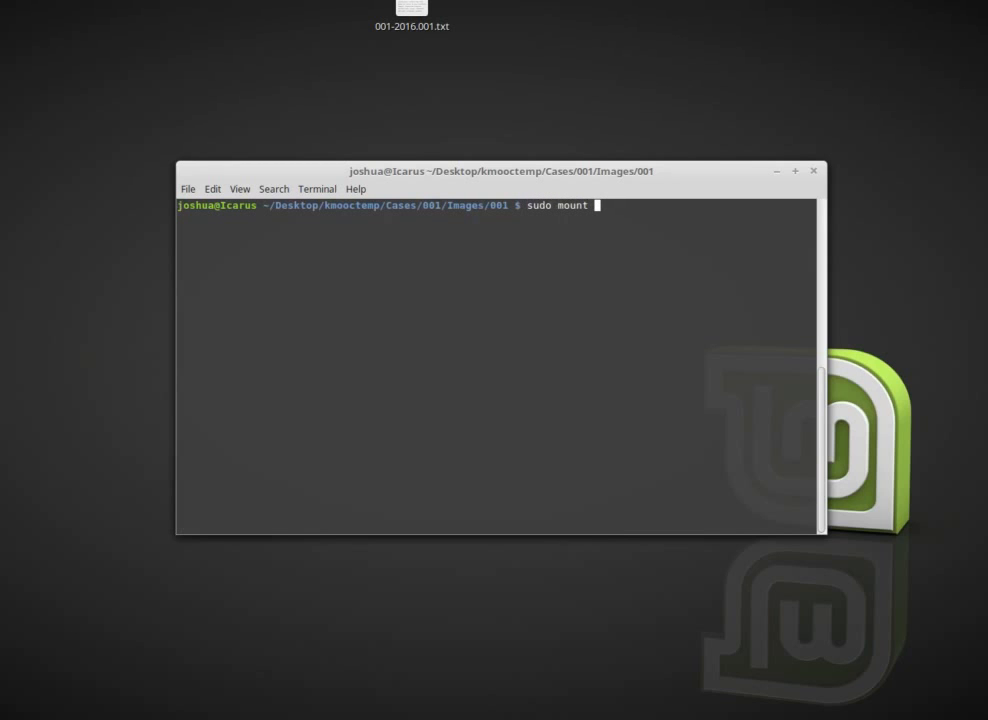
text(| g)
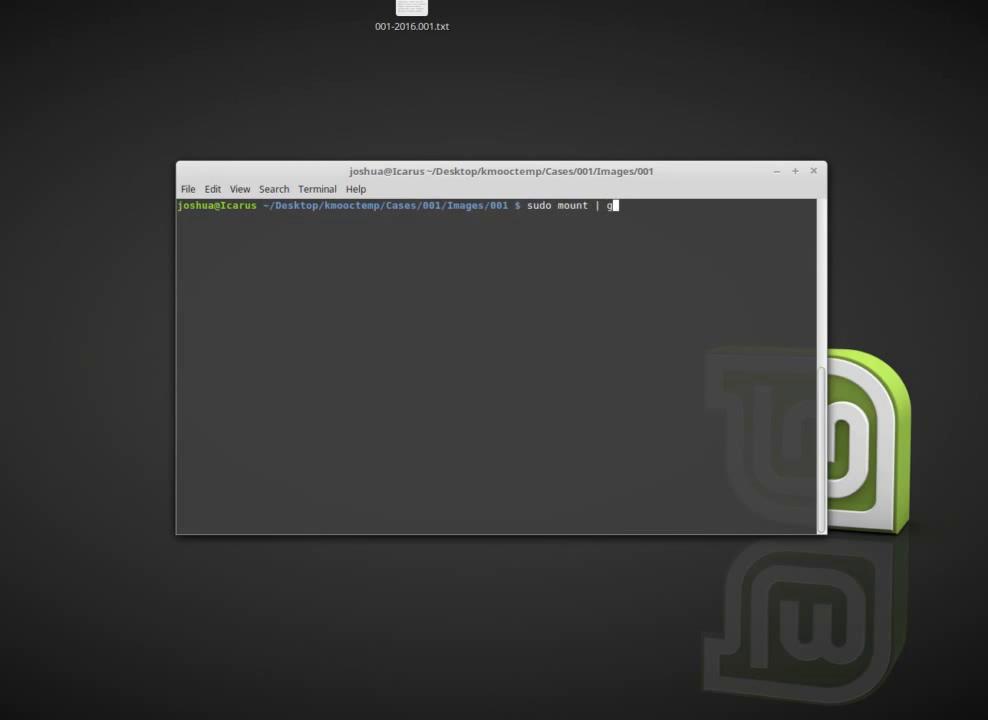
text(rep vfat)
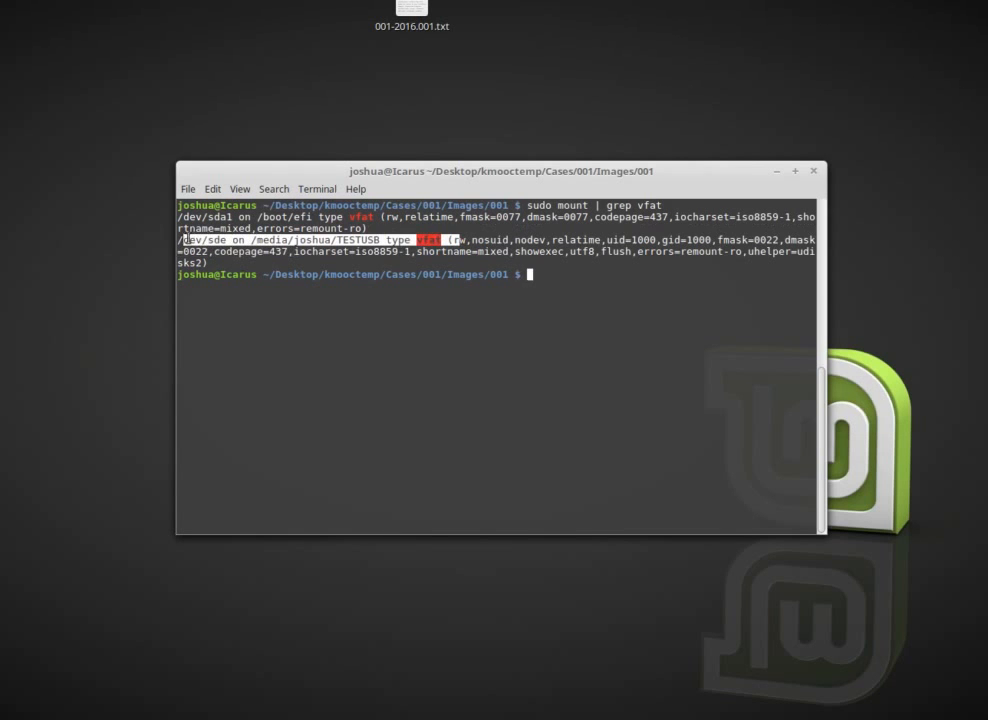
click(338, 421)
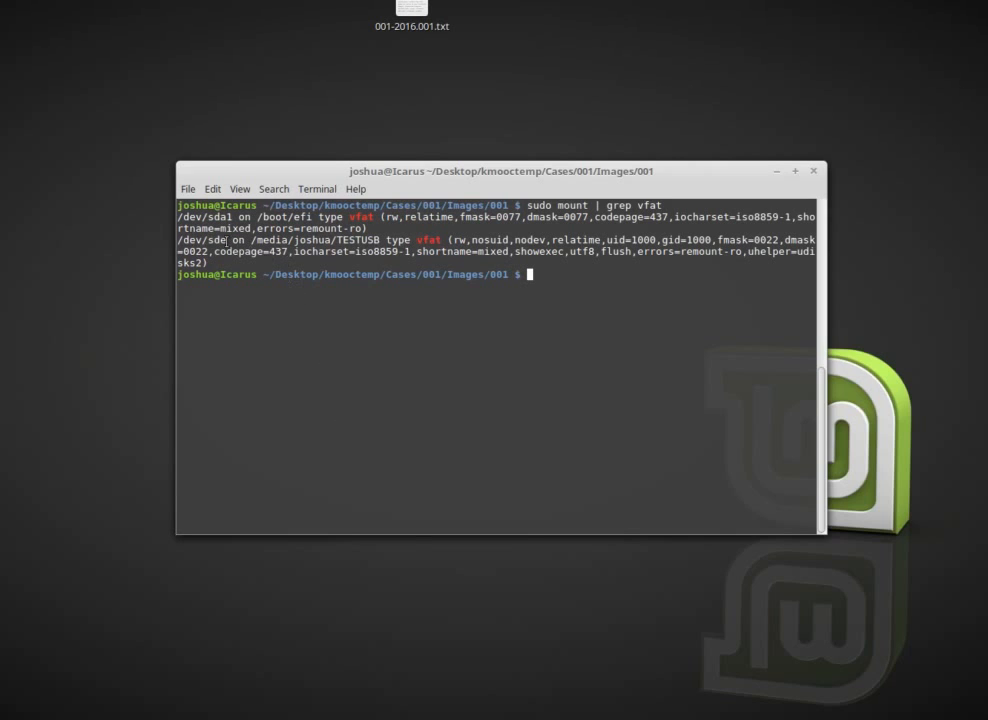
double_click(200, 240)
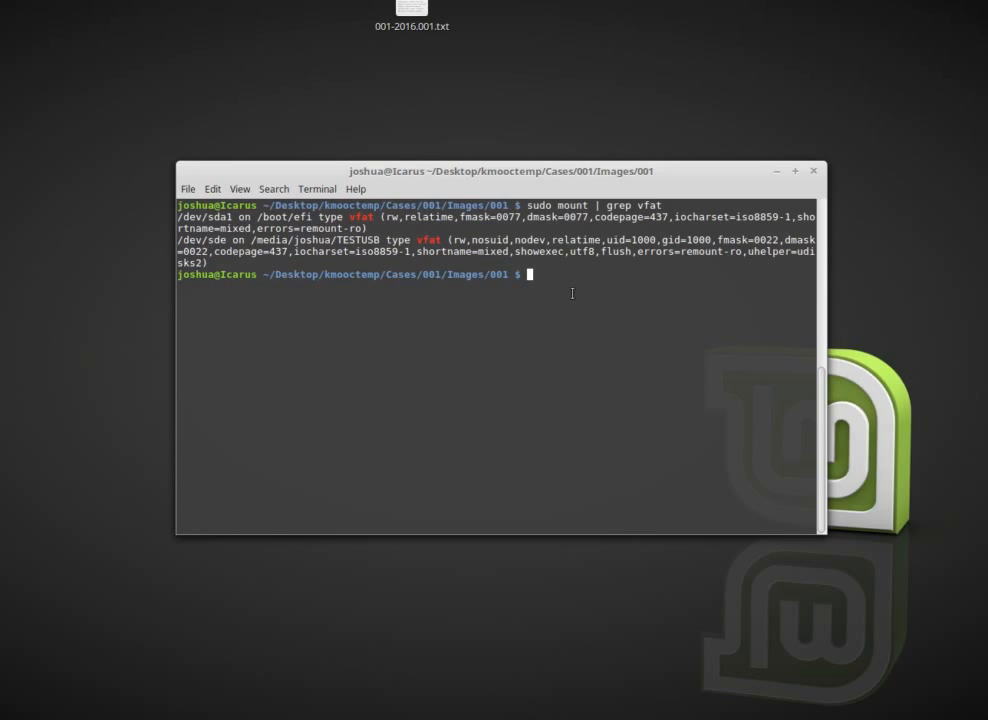
- Clear the screen and type the dcfldd command name
text(clear)
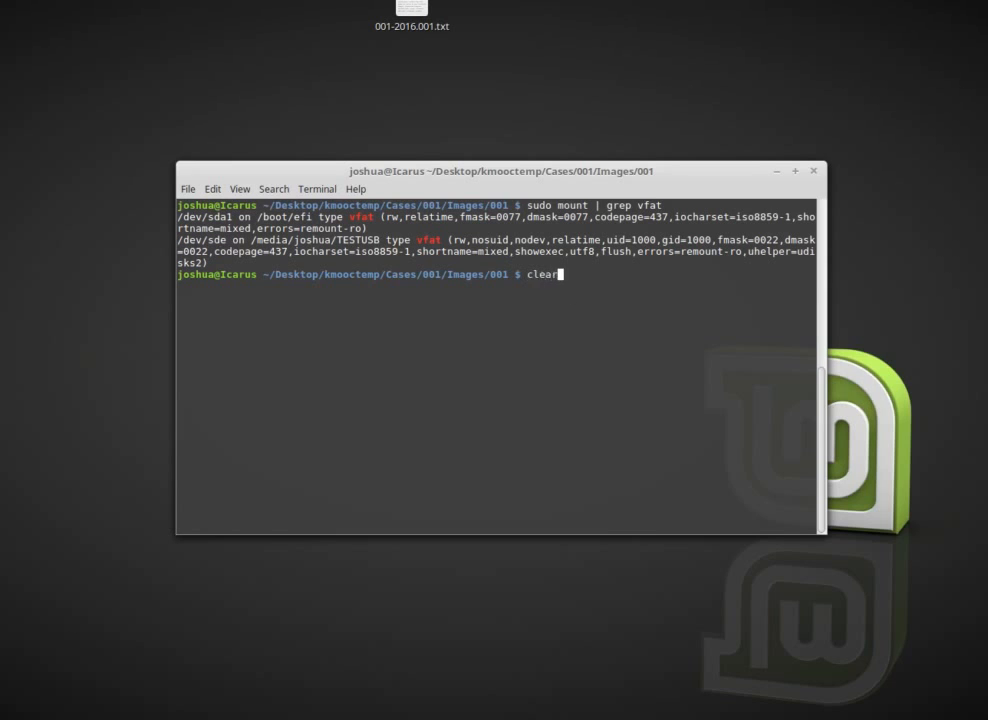
key(Return)
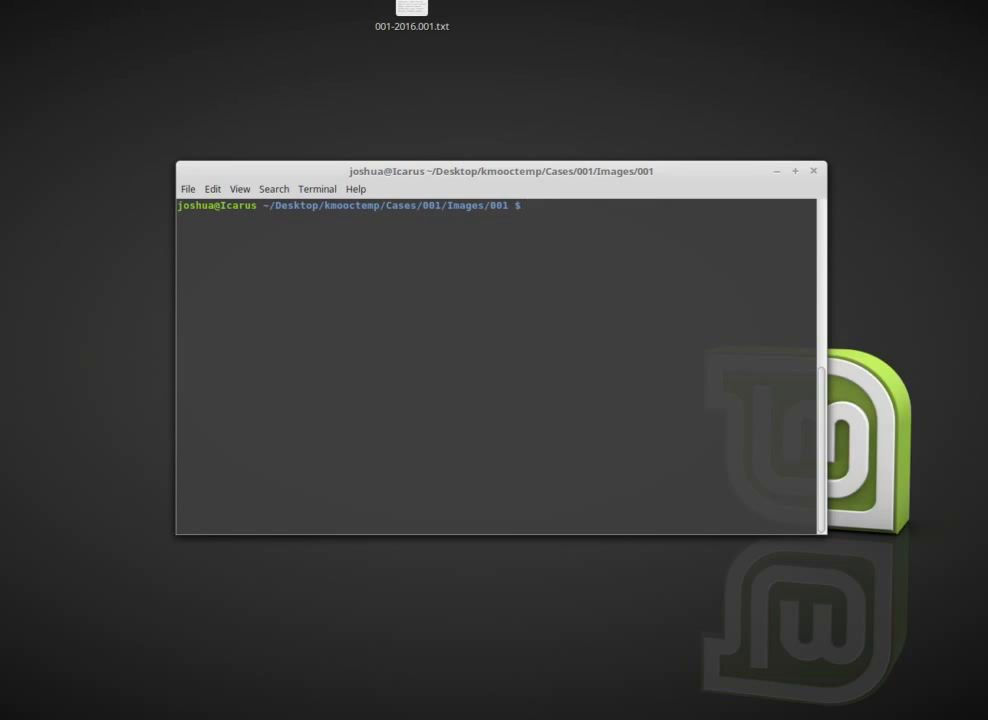
mouse_move(518, 205)
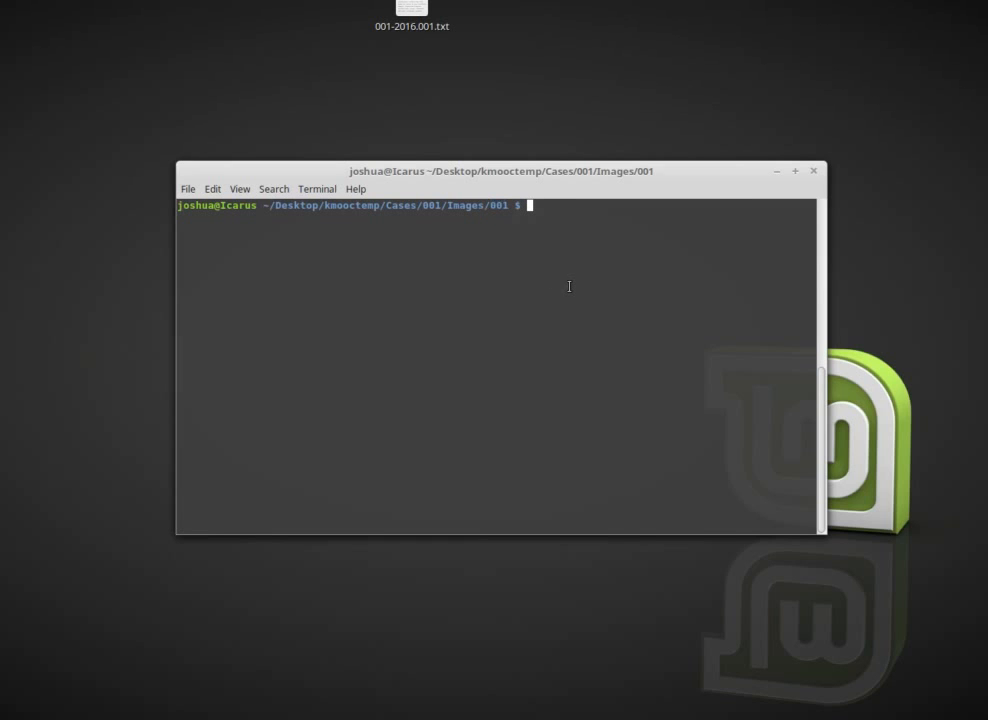
text(dcf)
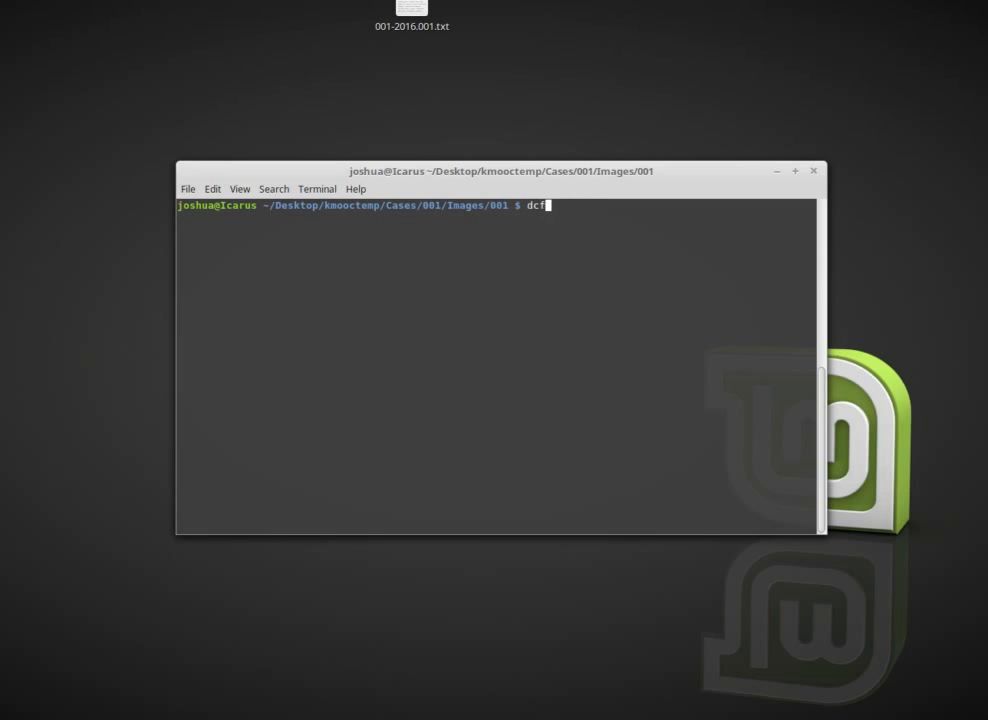
text(ldd)
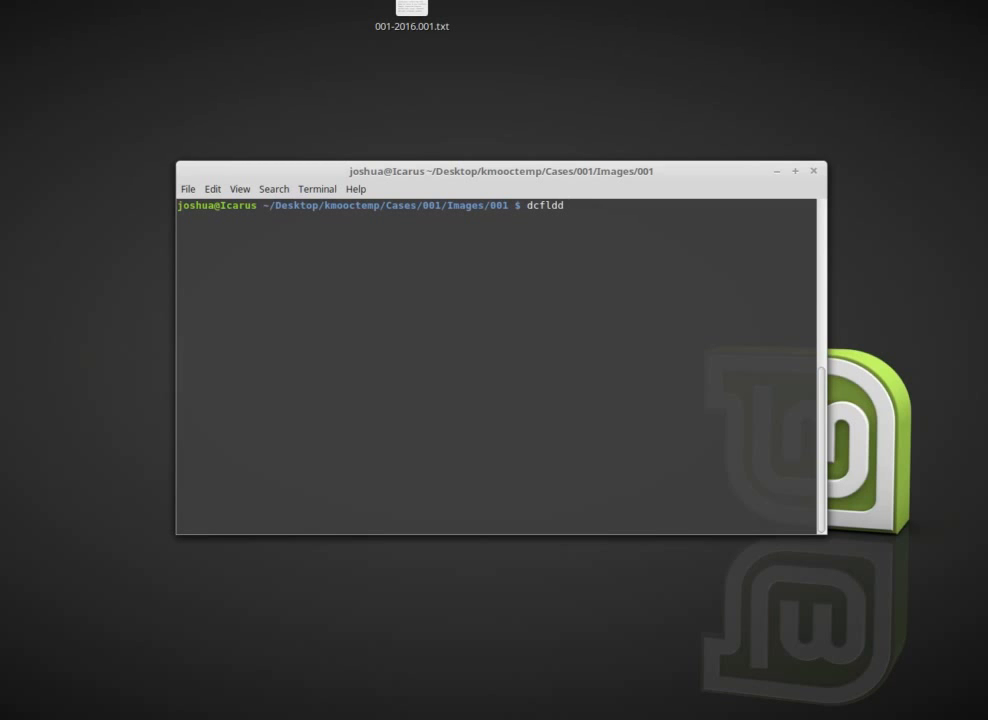
key(BackSpace)
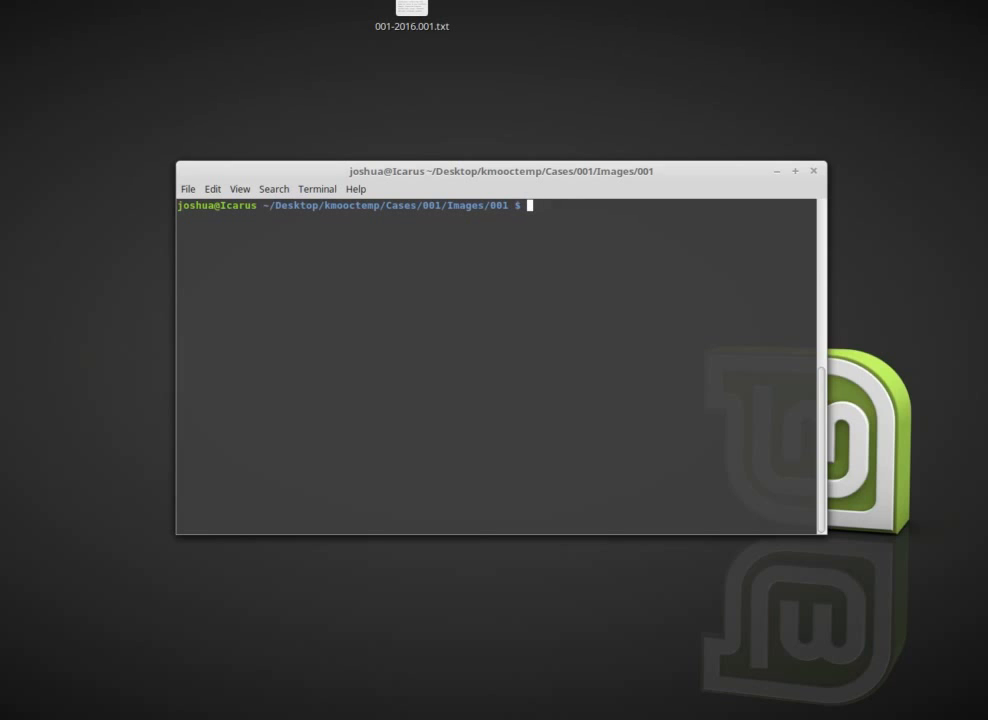
text(dd)
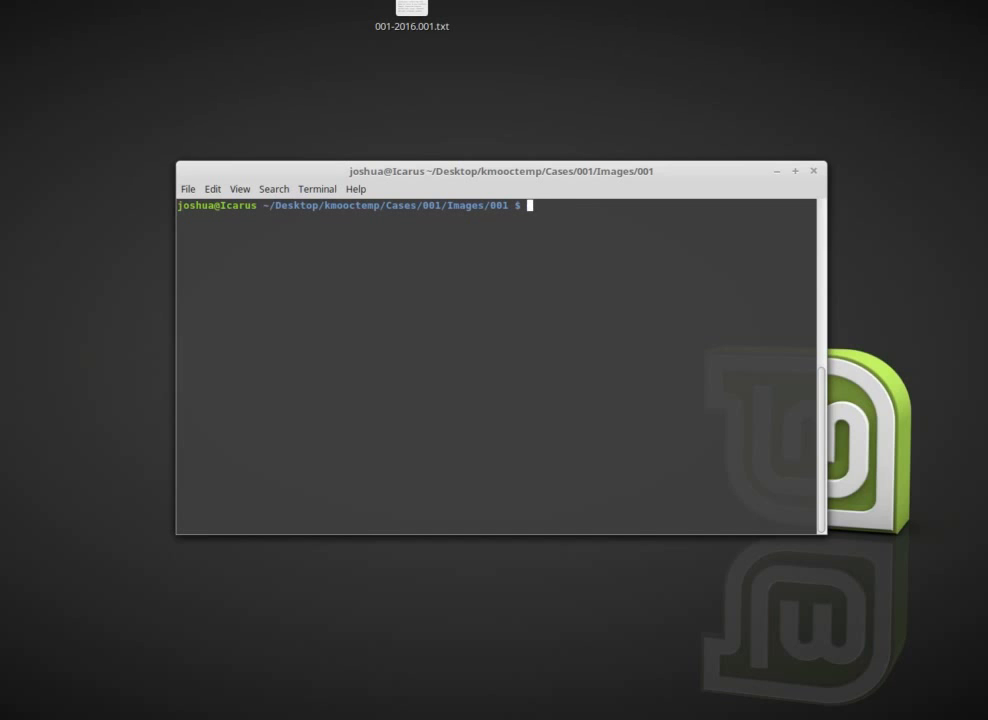
text(dcfldd)
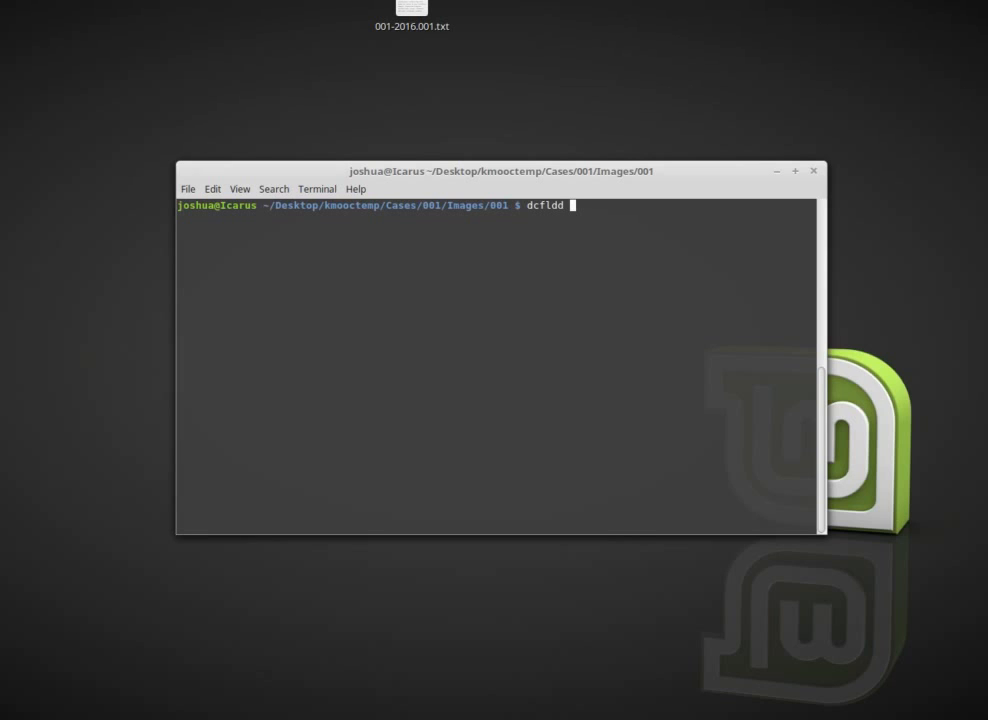
- Prefix the command with sudo and add the input if=/dev/sde
key(Left)
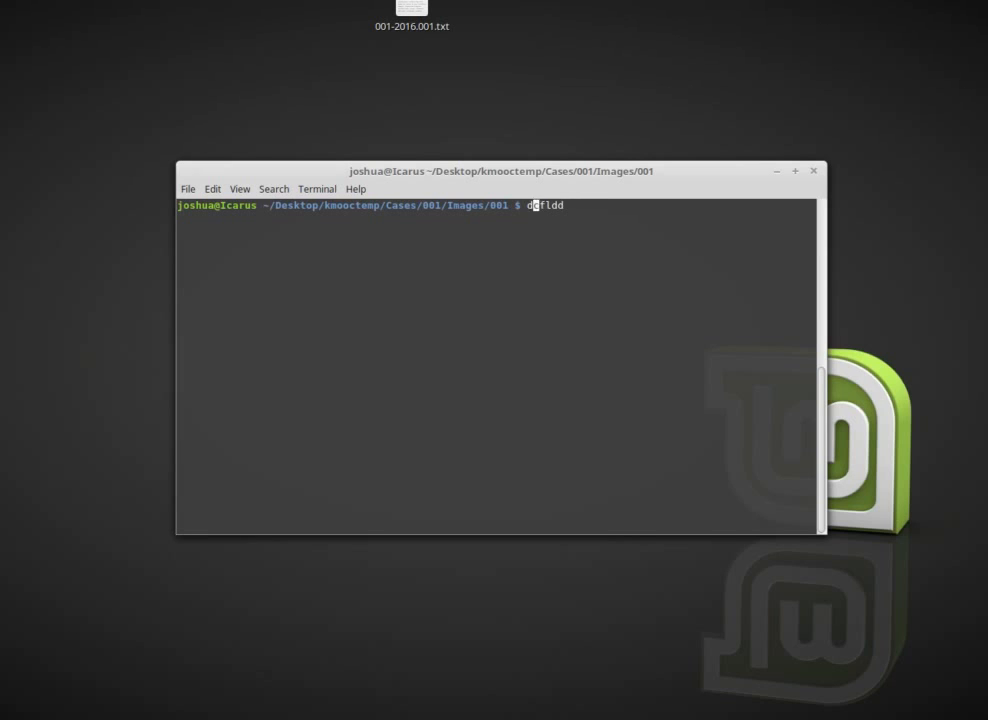
text(sudo)
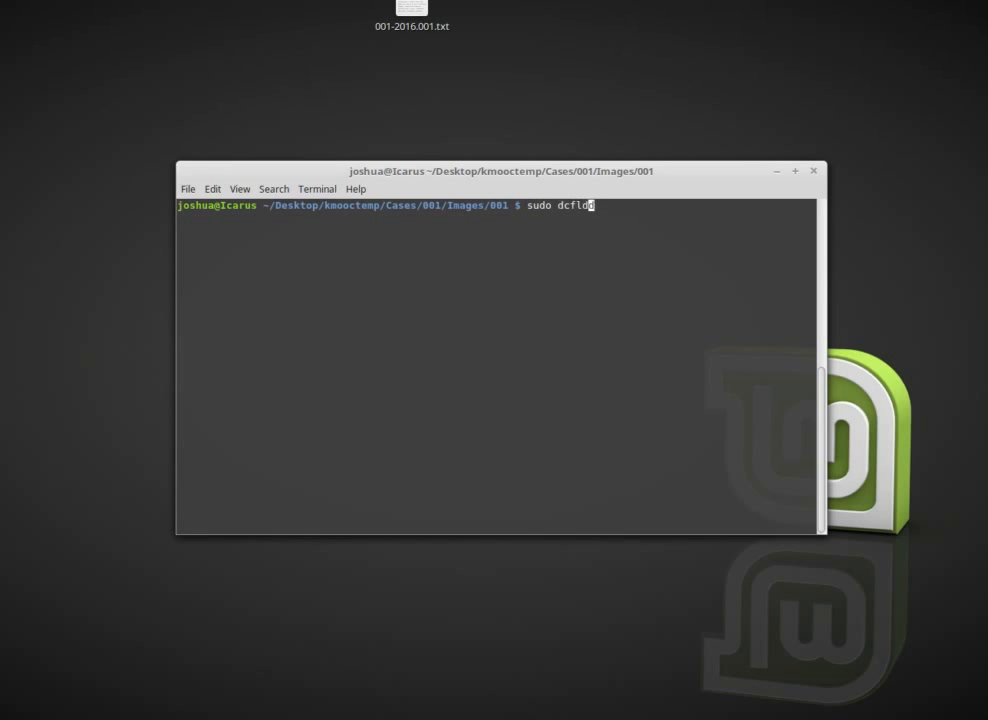
text(d)
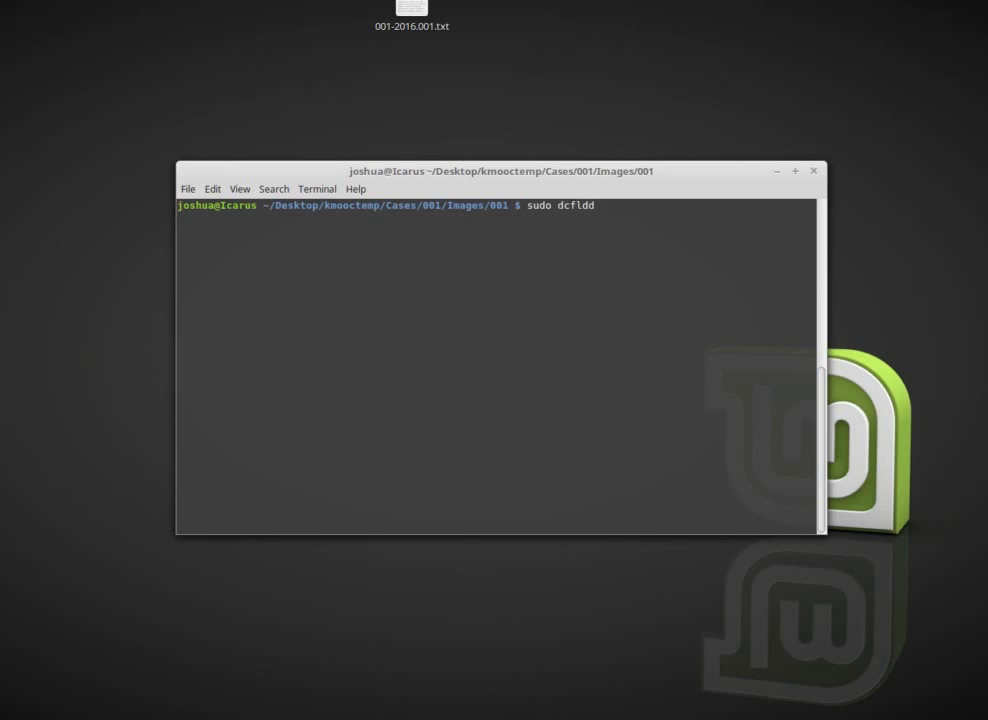
text(if)
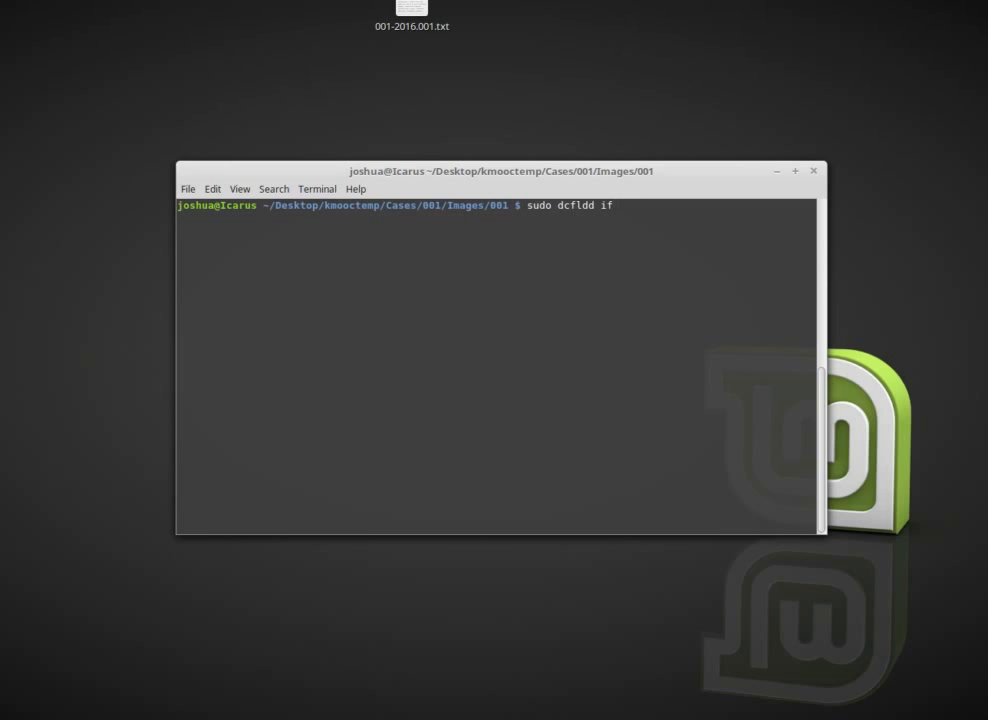
text(=)
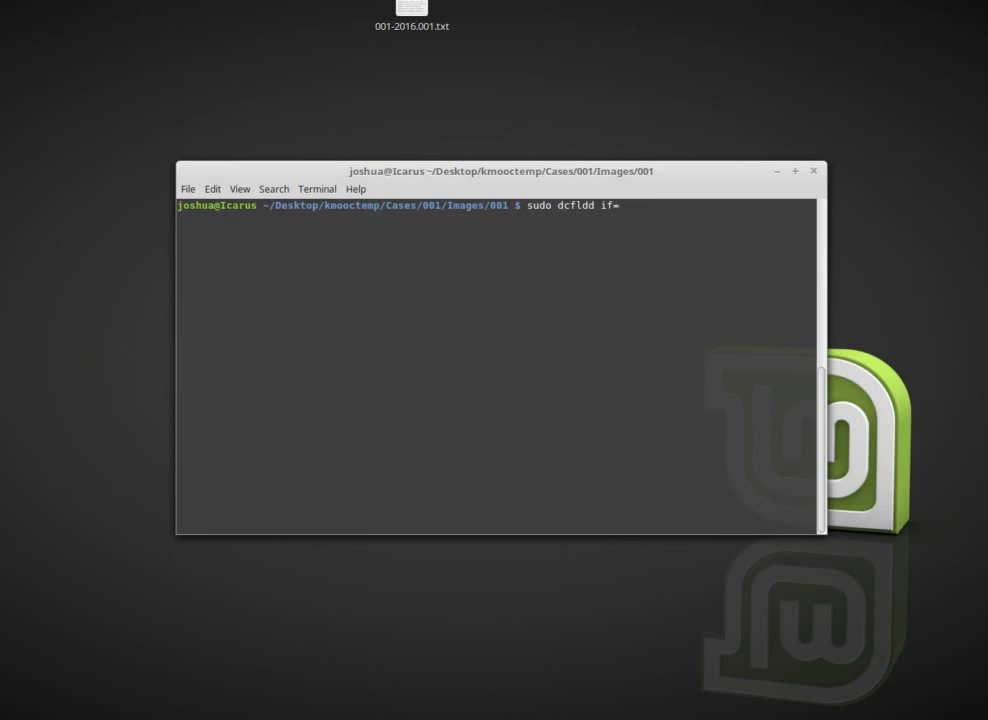
text(/dev/sde)
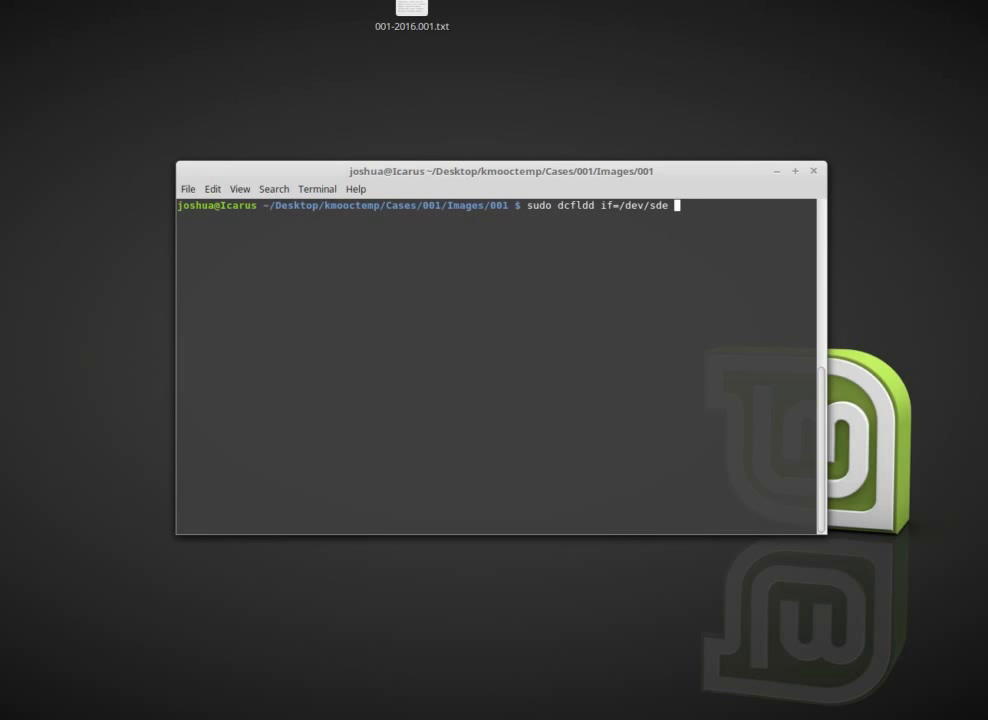
- Add hash=md5,sha1, md5log=md5.txt, sha1log=sha1.txt and hashconv=after to dcfldd
text(hash=)
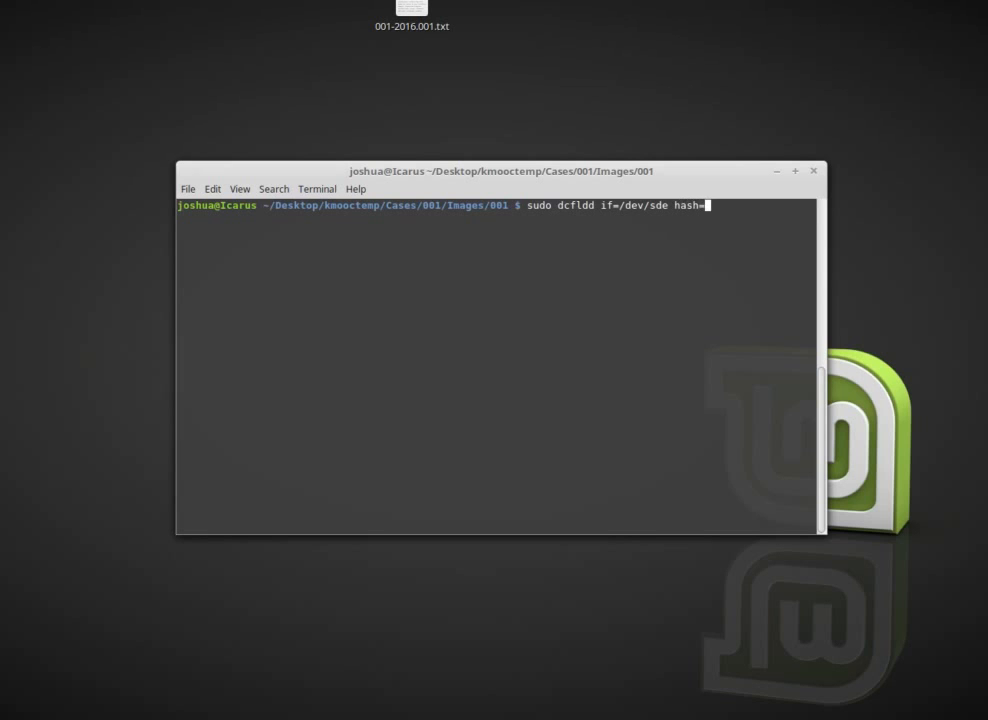
text(md5,)
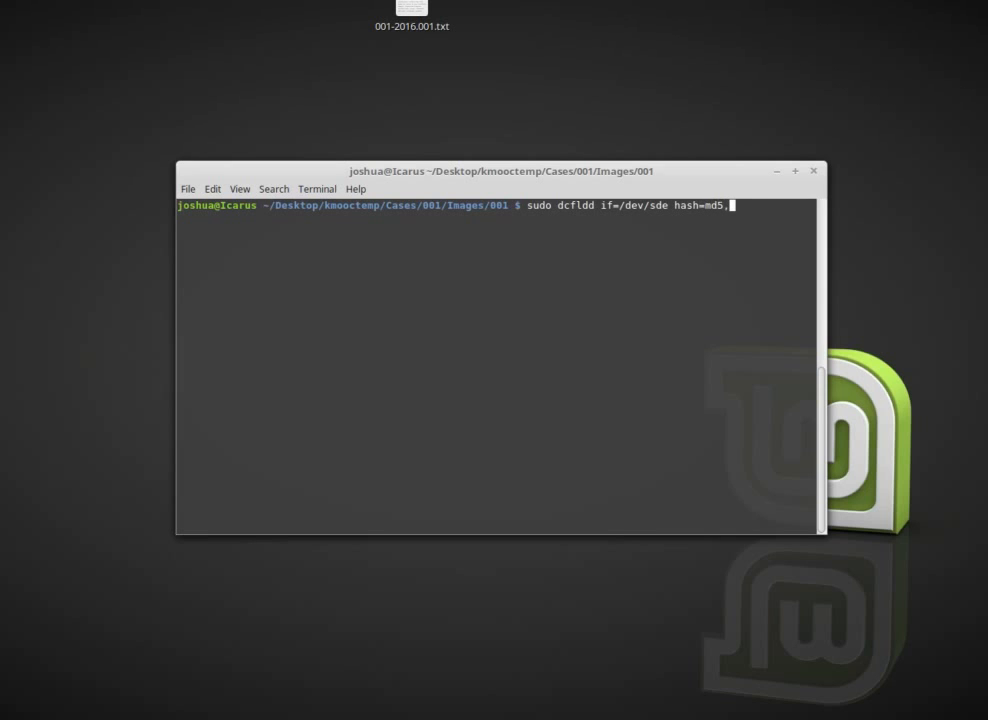
text(sha1)
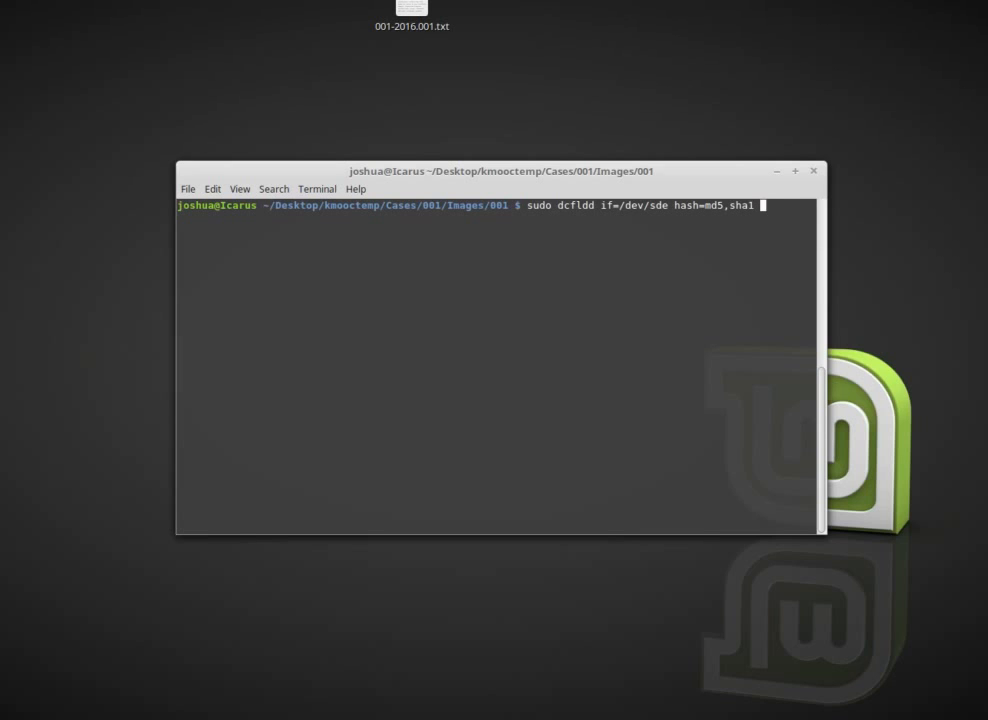
text(md5log=md5)
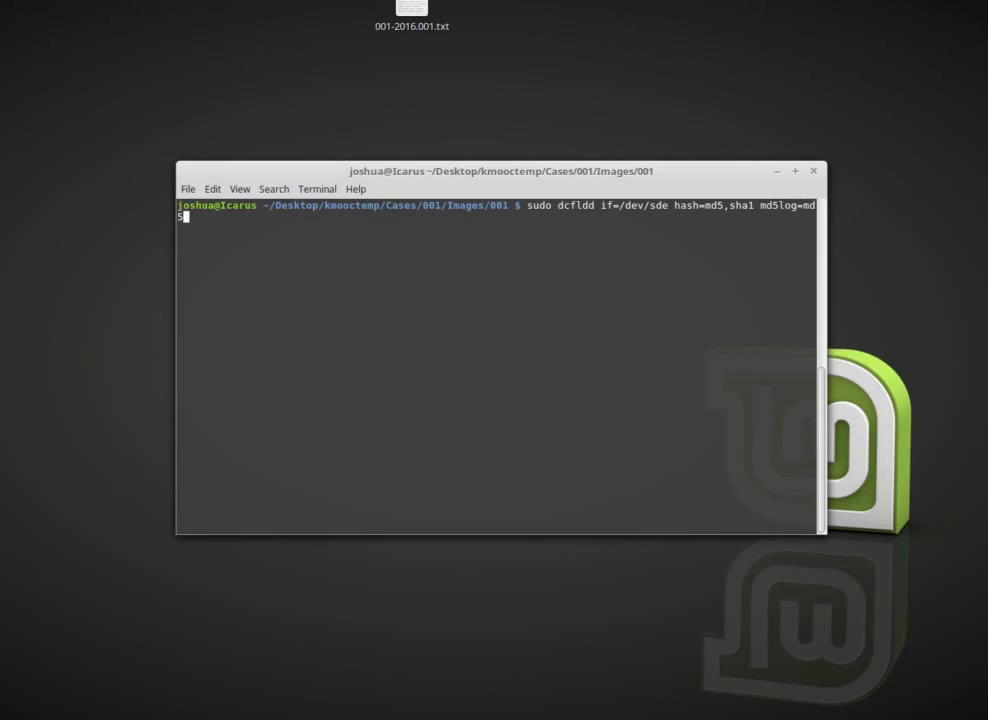
text(.txt)
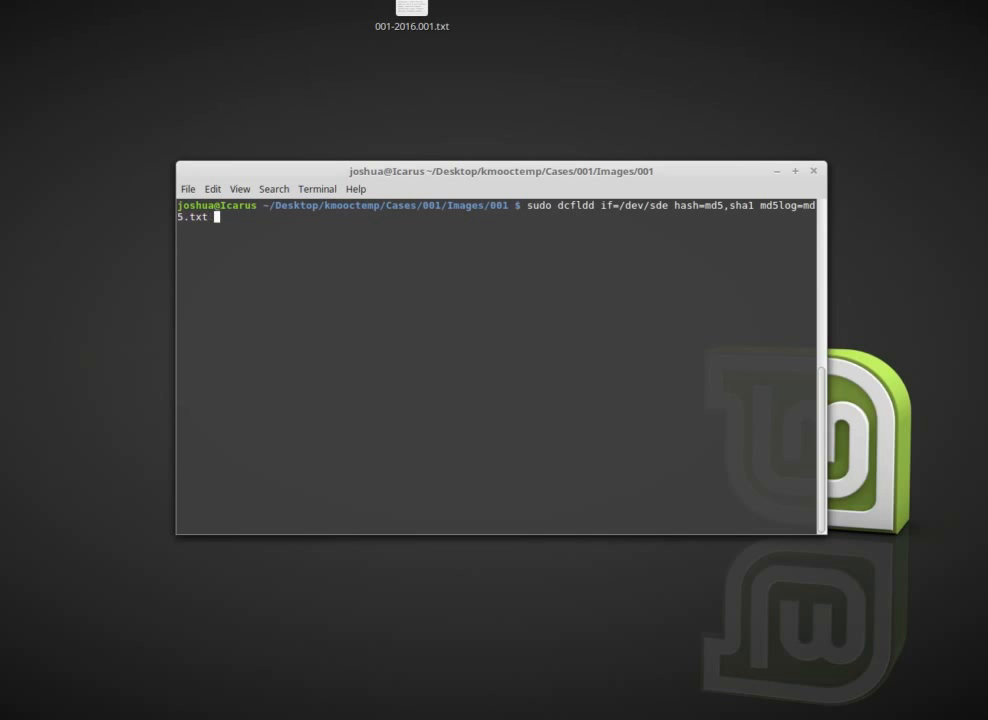
text(sha1)
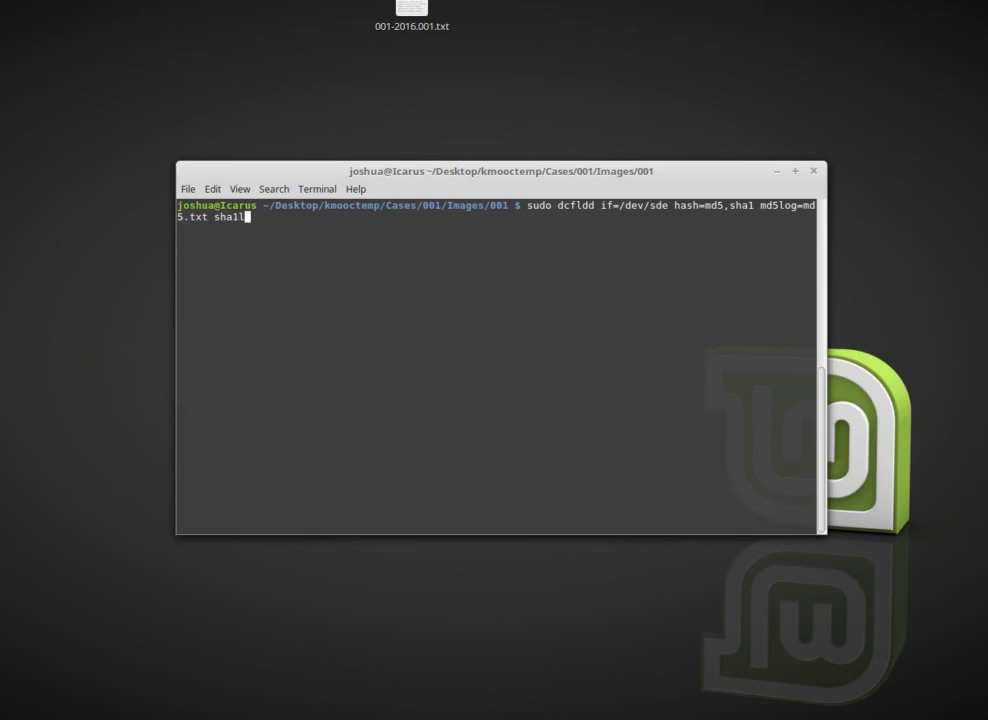
text(log=s)
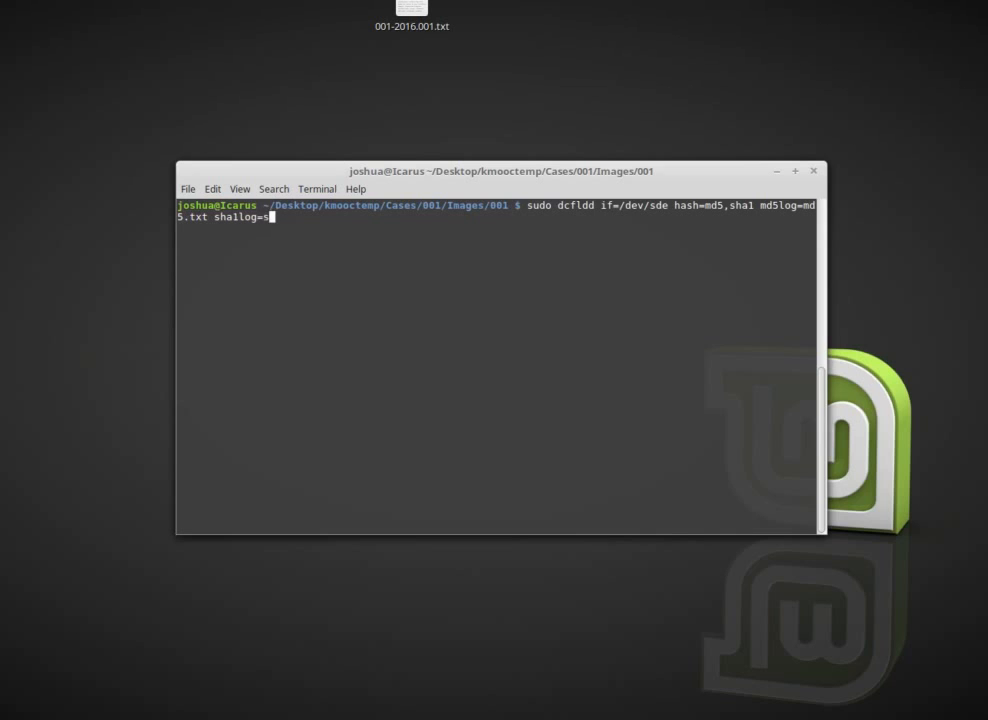
text(ha1.txt)
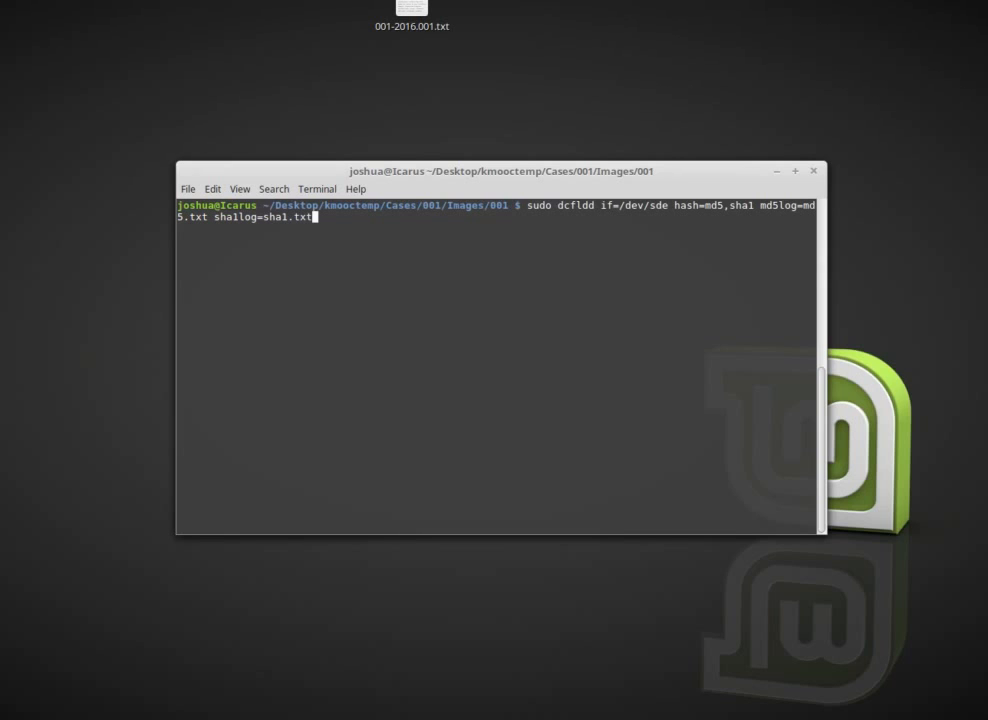
text(hash)
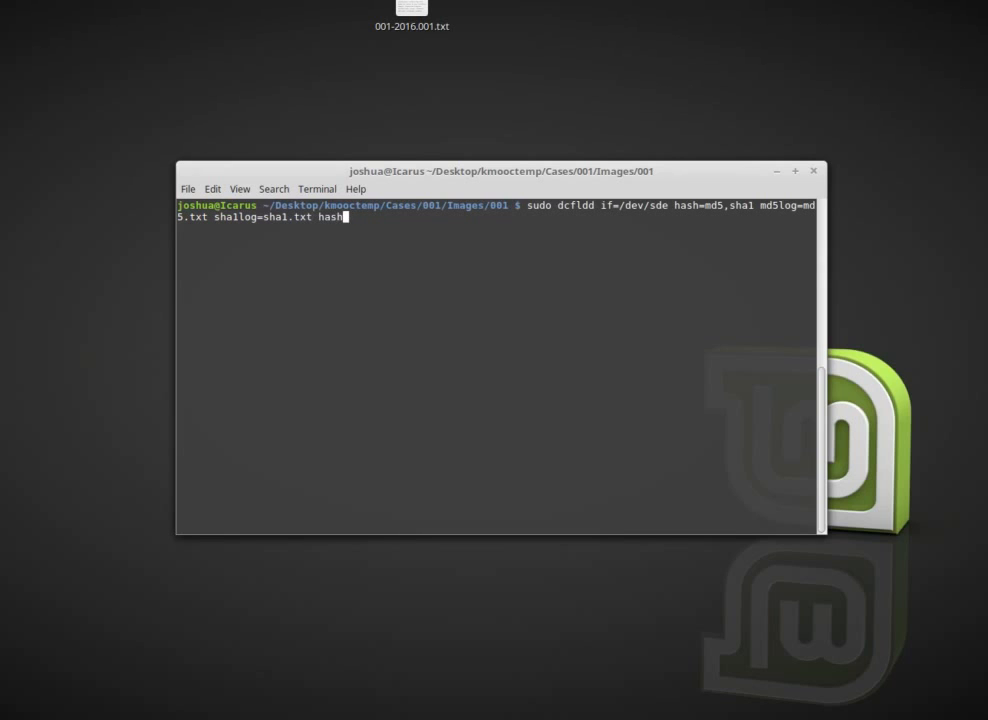
text(conv=)
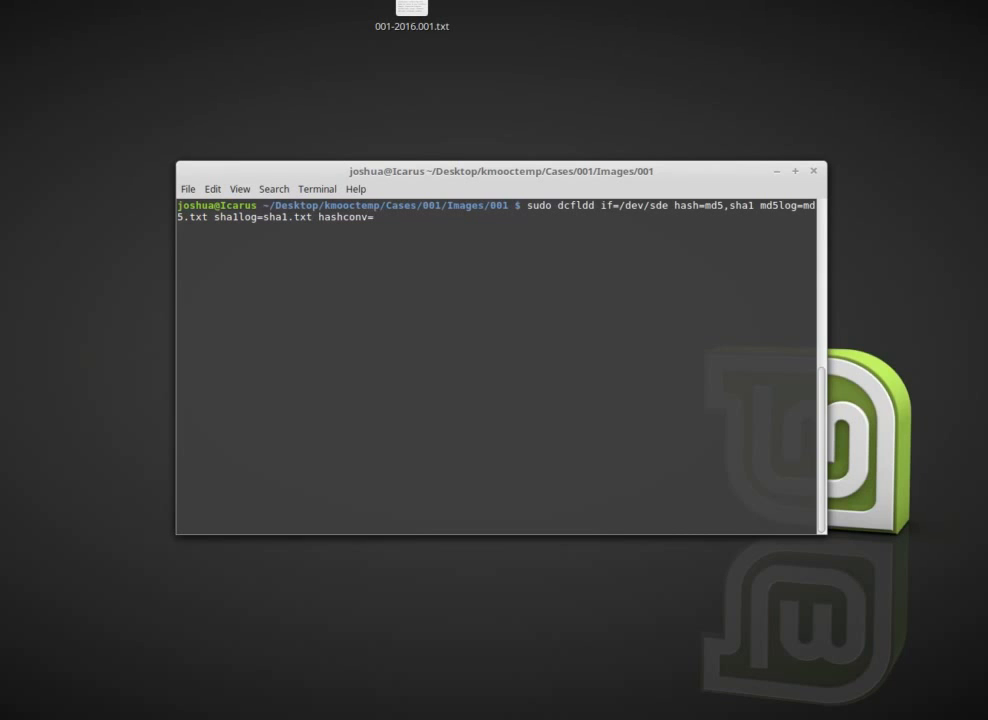
text(after)
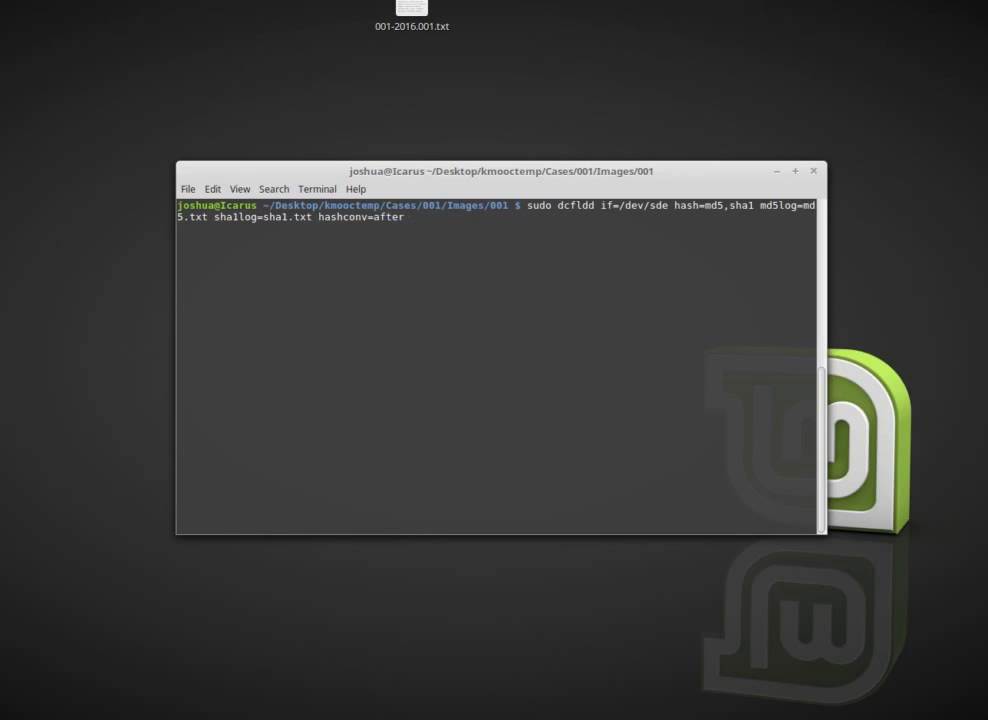
- Append bs=512, conv=noerror,sync and split=1500M to the dcfldd command
text(bs=)
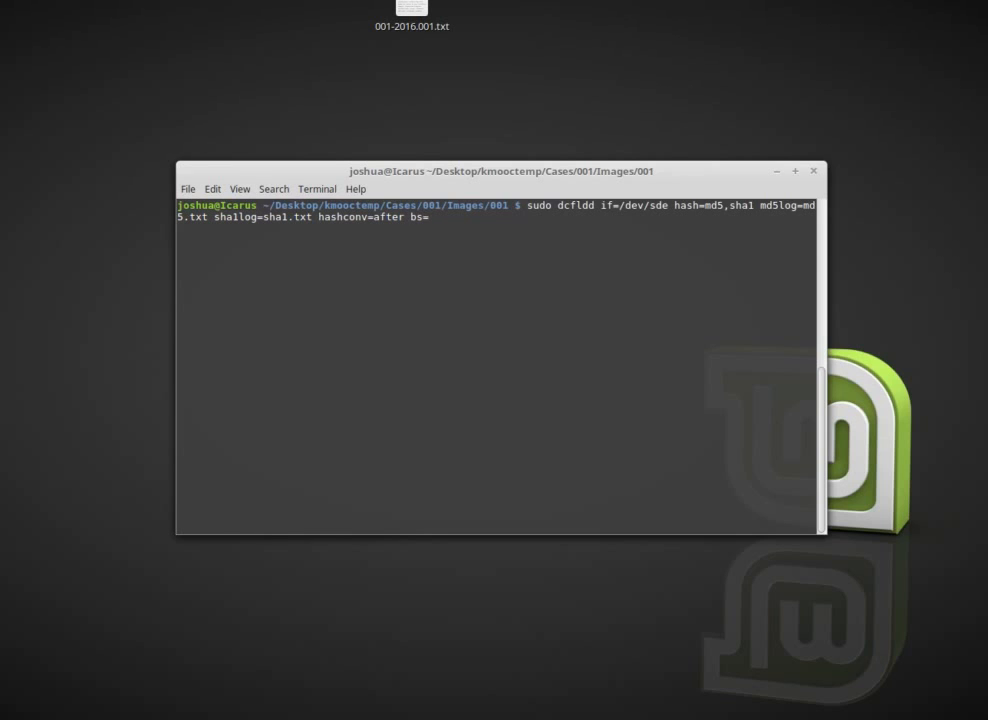
text(512)
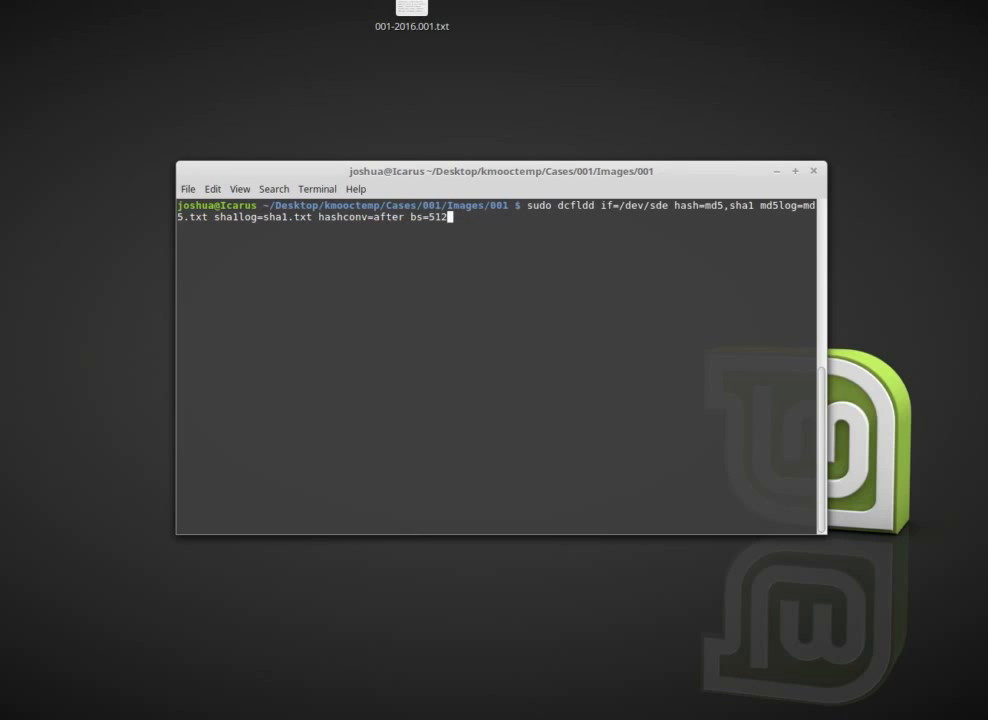
text(conv=)
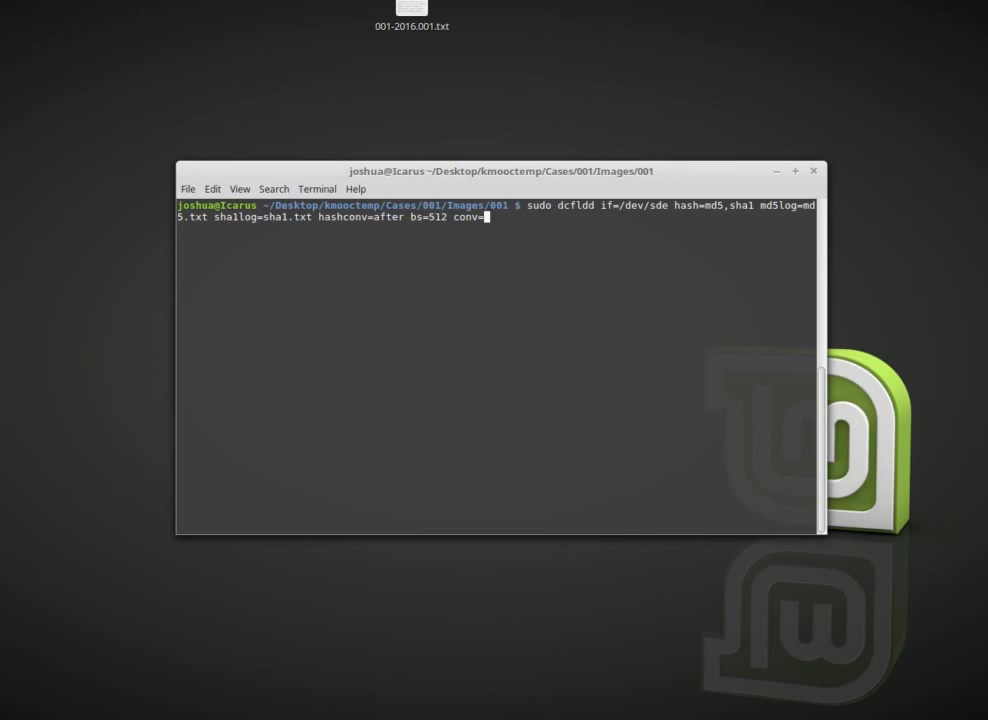
text(noerror)
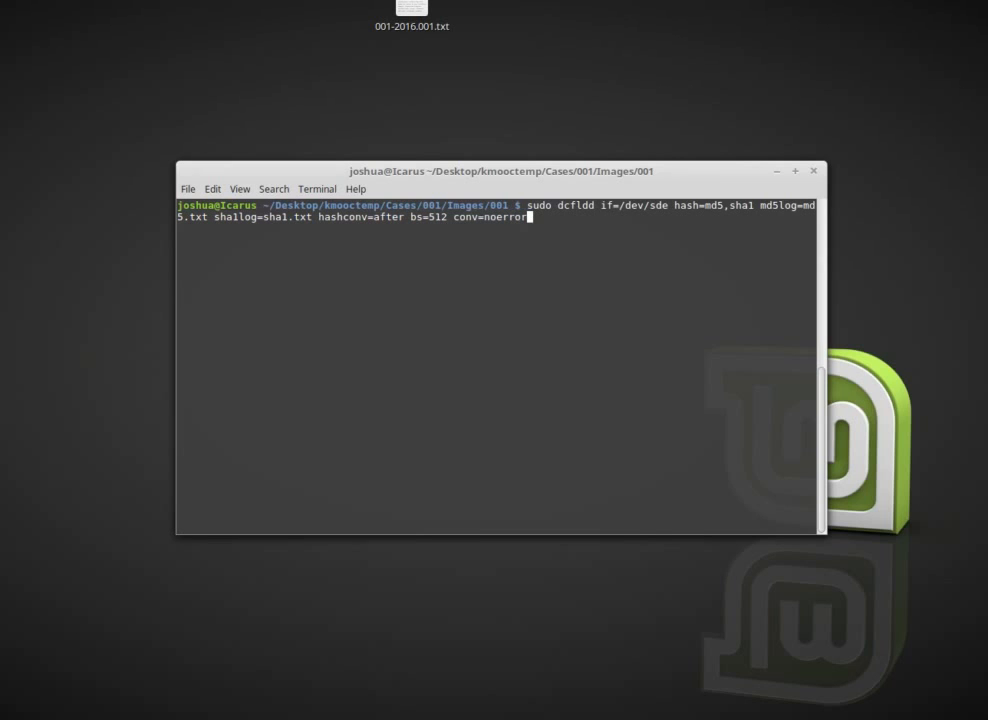
text(,syn)
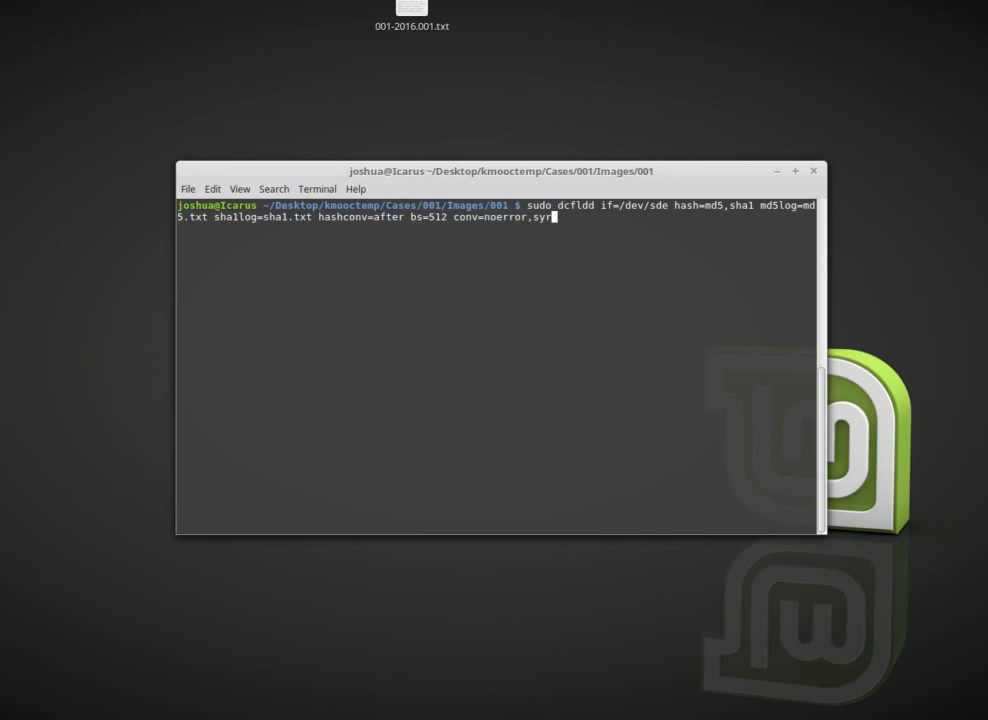
key(Backspace)
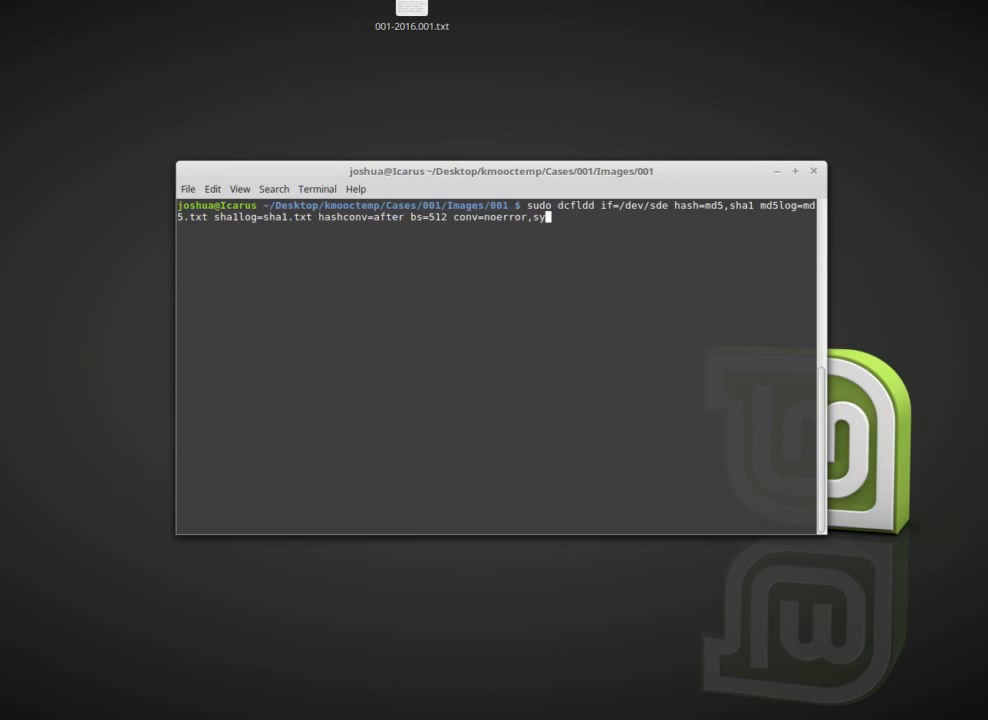
text(nc)
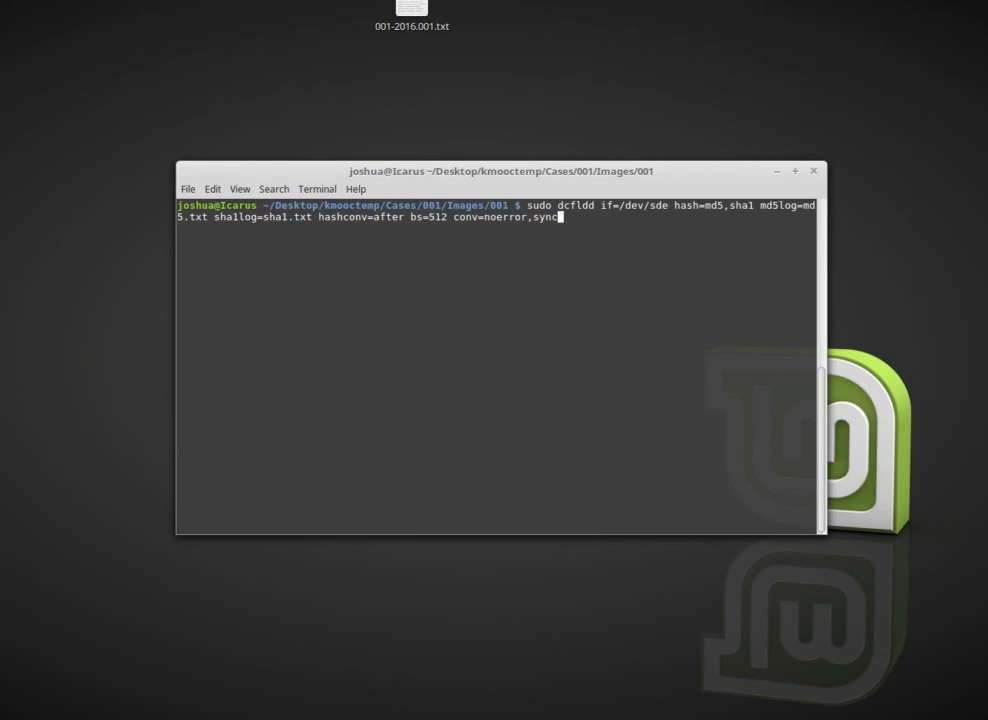
text(spl)
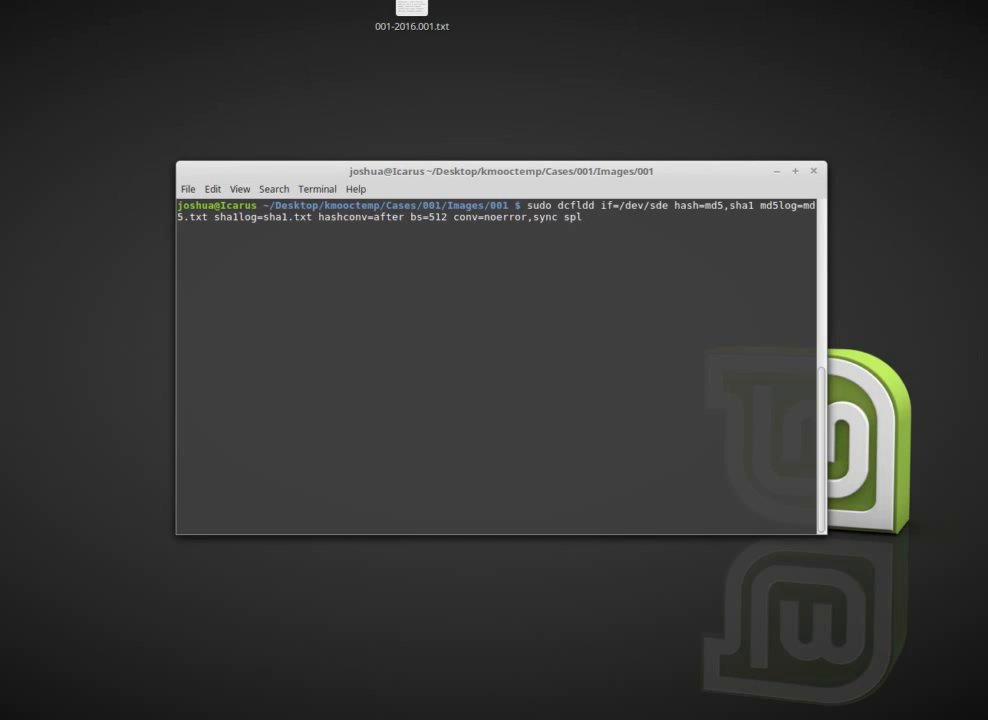
text(it=)
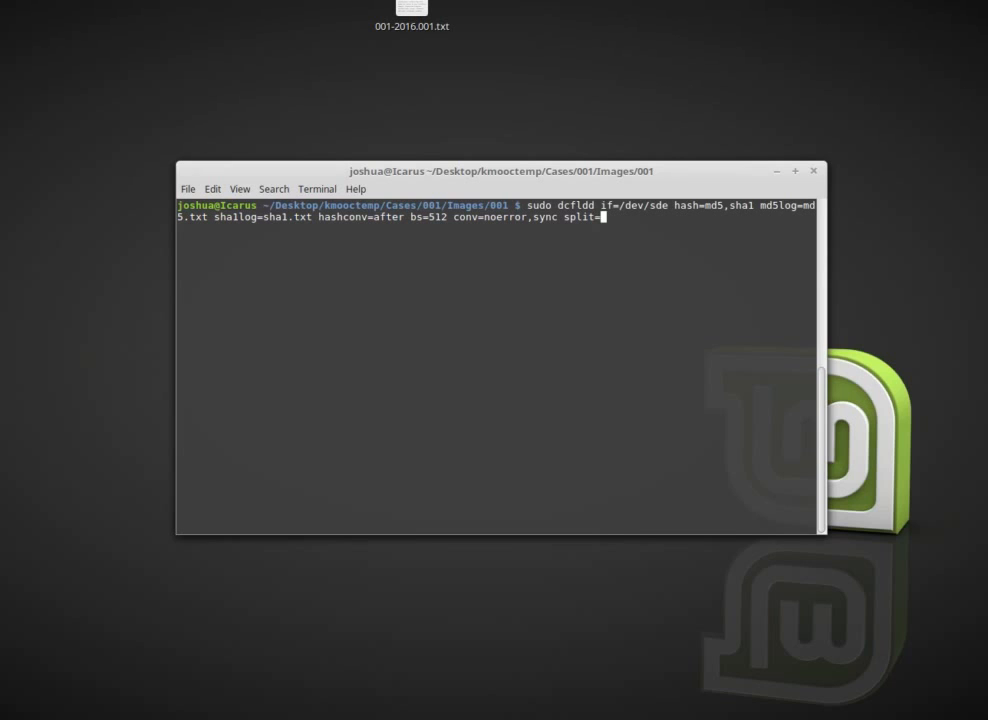
text(1500M)
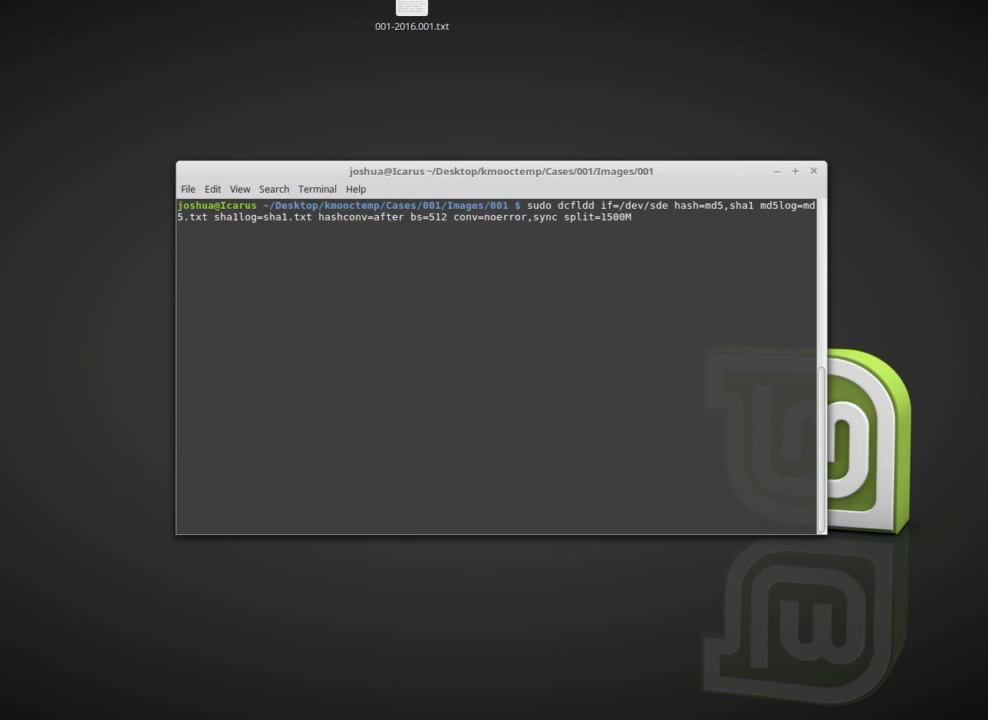
- Append splitformat=000 and output file of=TESTUSB to the dcfldd command
text(sp)
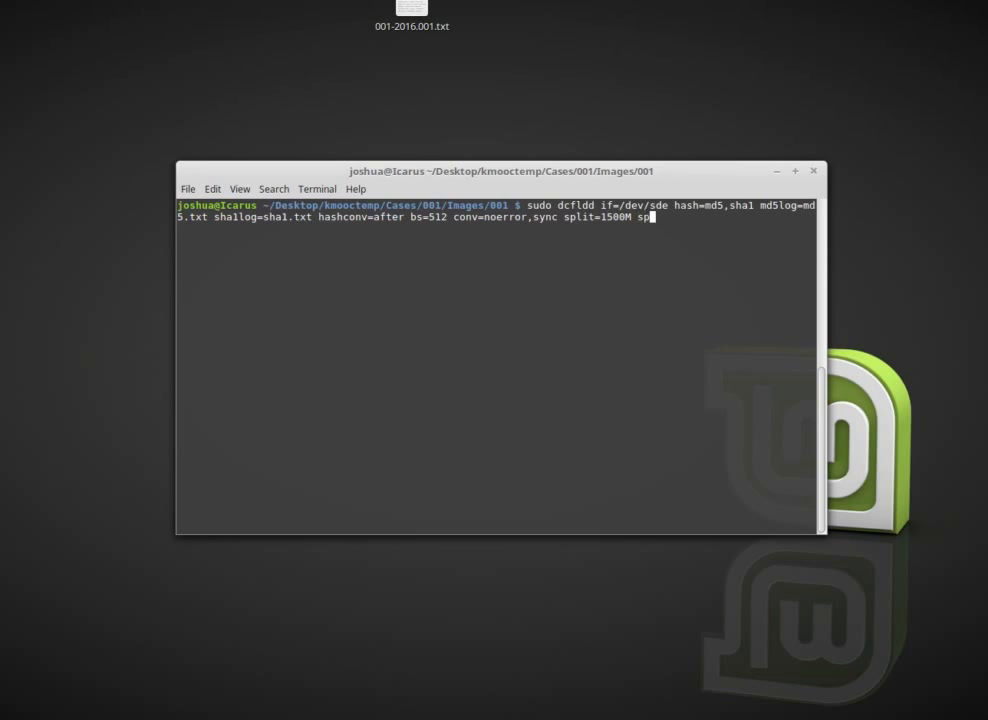
text(litformat=)
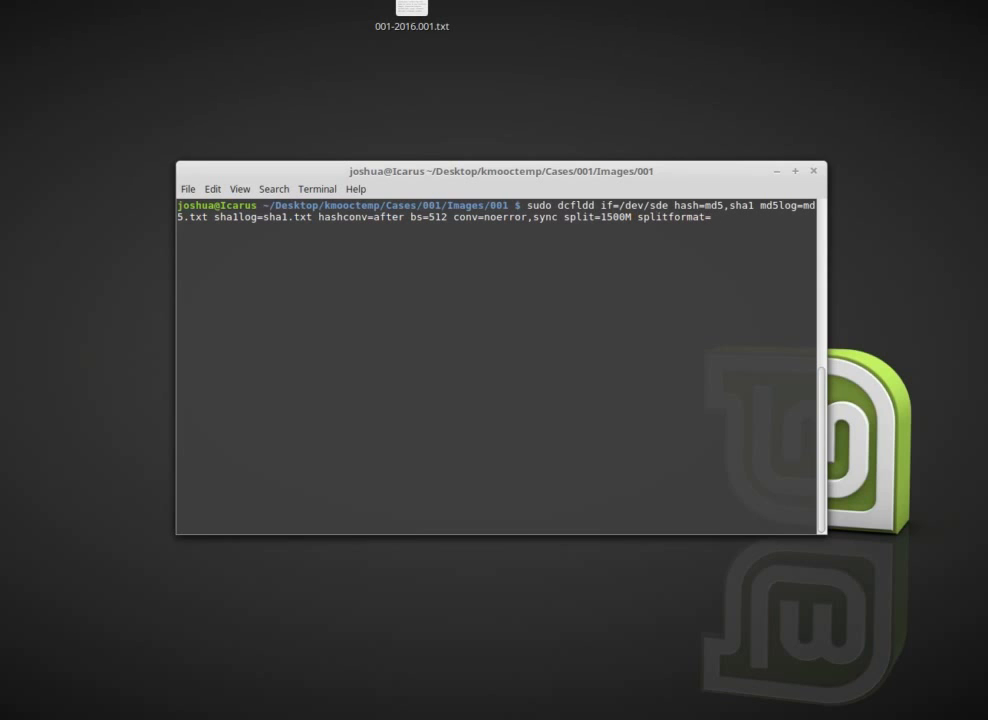
text(0)
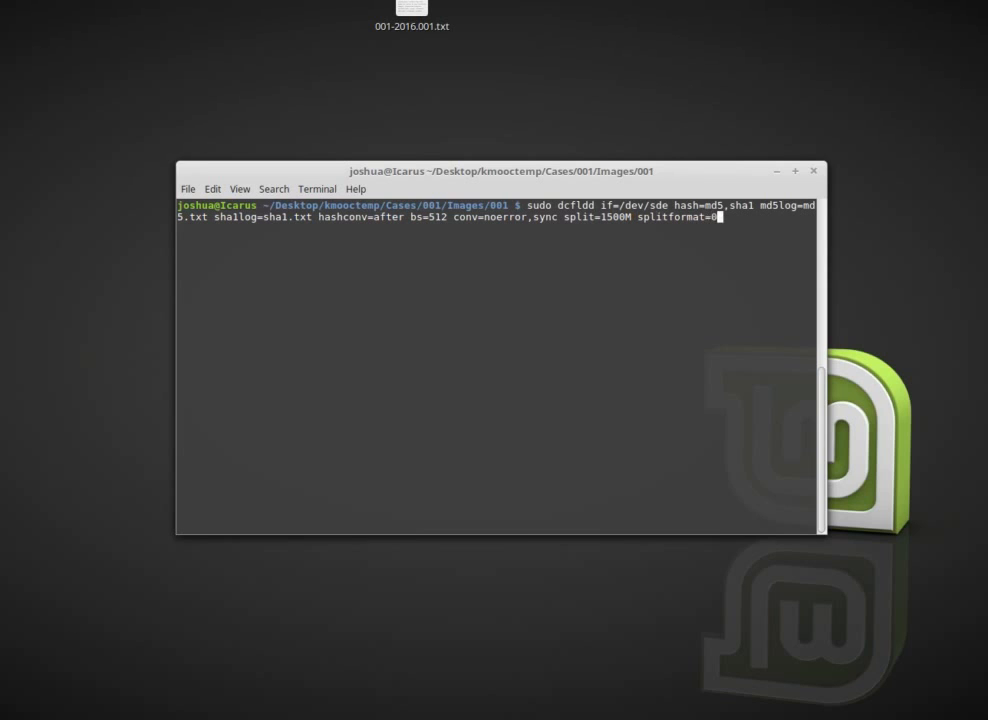
text(00)
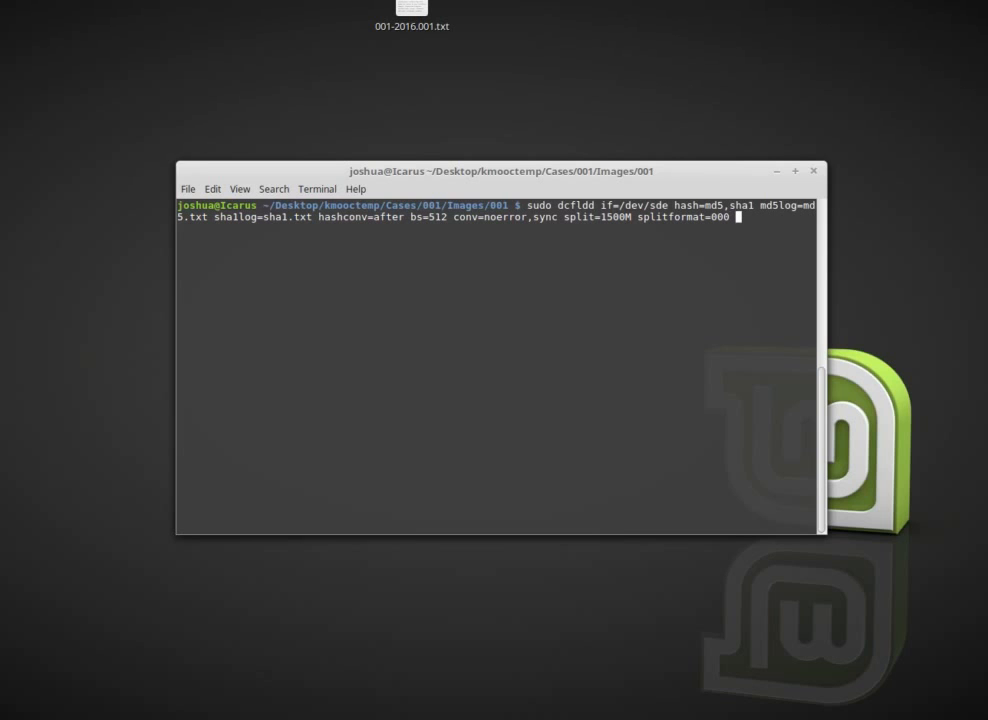
text(of=)
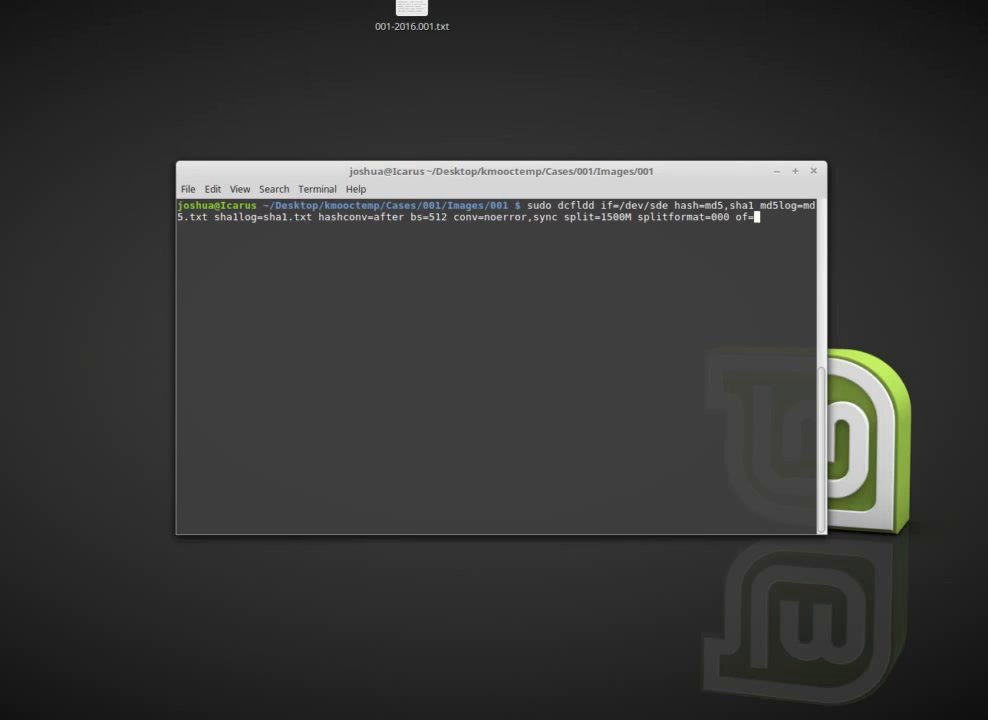
text(USB)
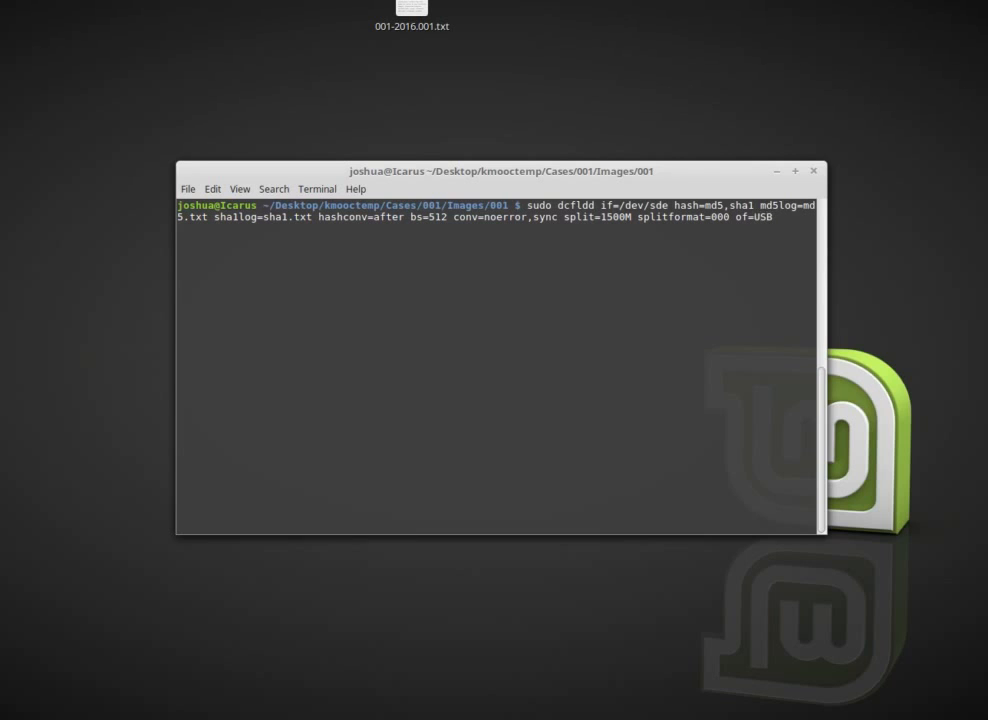
text(TESTU)
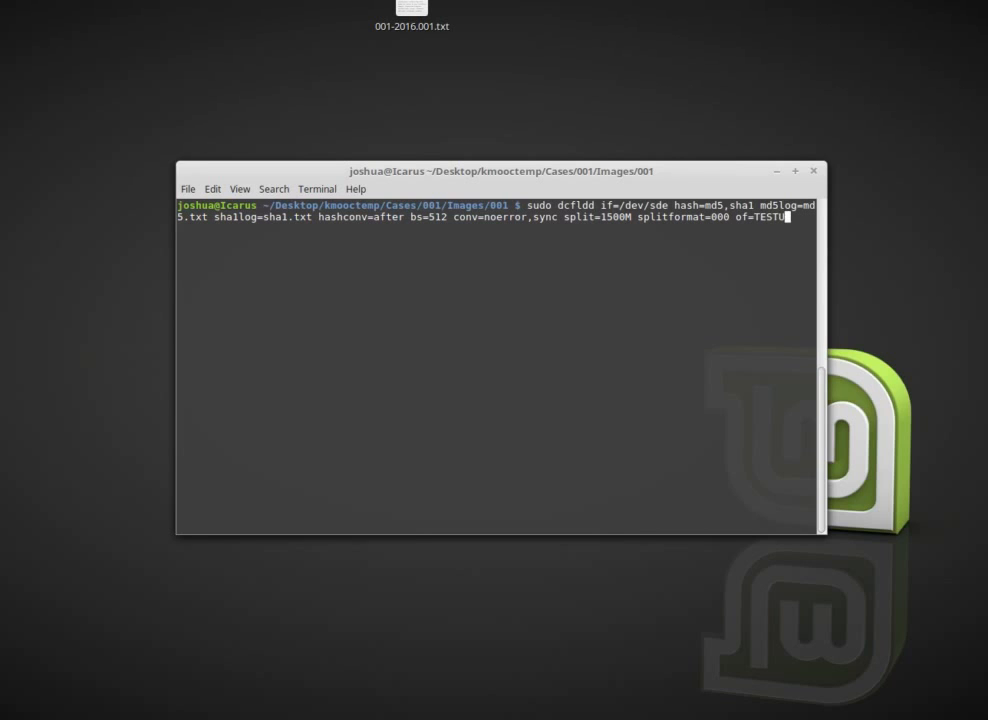
text(B)
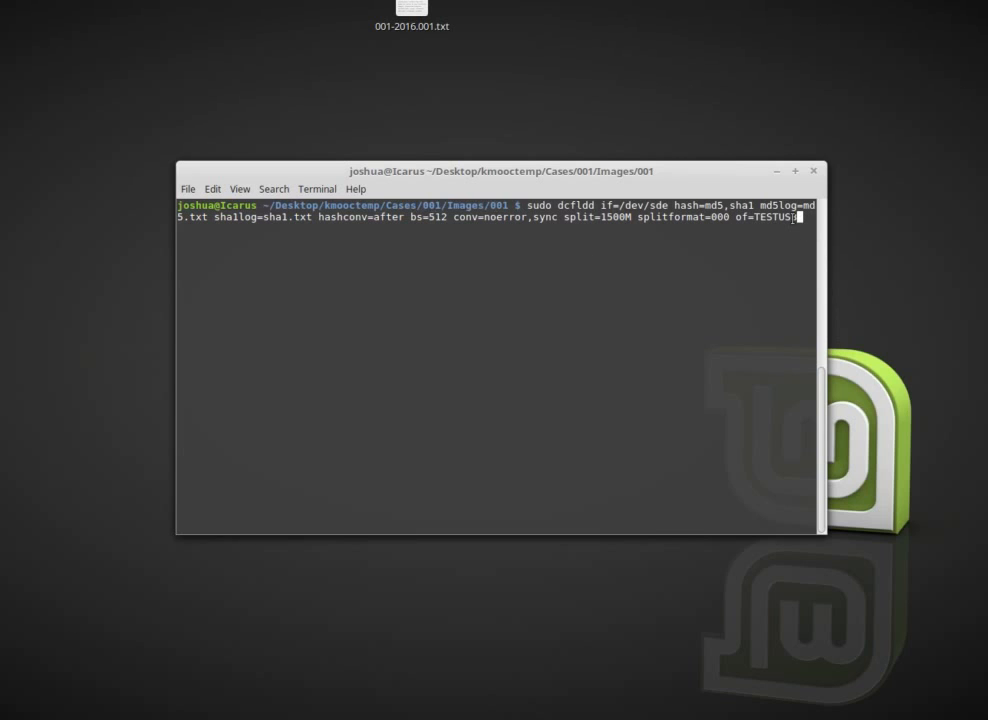
text(B)
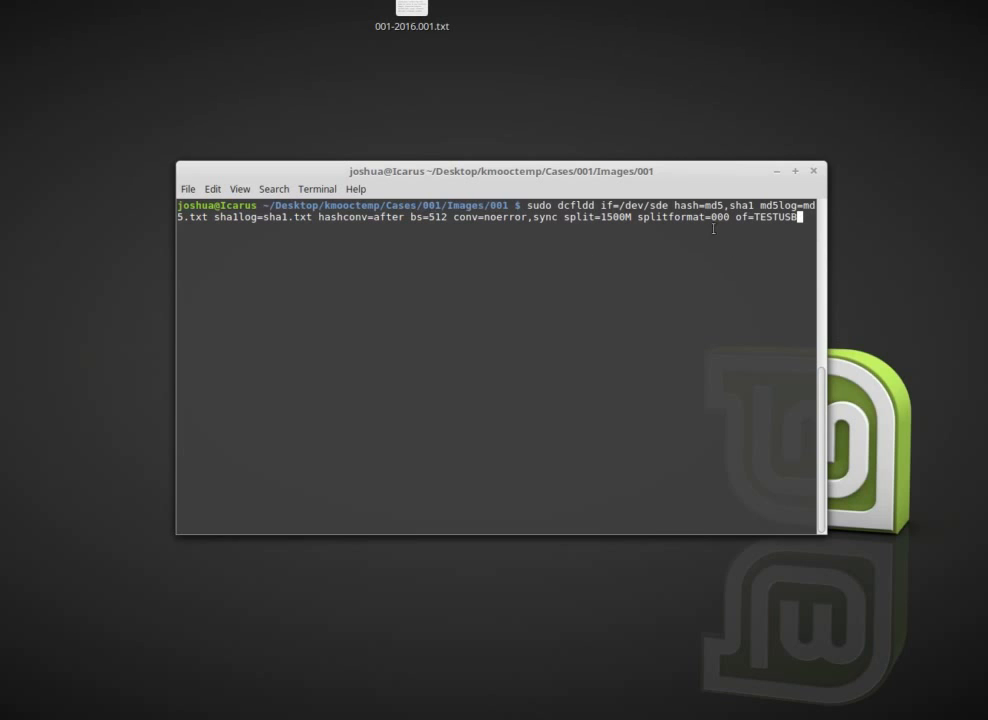
mouse_move(711, 245)
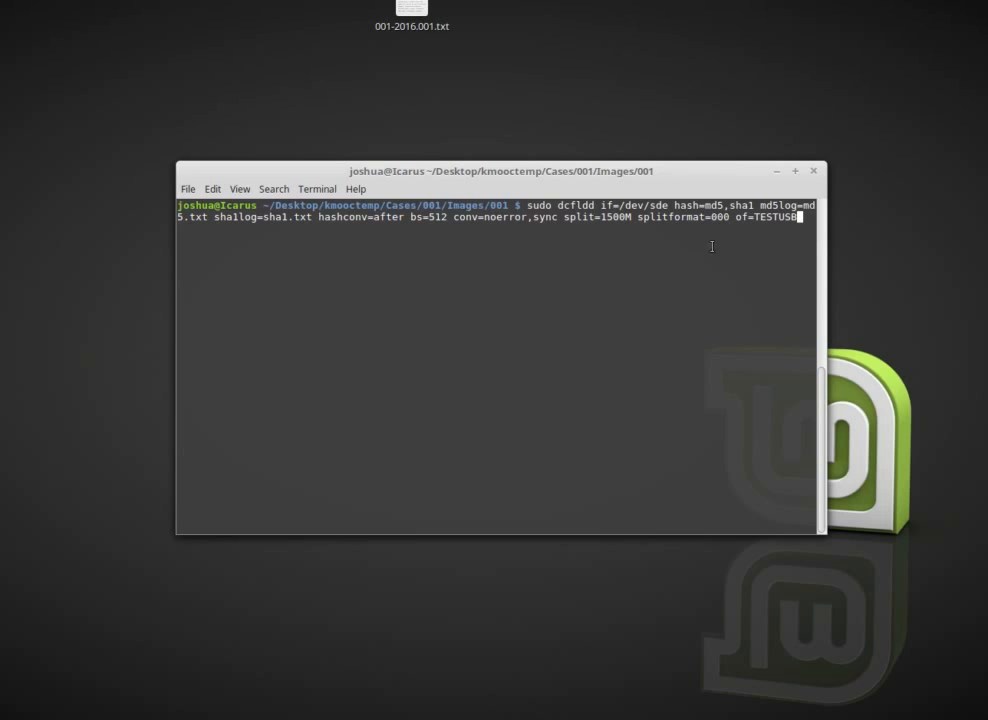
mouse_move(124, 118)
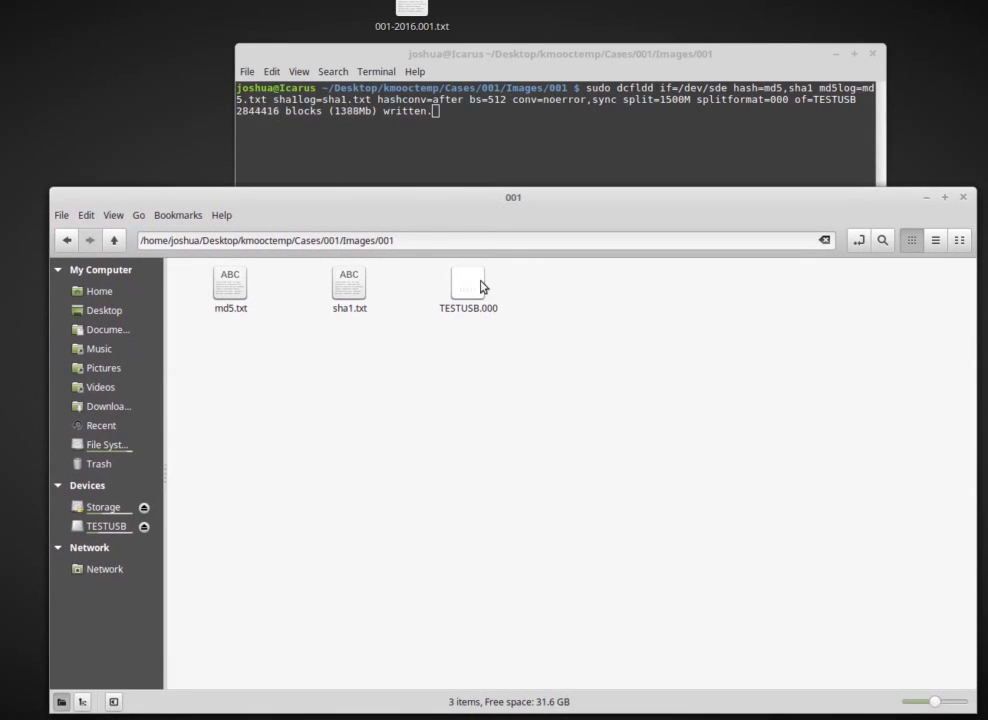
- Check the sizes of TESTUSB.000 and md5.txt in Nemo, then open md5.txt
click(468, 283)
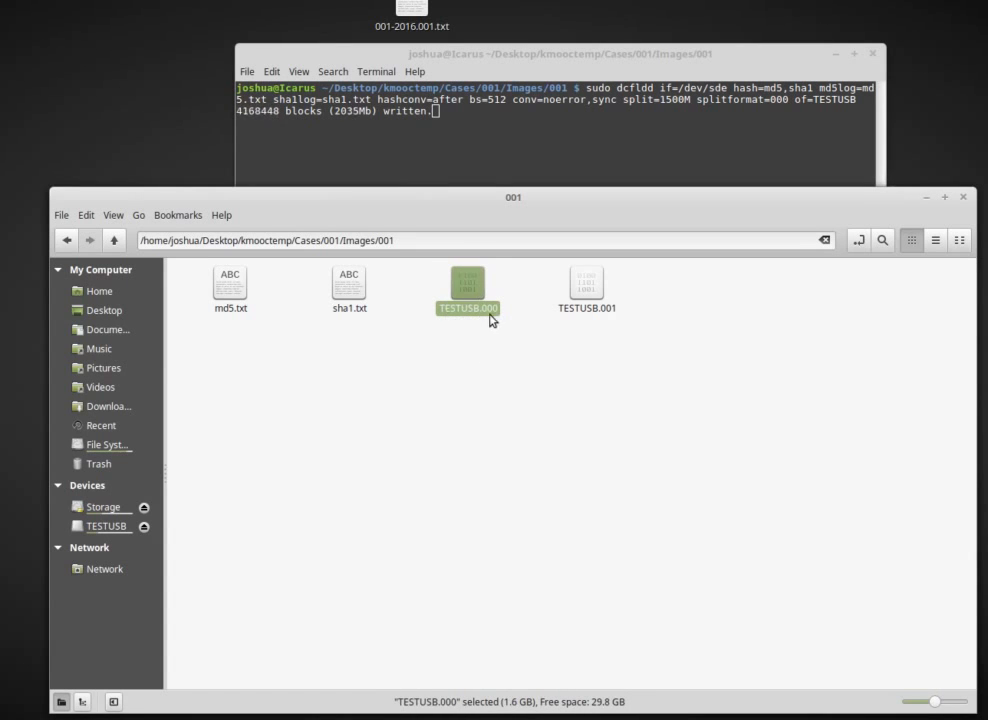
mouse_move(503, 303)
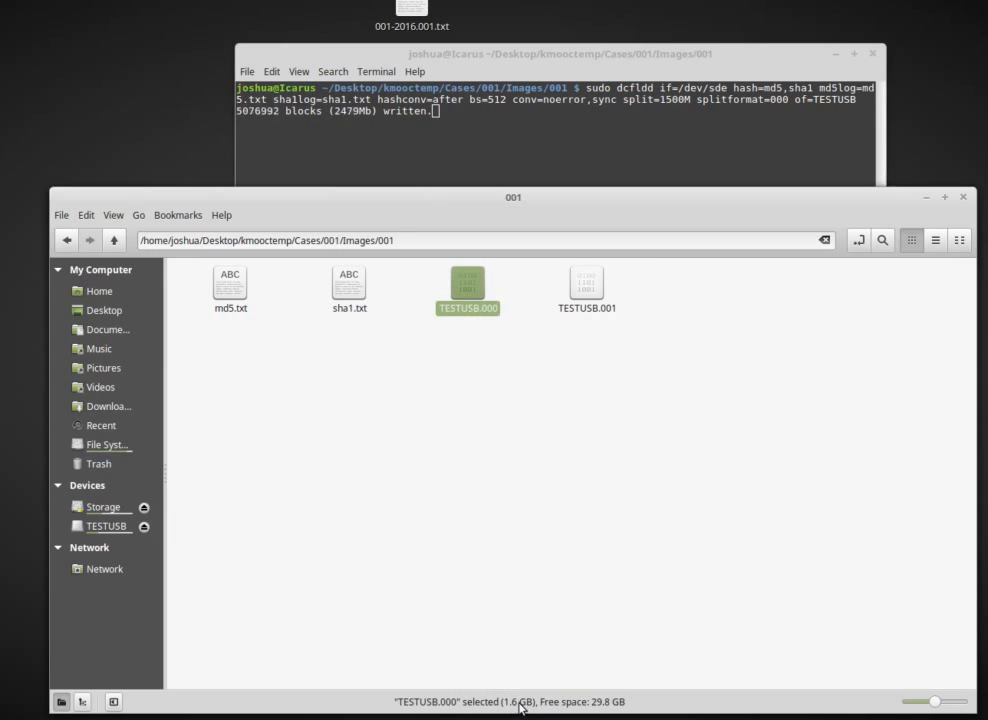
mouse_move(547, 331)
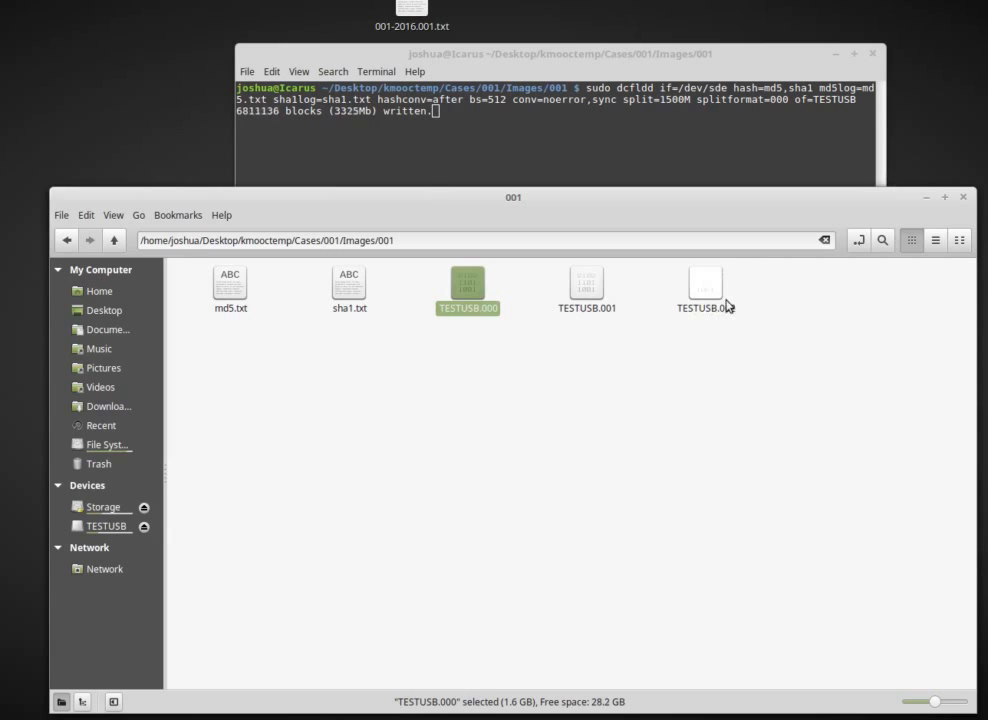
click(230, 290)
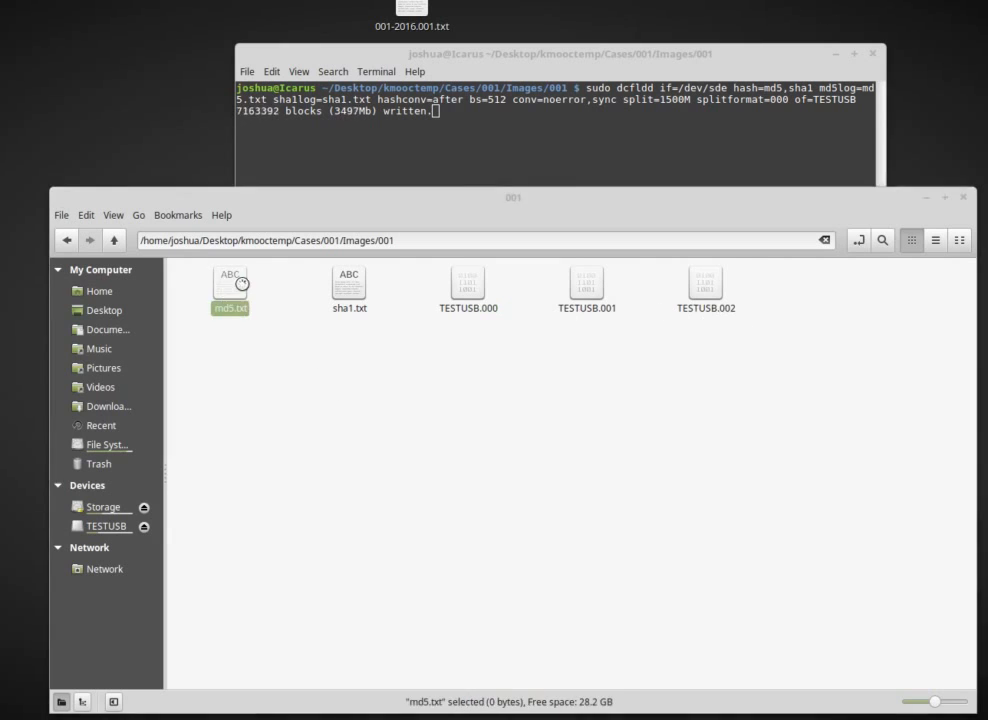
double_click(230, 285)
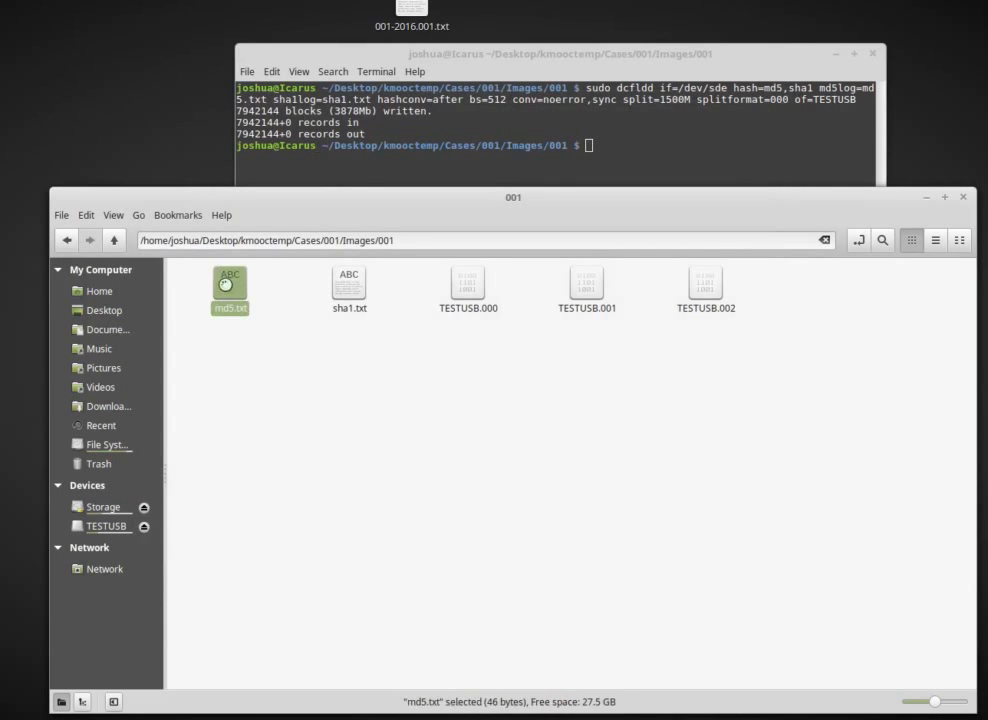
- Double-click md5.txt in the Nemo case folder
double_click(229, 281)
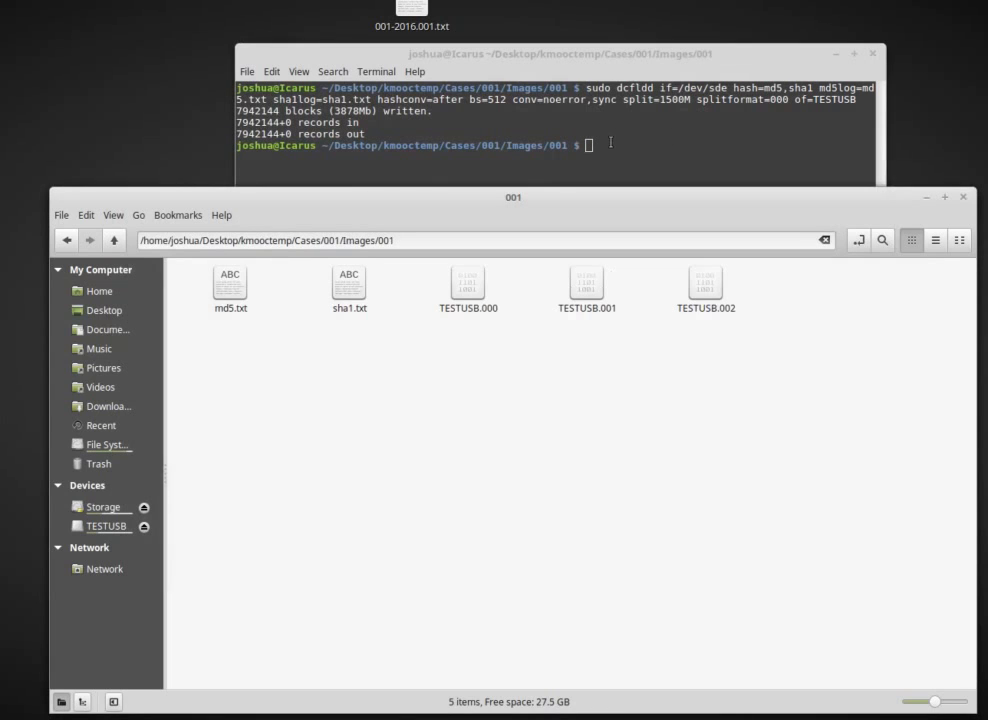
mouse_move(780, 455)
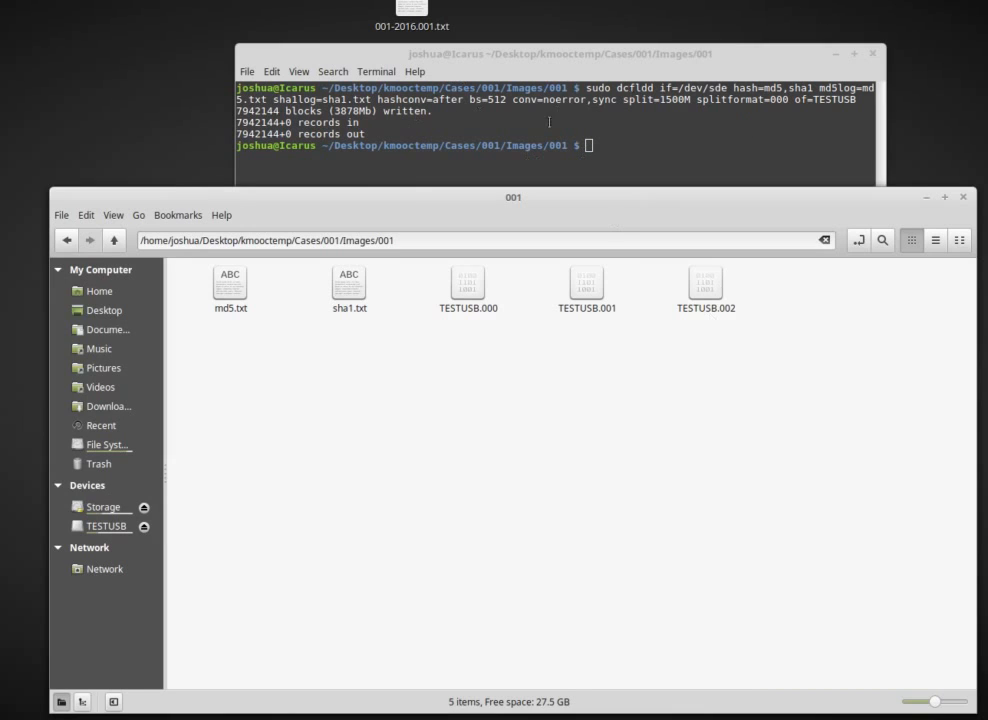
mouse_move(681, 393)
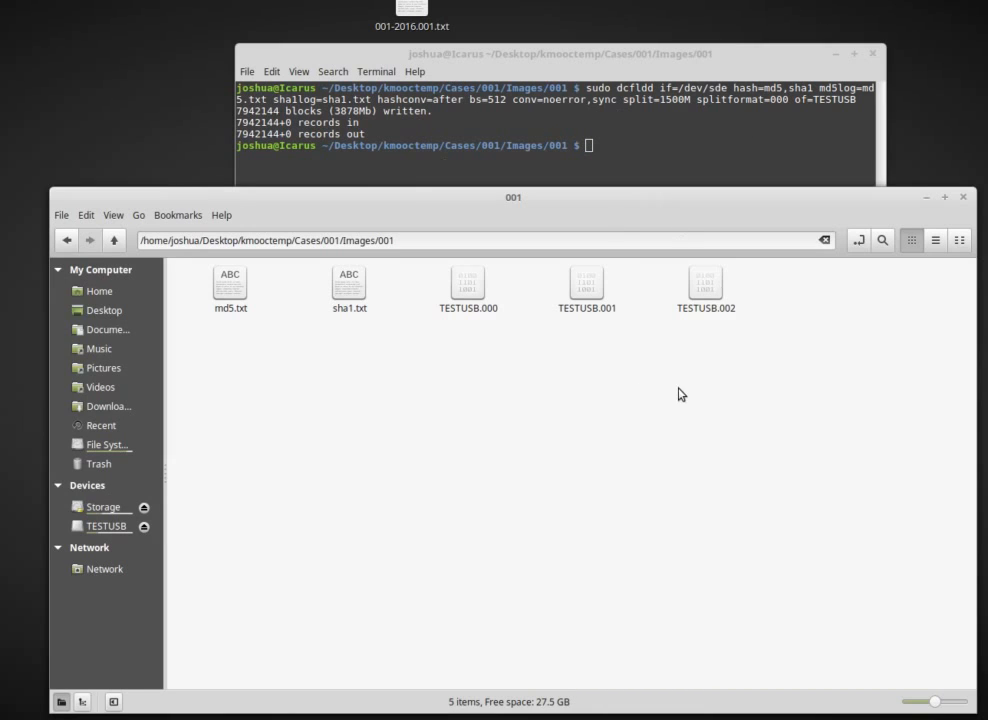
mouse_move(279, 388)
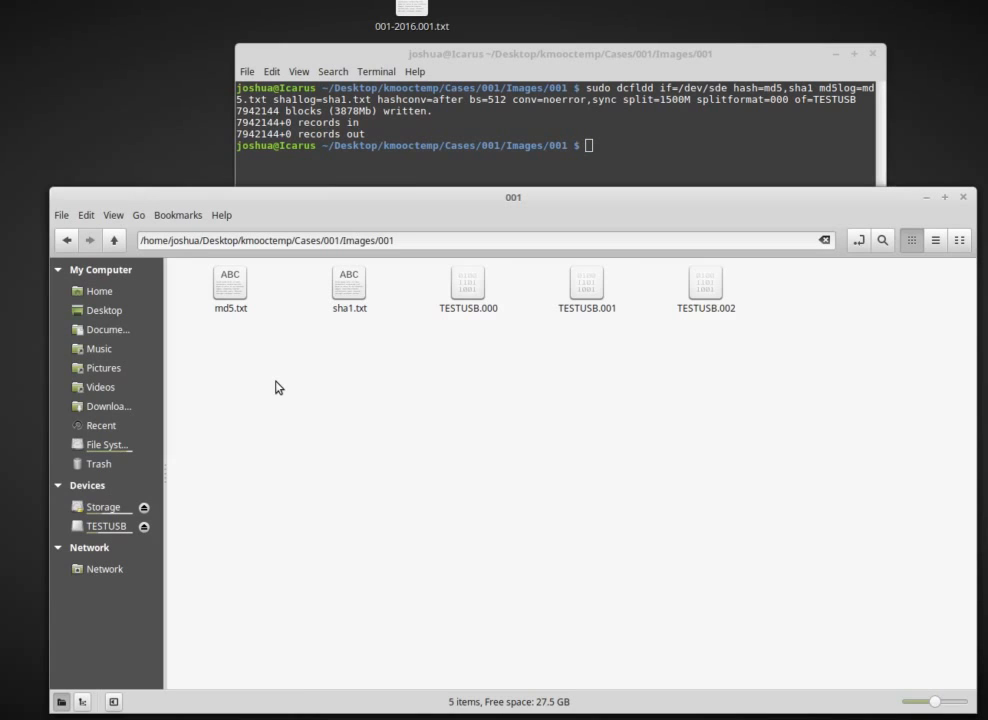
mouse_move(378, 277)
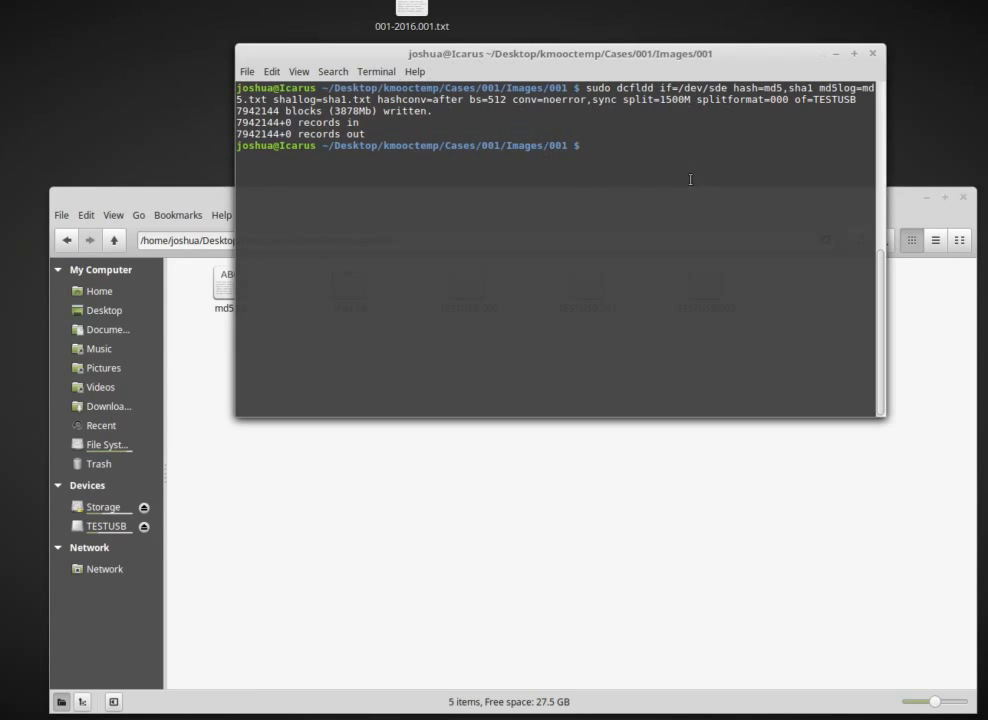
- Highlight the finished dcfldd command and the word dcfldd to review it
double_click(631, 88)
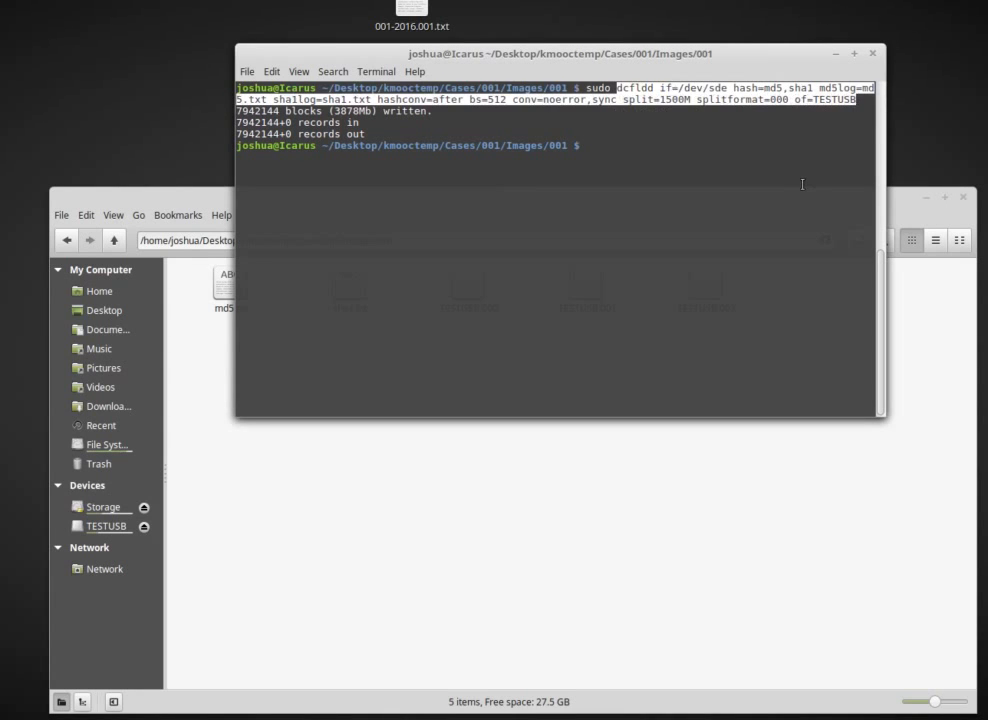
click(600, 145)
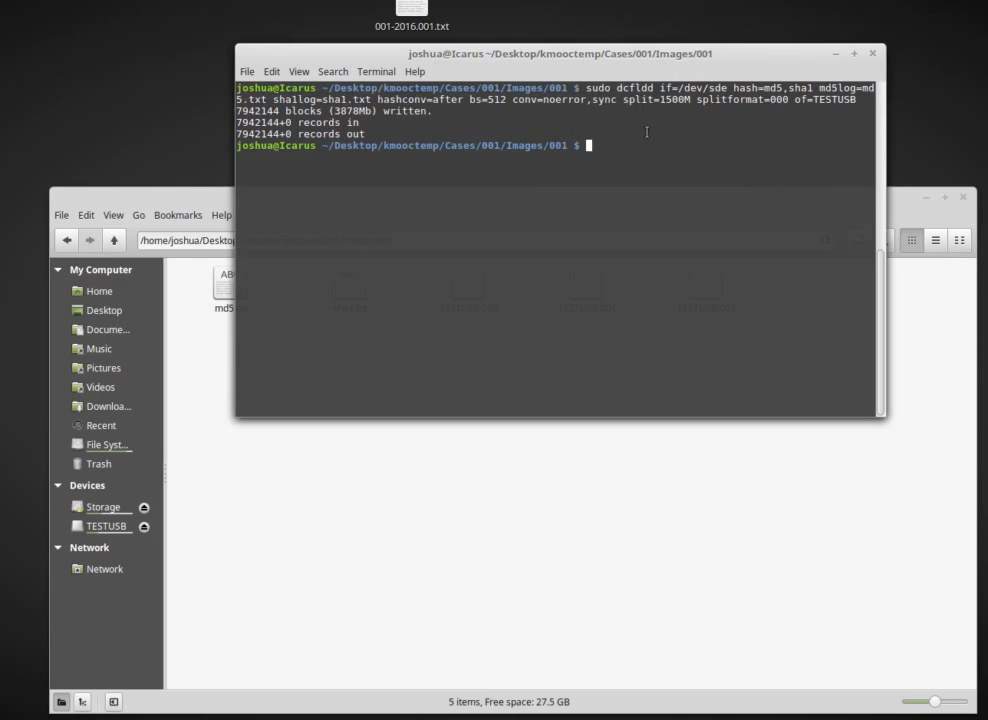
double_click(634, 88)
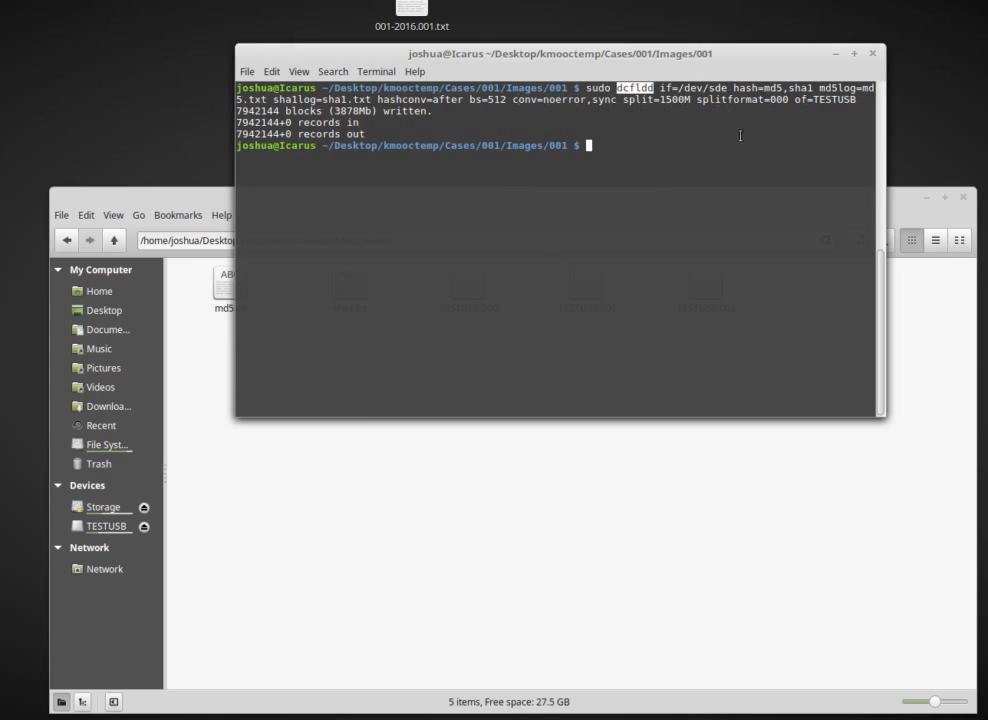
mouse_move(687, 271)
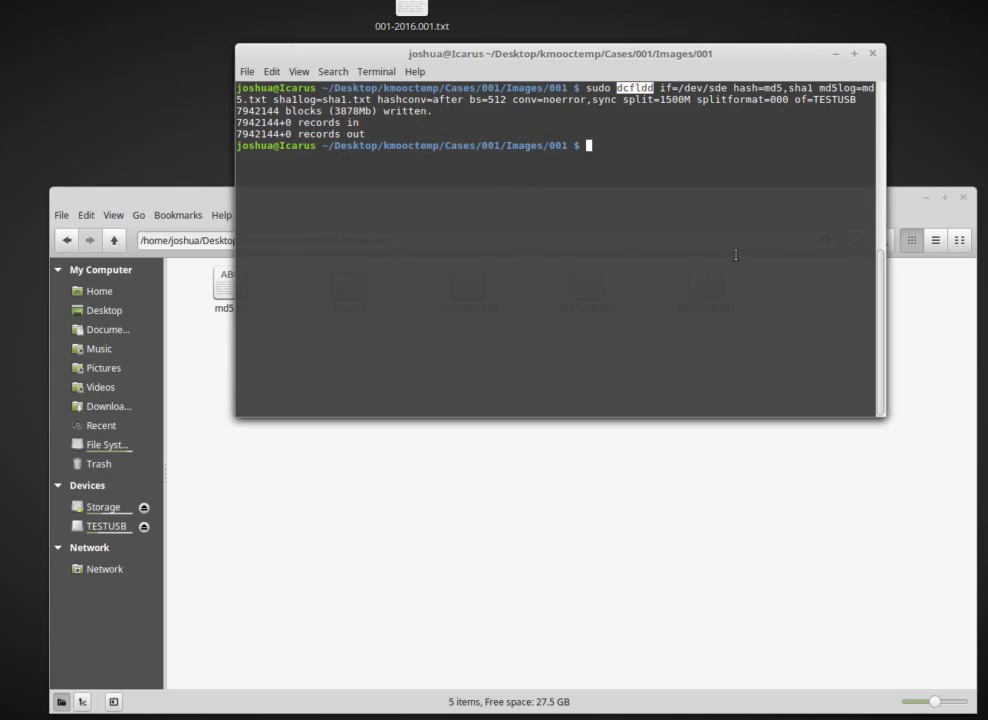
mouse_move(700, 145)
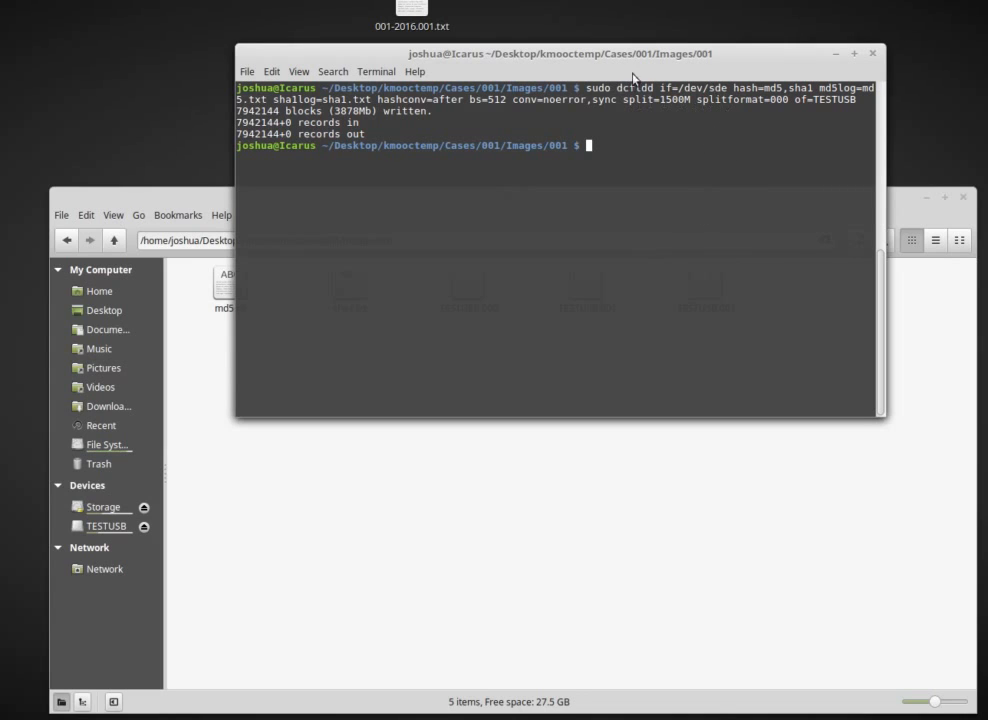
mouse_move(788, 200)
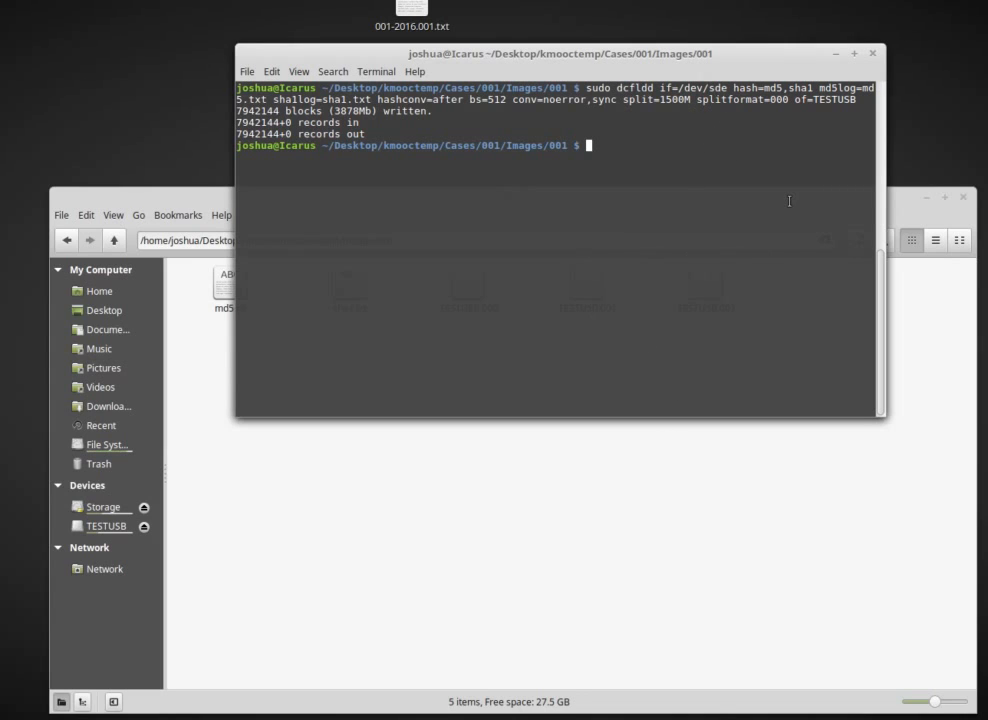
mouse_move(631, 496)
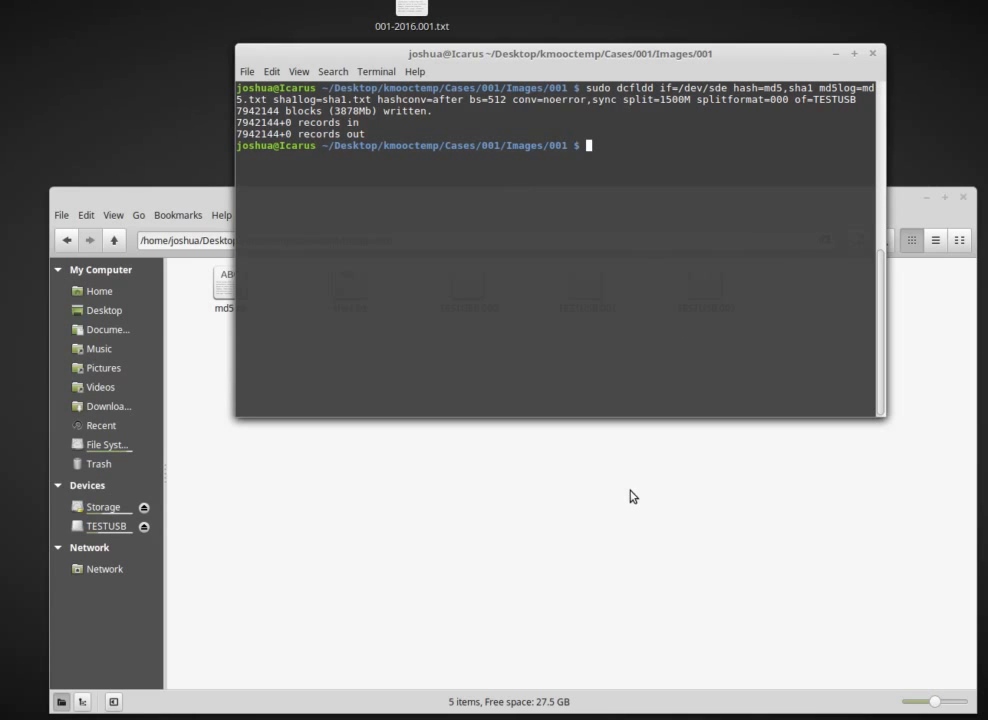
mouse_move(483, 498)
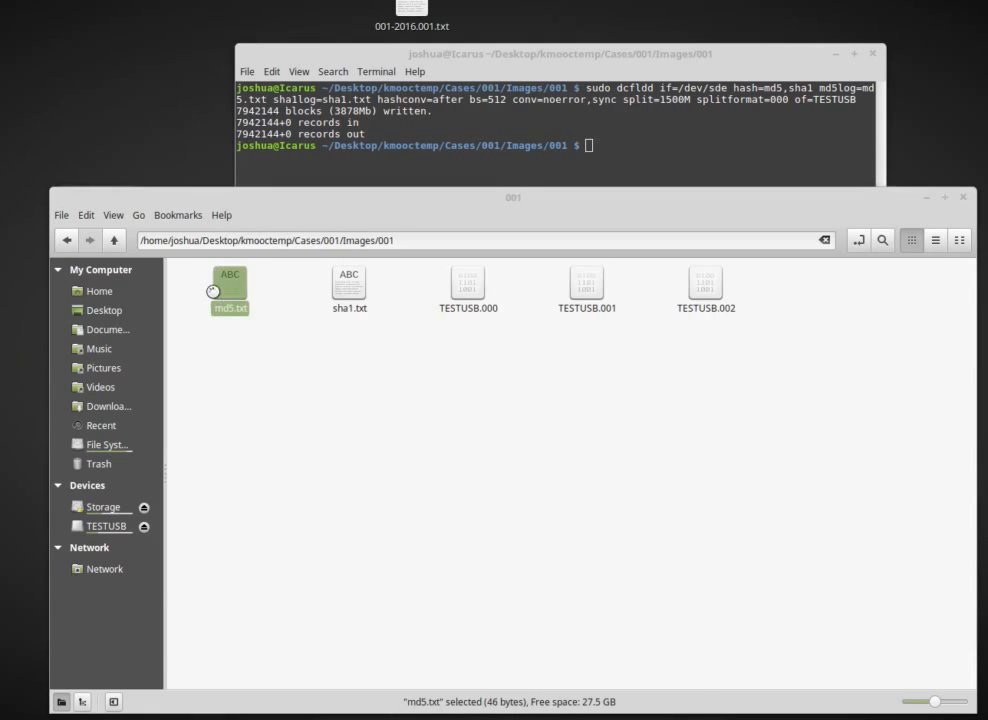
- Bring the terminal window back in front of the Nemo case folder
double_click(229, 290)
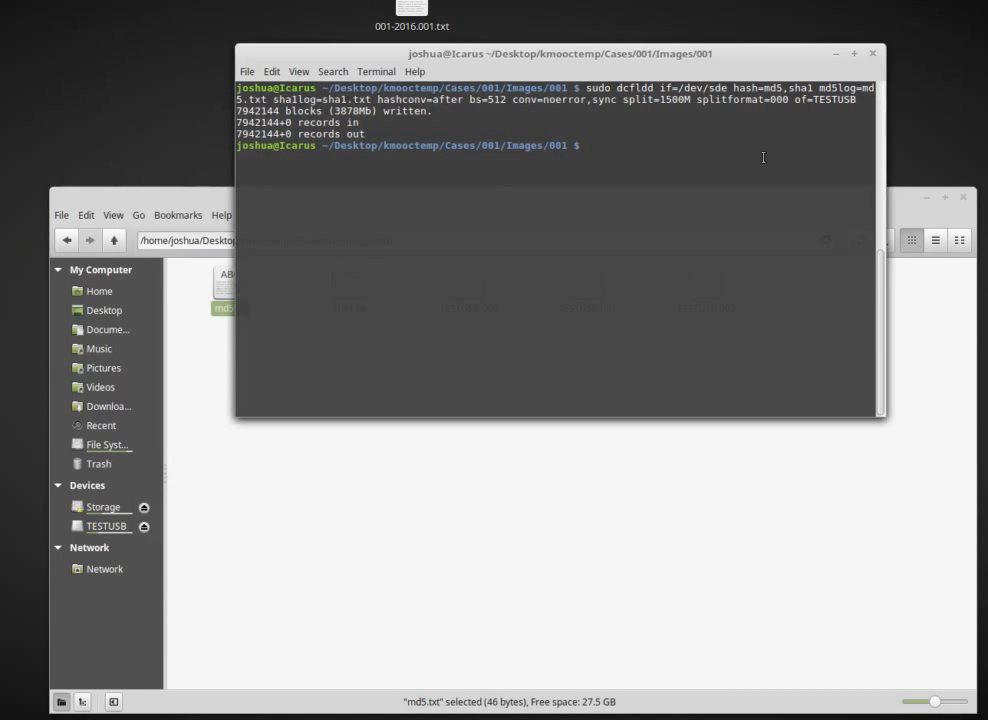
- Run cat TESTUSB.00* | md5sum, yielding 8a6aa06e…, and open md5.txt for comparison
text(cat)
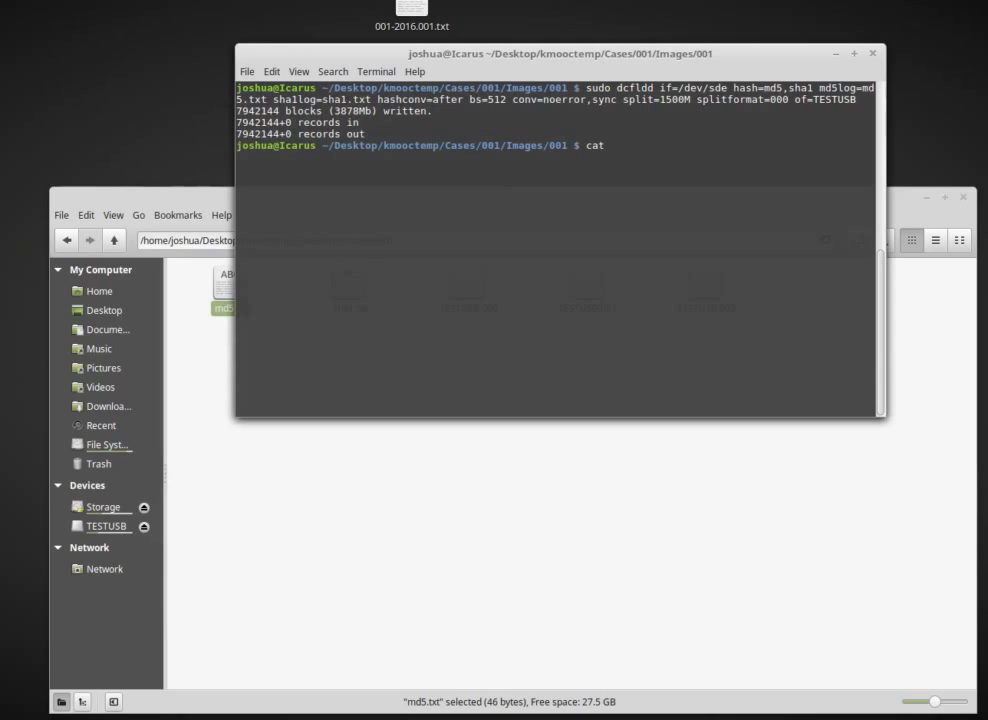
text(TESTUSB.00)
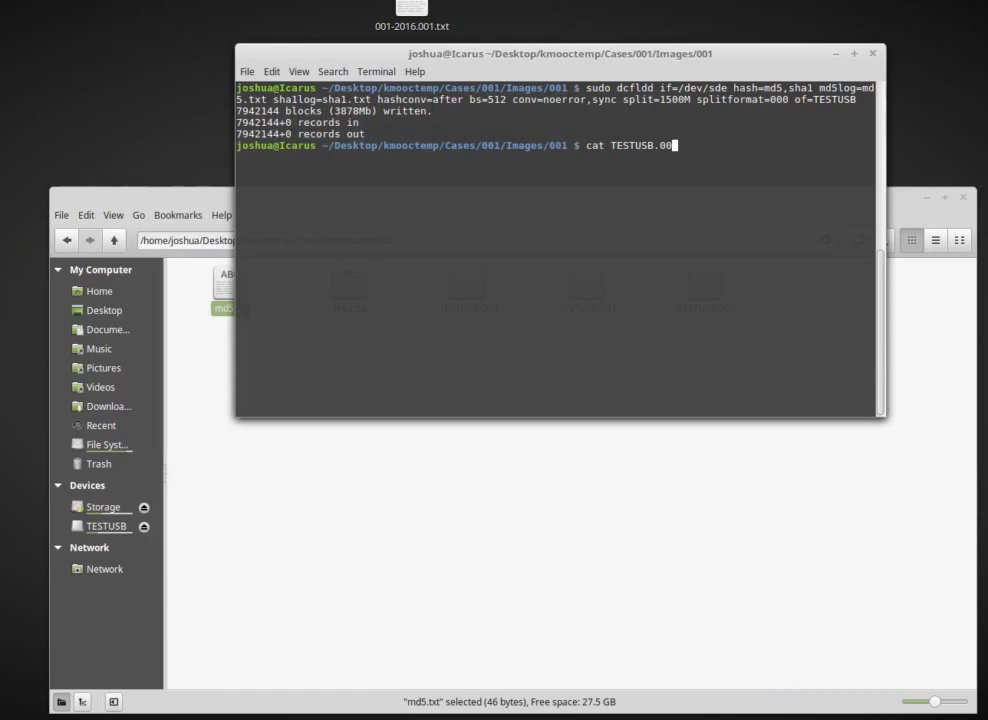
text(*)
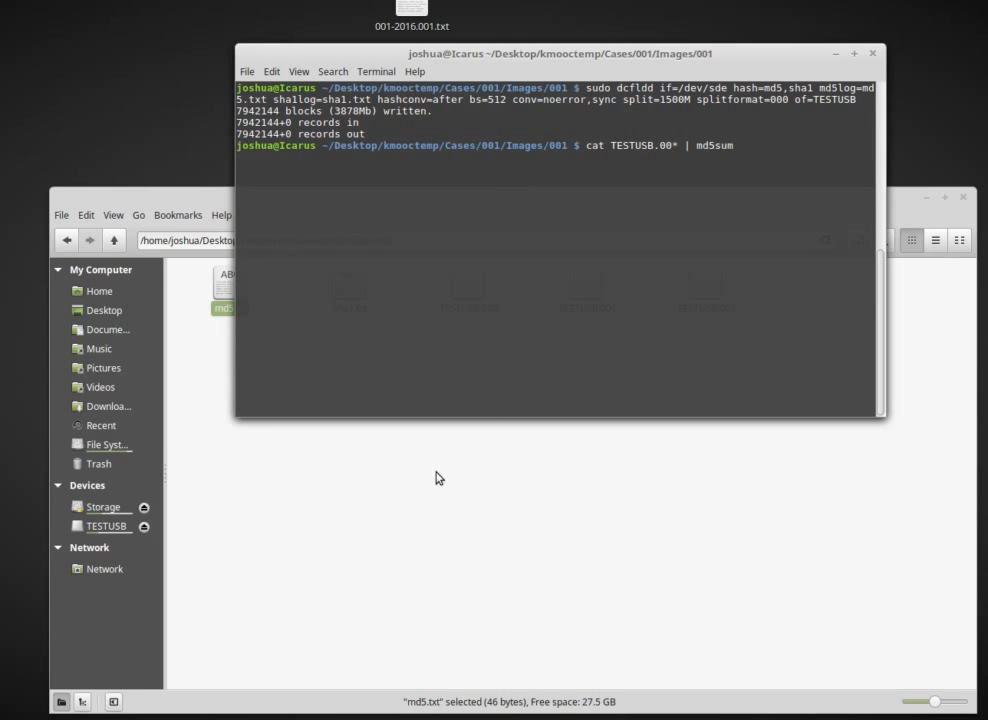
double_click(224, 290)
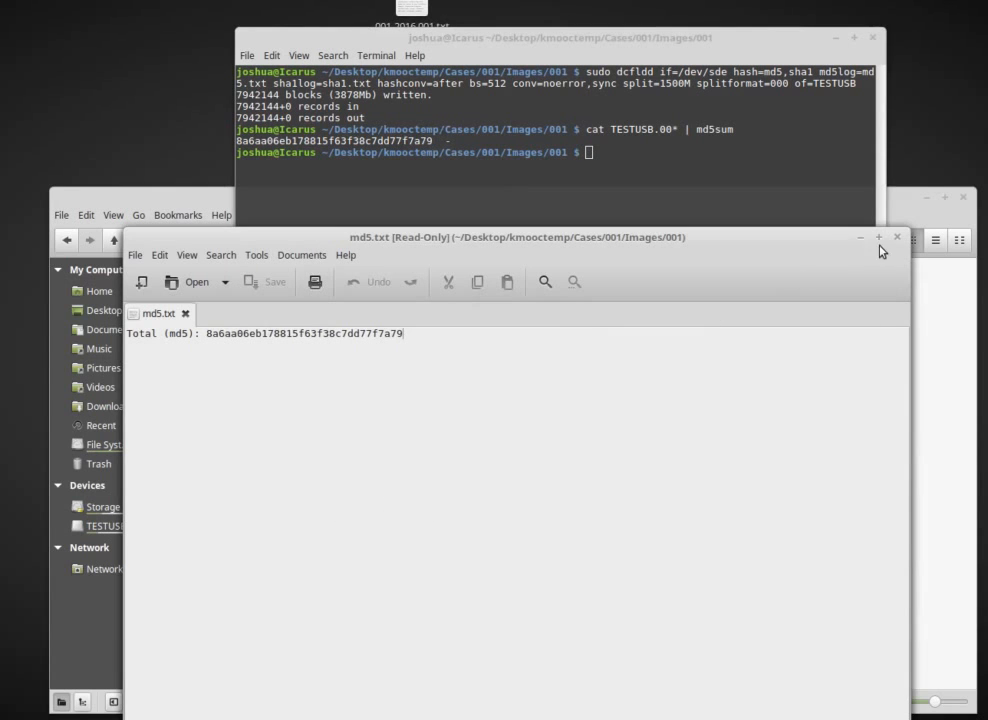
- Close md5.txt after confirming its total MD5 matches 8a6aa06eb178815f63f38c7dd77f7a79
click(897, 237)
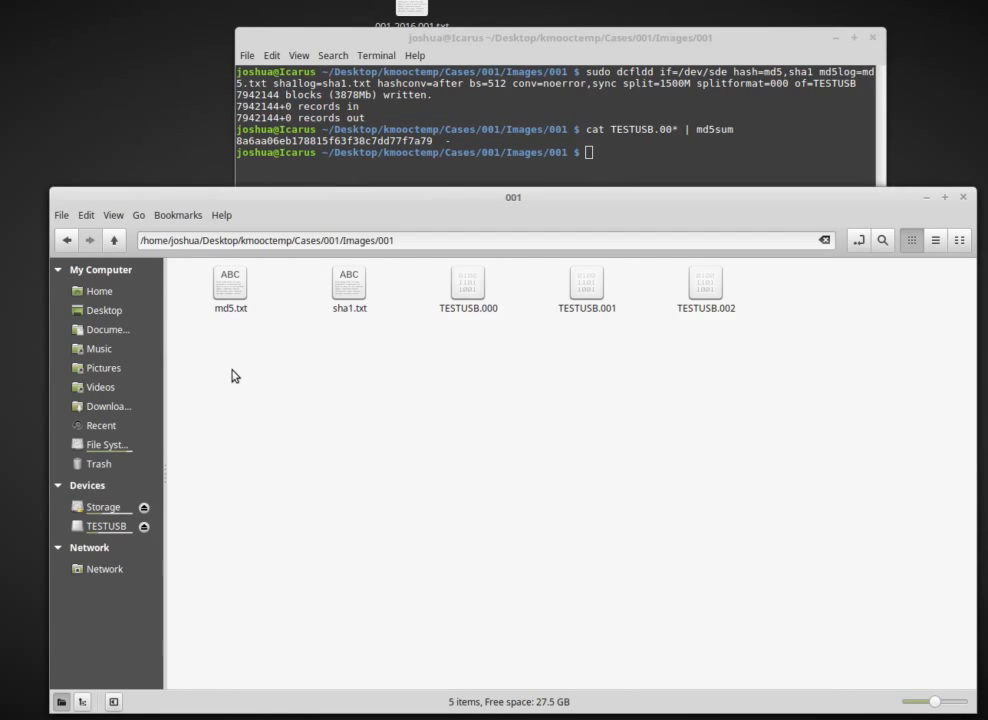
mouse_move(734, 371)
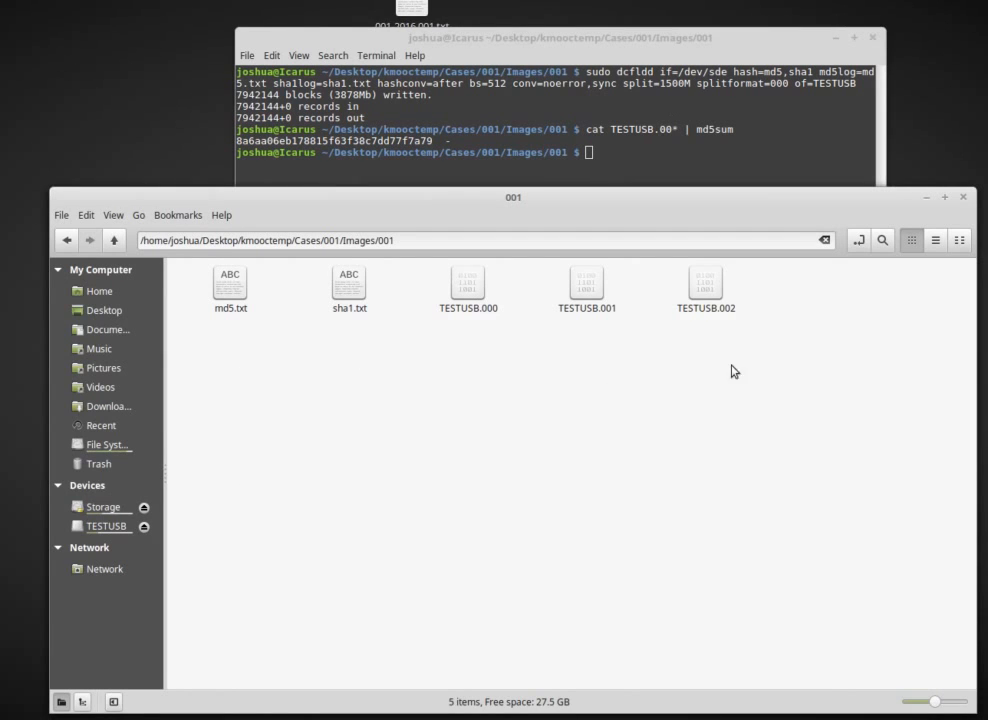
mouse_move(421, 477)
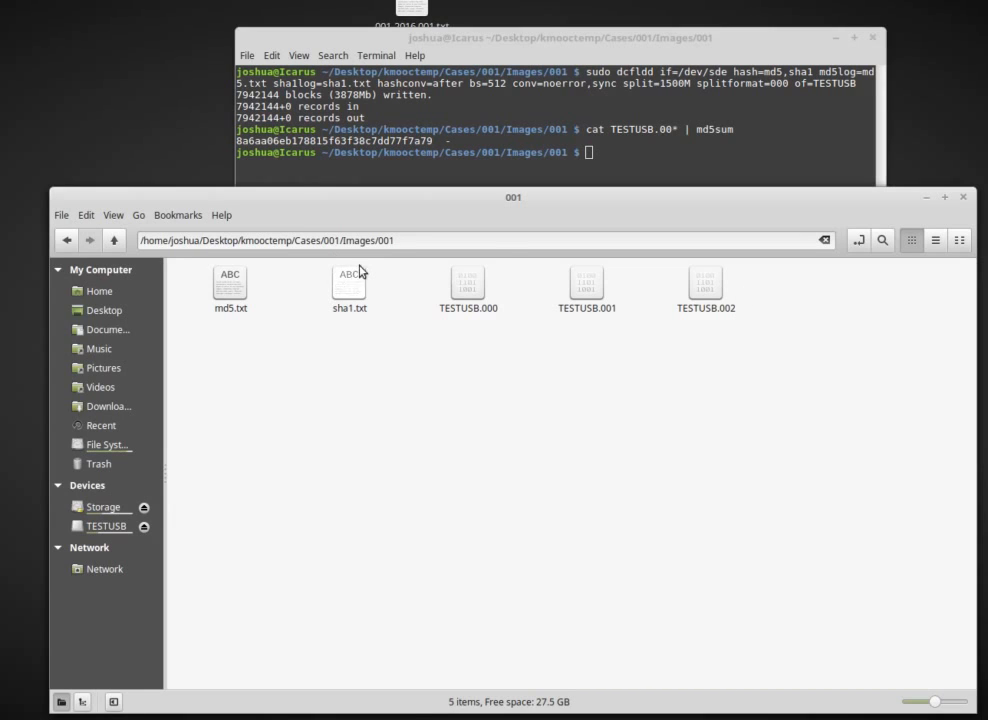
mouse_move(883, 336)
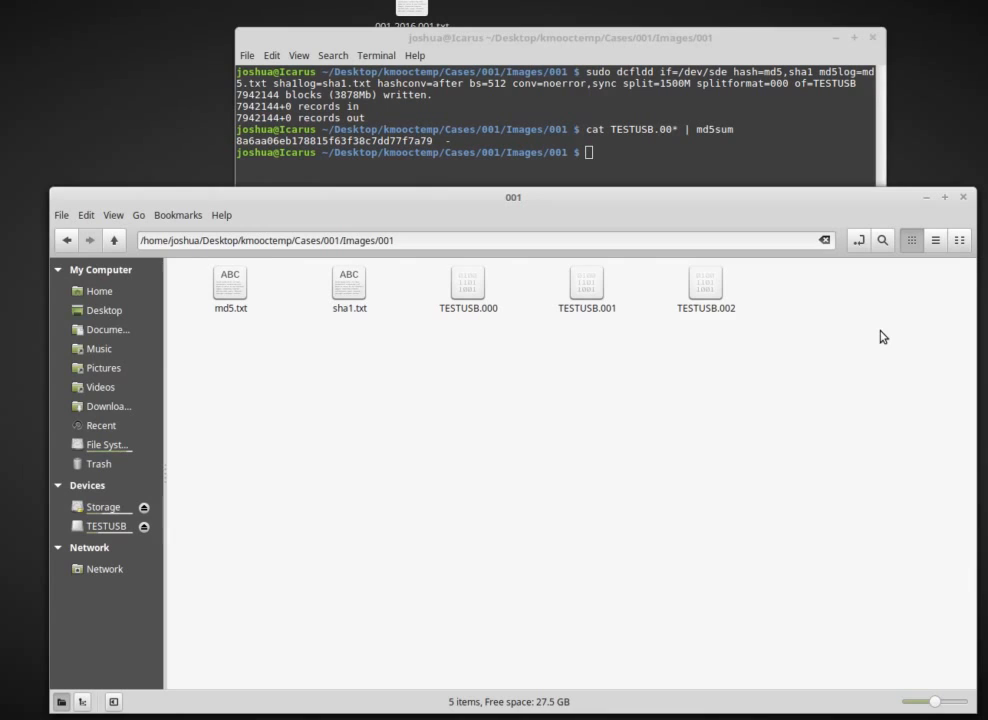